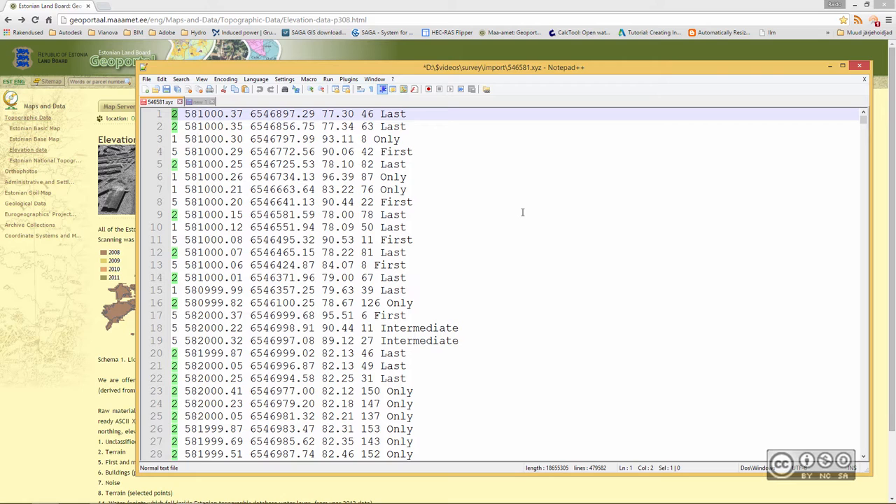
mouse_move(479, 186)
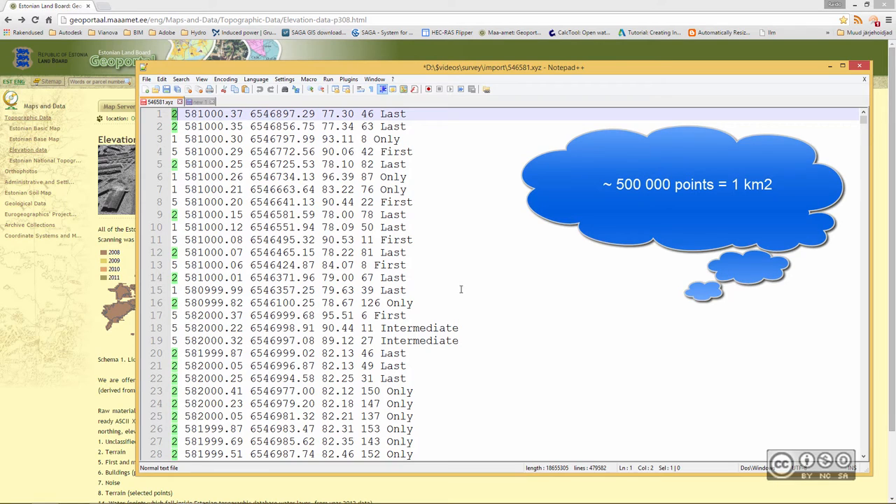
mouse_move(521, 303)
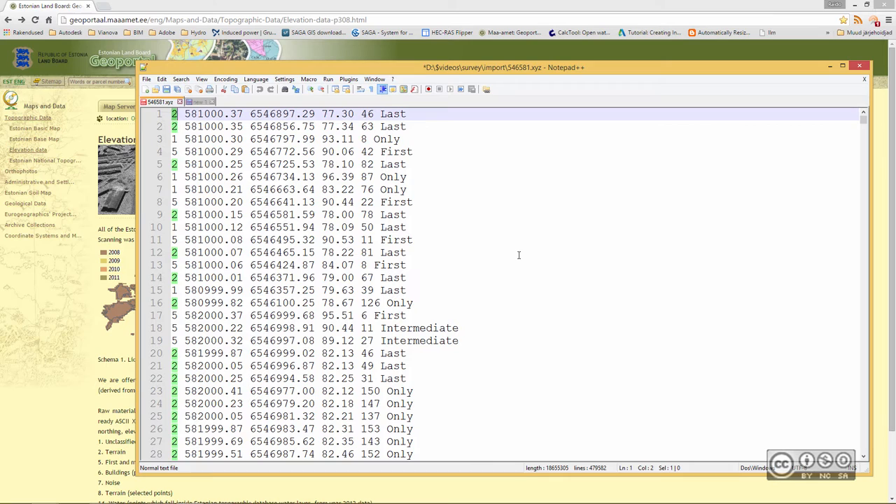
mouse_move(493, 227)
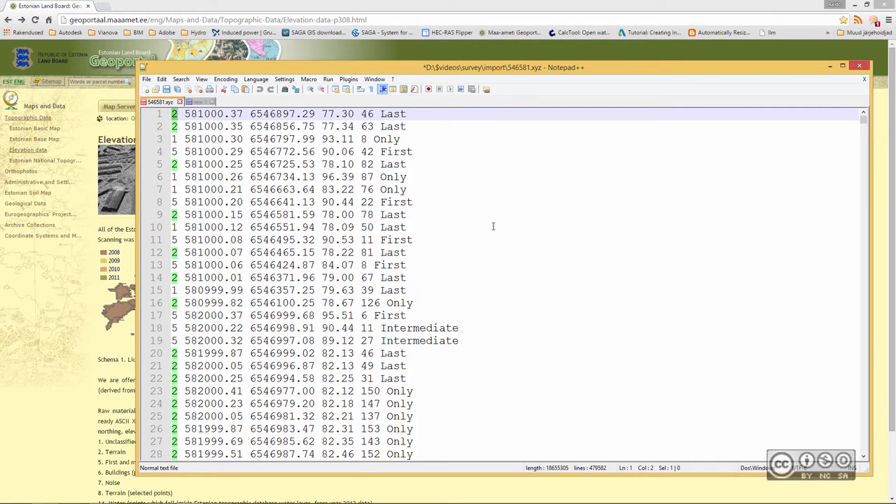
mouse_move(436, 180)
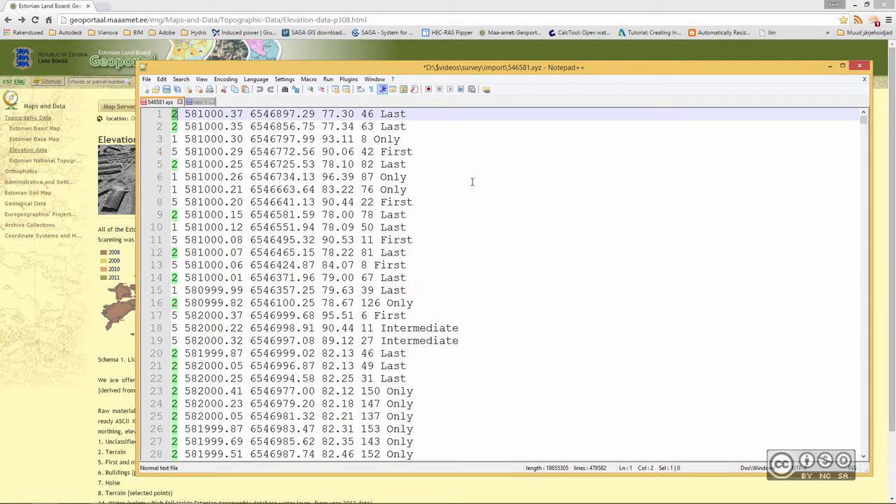
mouse_move(484, 200)
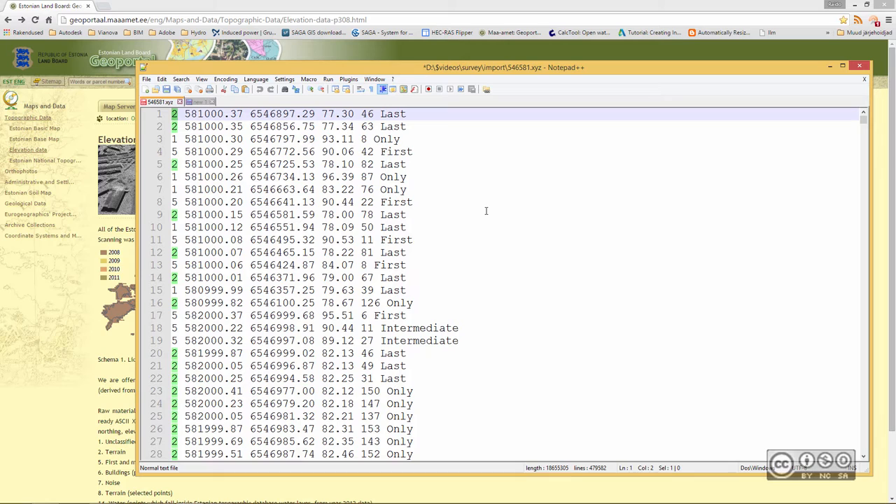
mouse_move(381, 207)
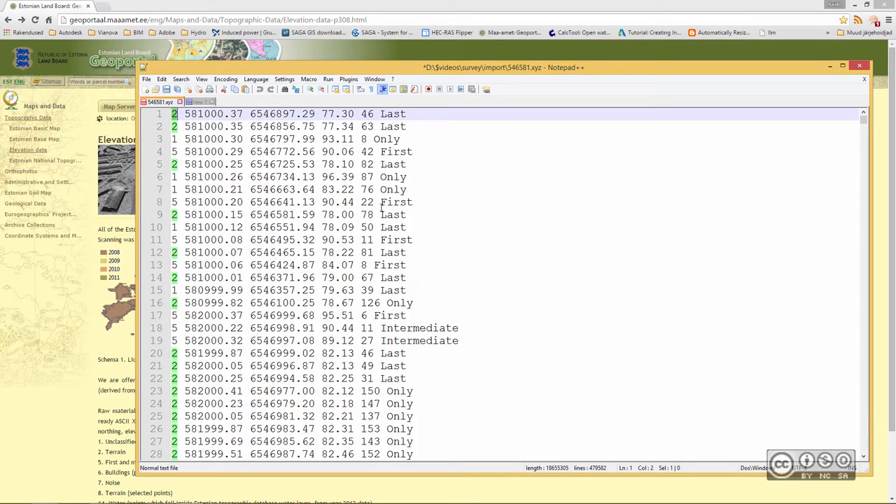
mouse_move(462, 196)
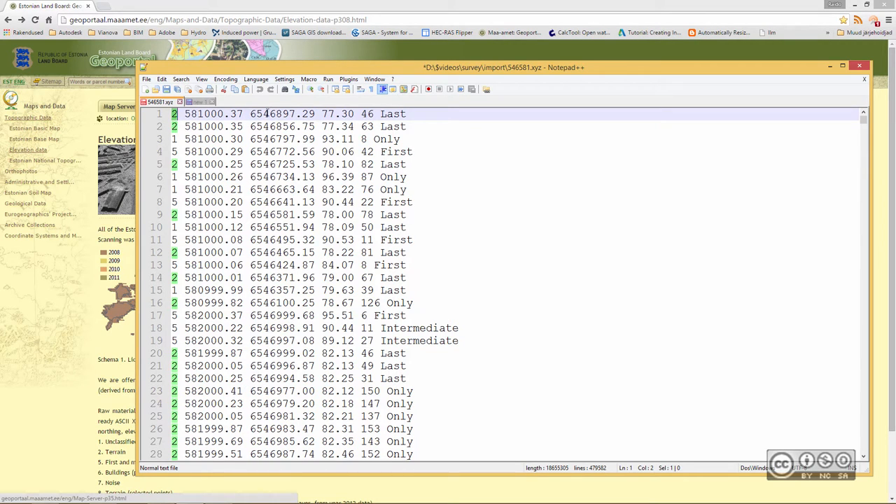
Highlight the return number 46 in the first record, then clear the selection
double_click(369, 113)
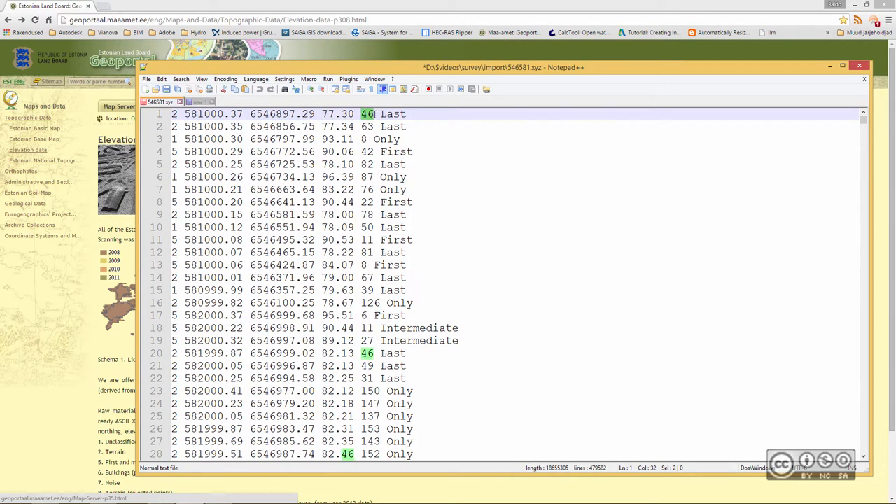
left_click(438, 124)
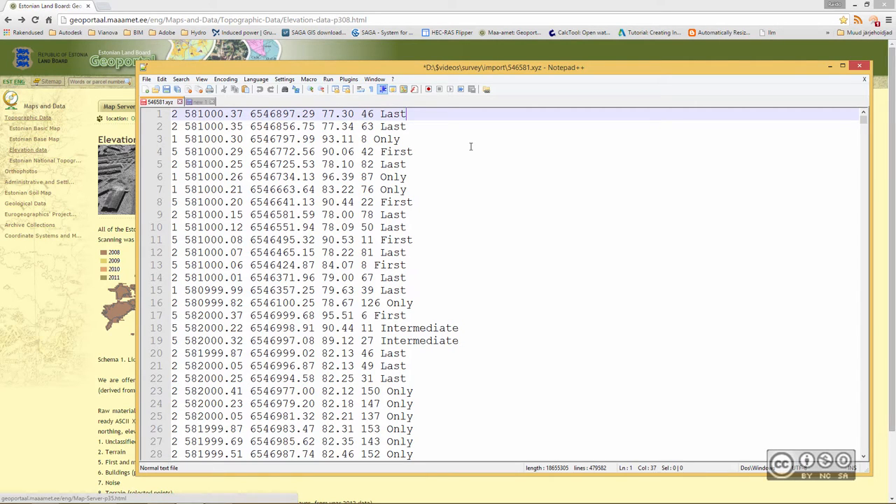
mouse_move(465, 155)
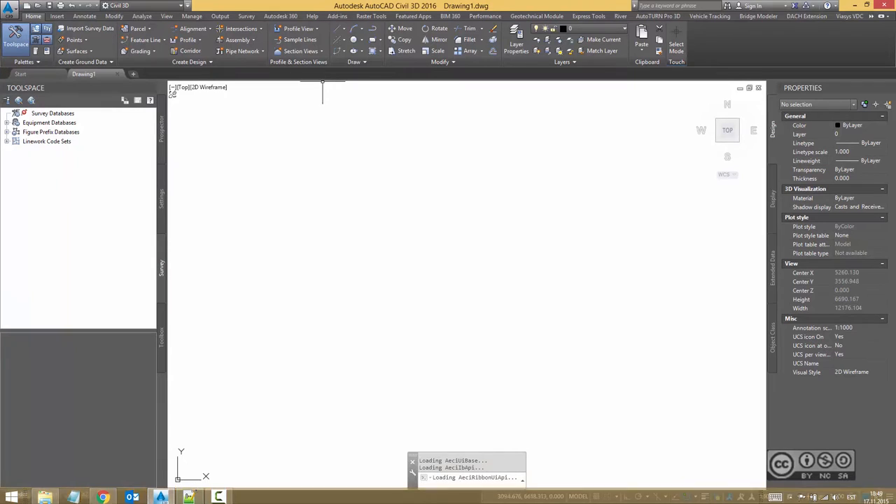
mouse_move(350, 194)
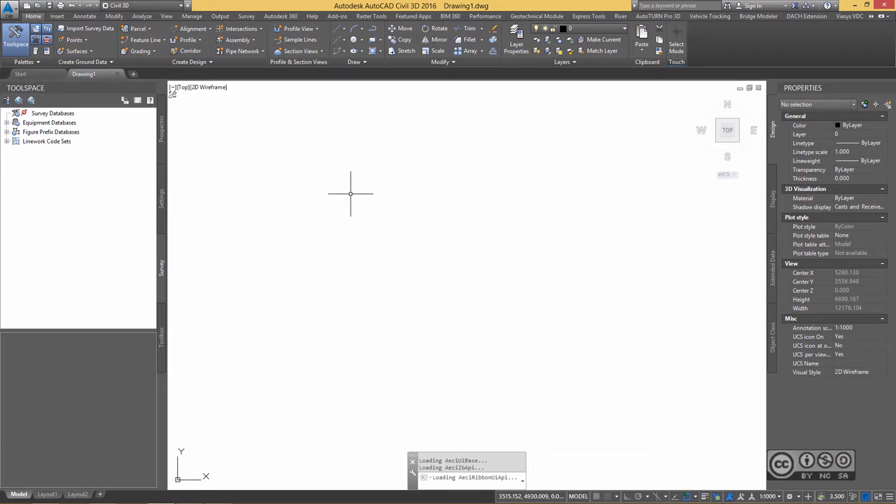
mouse_move(339, 192)
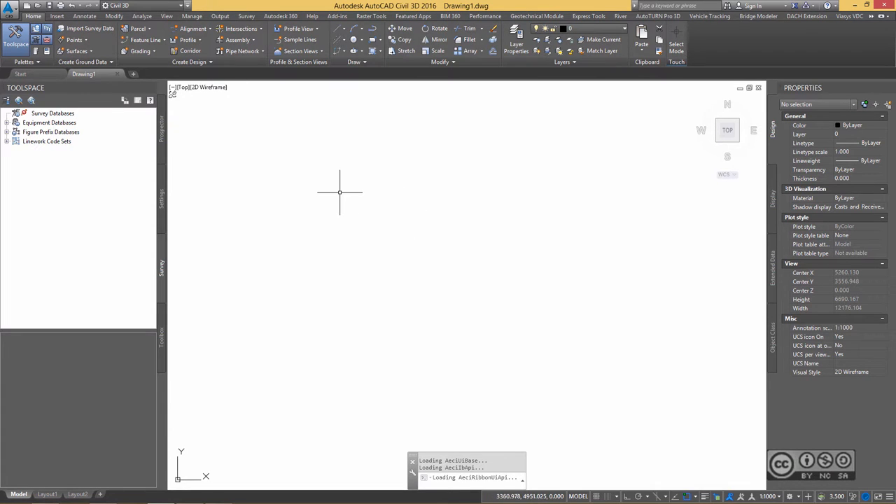
mouse_move(345, 250)
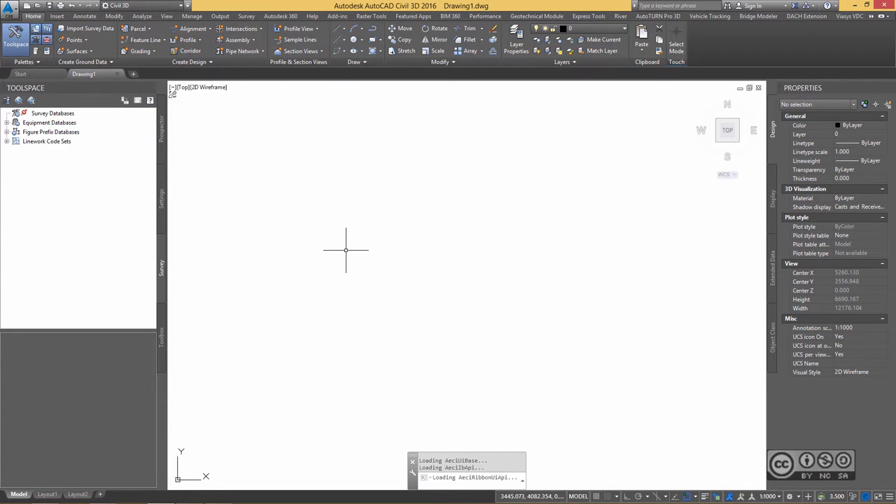
mouse_move(343, 250)
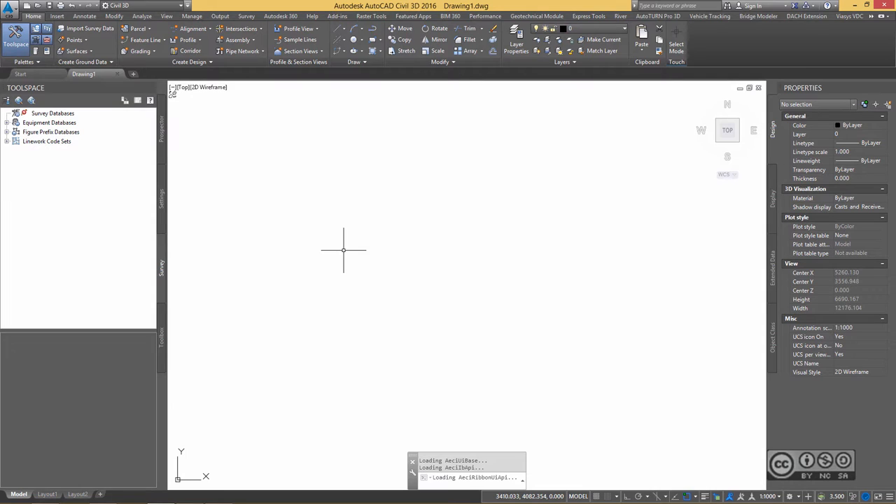
mouse_move(343, 256)
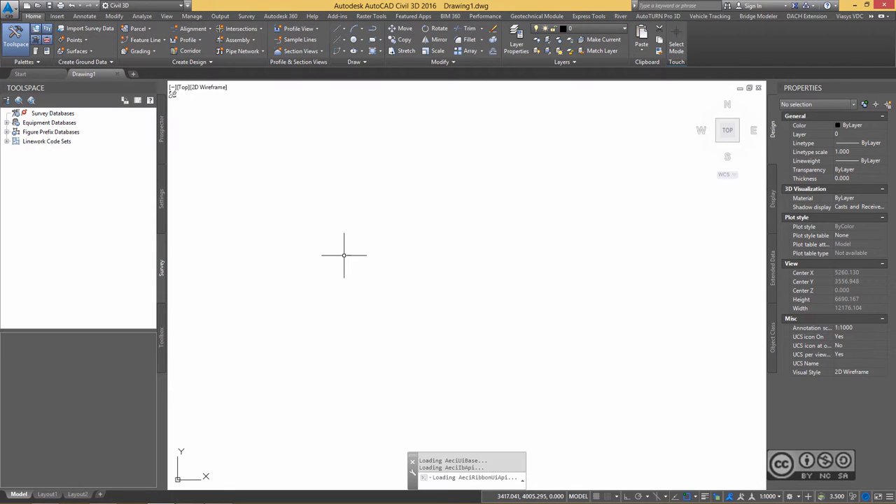
mouse_move(343, 255)
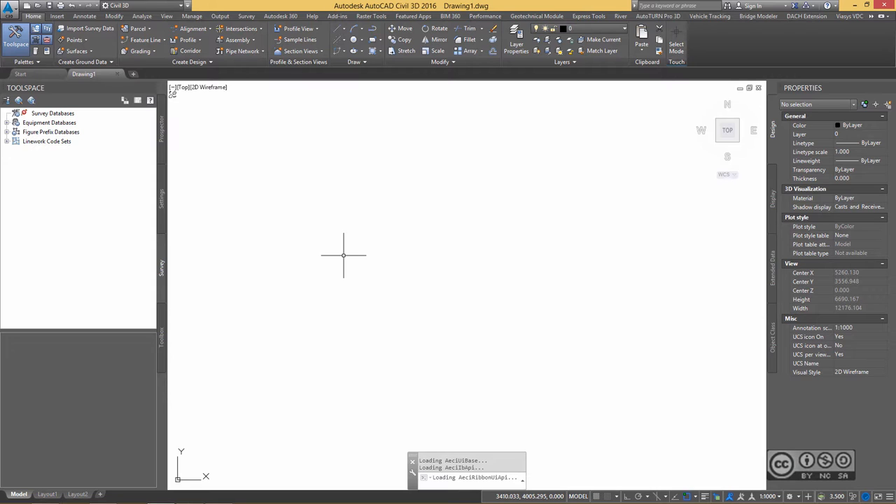
mouse_move(322, 180)
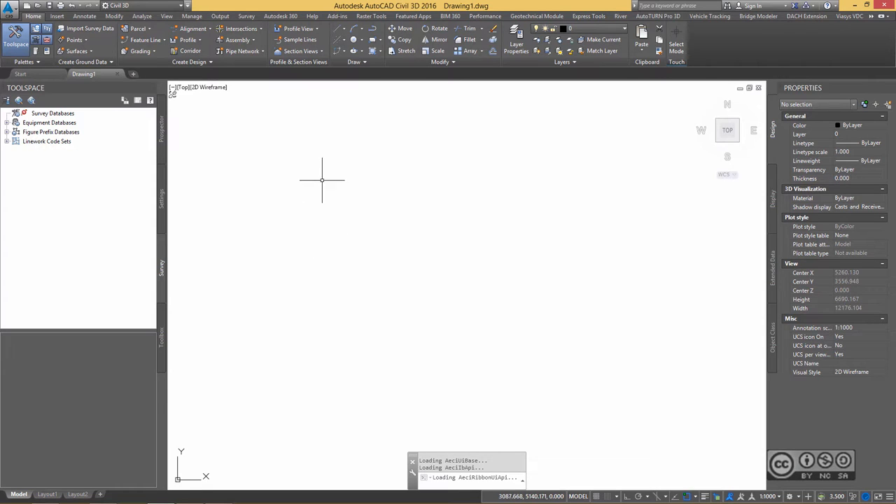
mouse_move(284, 210)
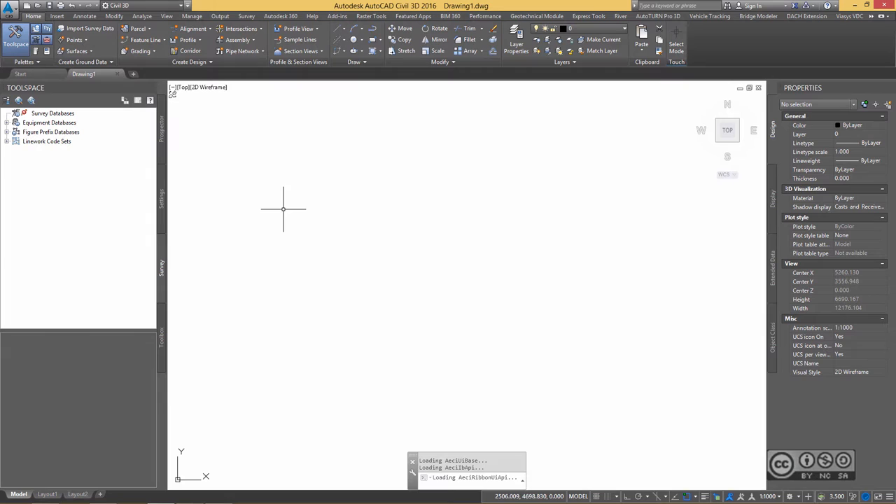
mouse_move(288, 223)
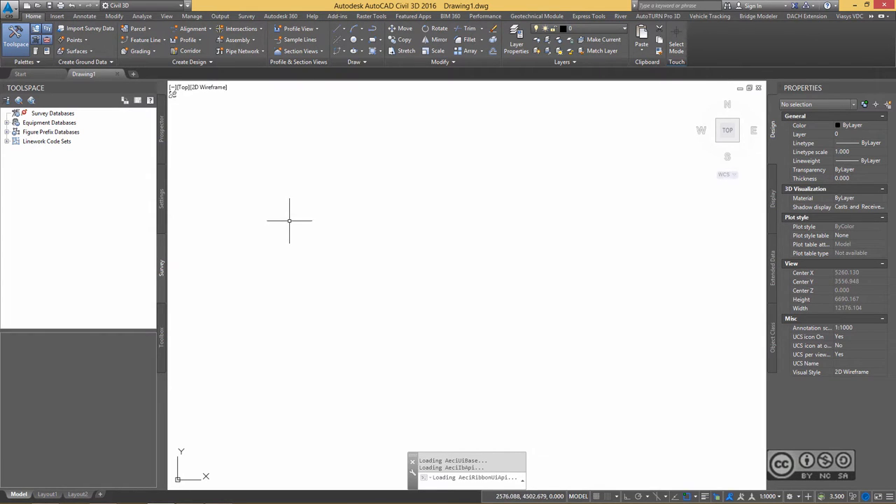
mouse_move(166, 202)
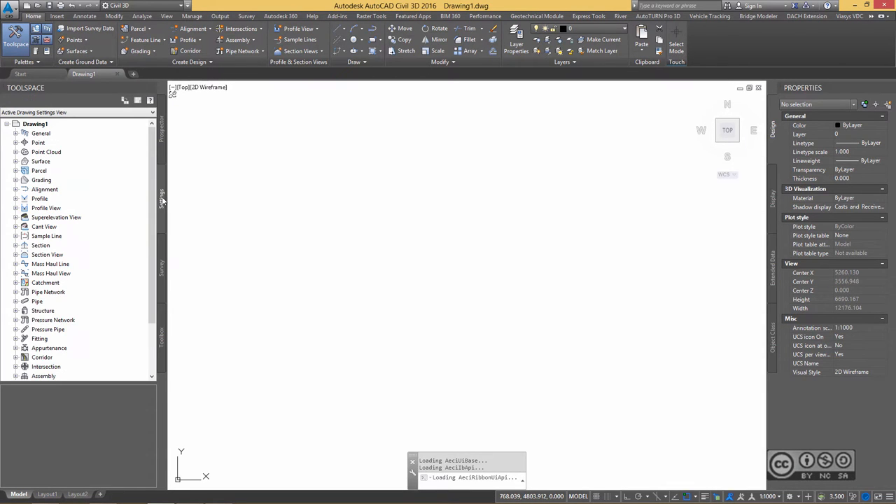
Under the drawing's Point settings, add a user-defined property classification named 'Land Board'
left_click(38, 143)
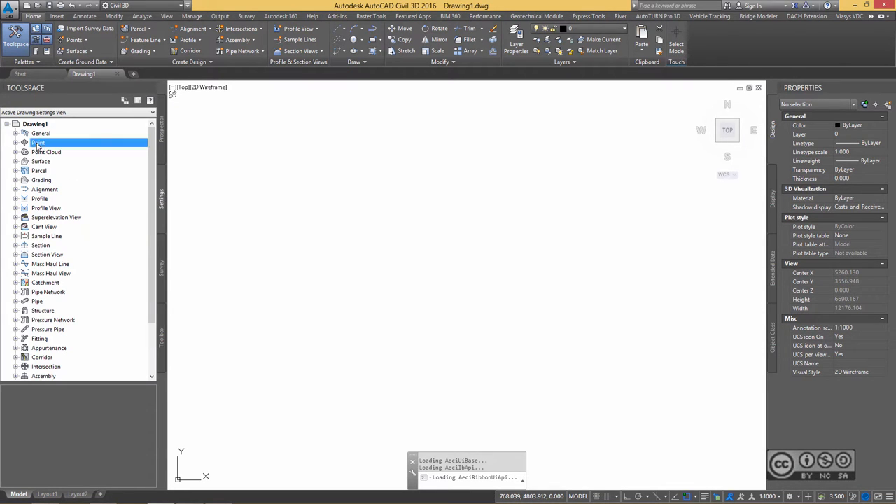
left_click(24, 142)
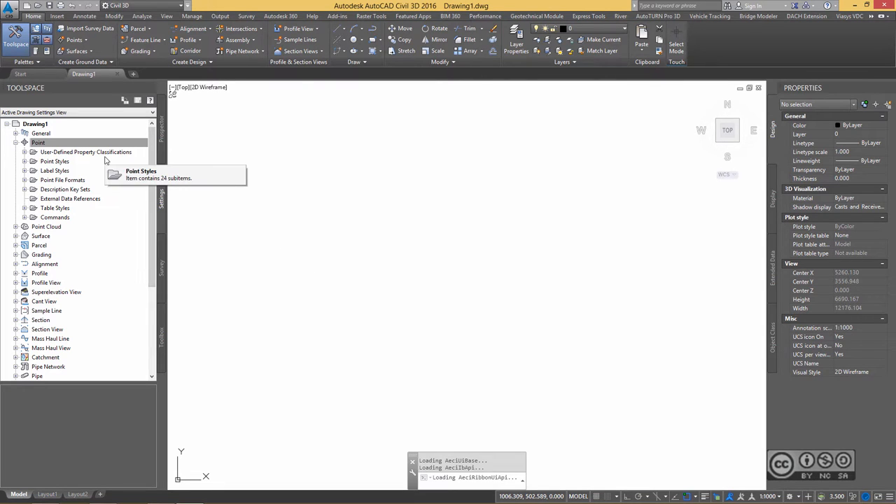
mouse_move(59, 155)
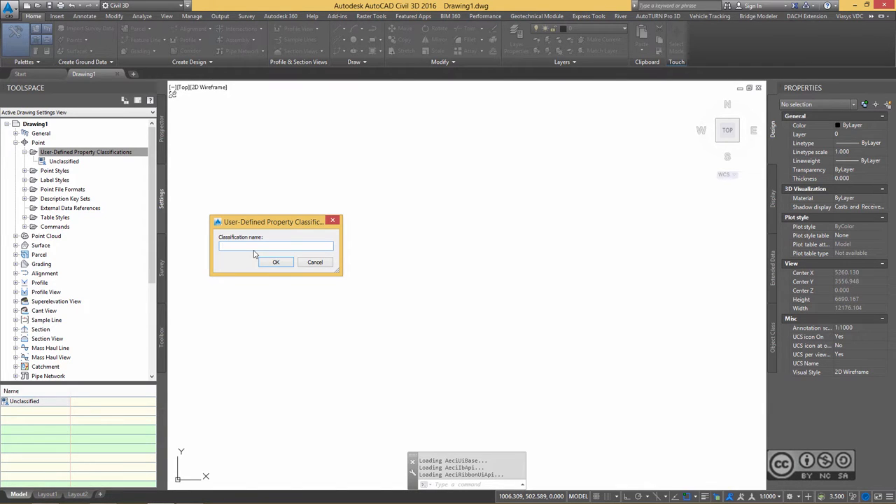
left_click(276, 246)
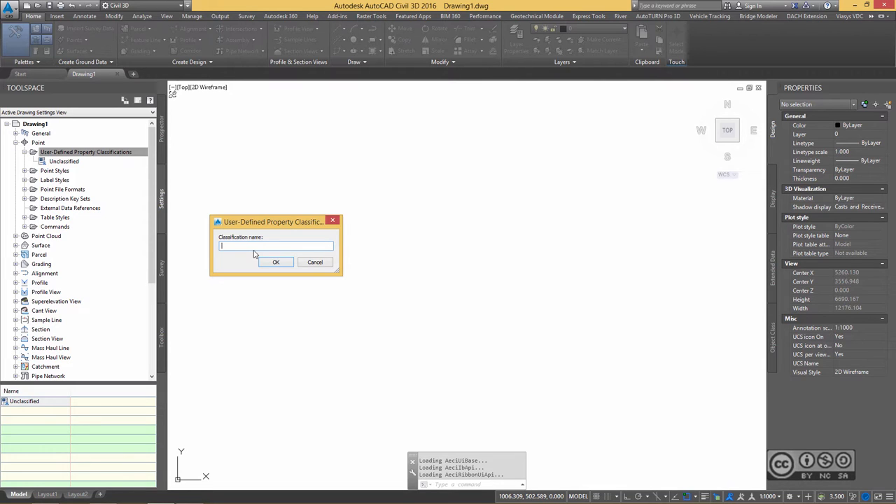
type("Land")
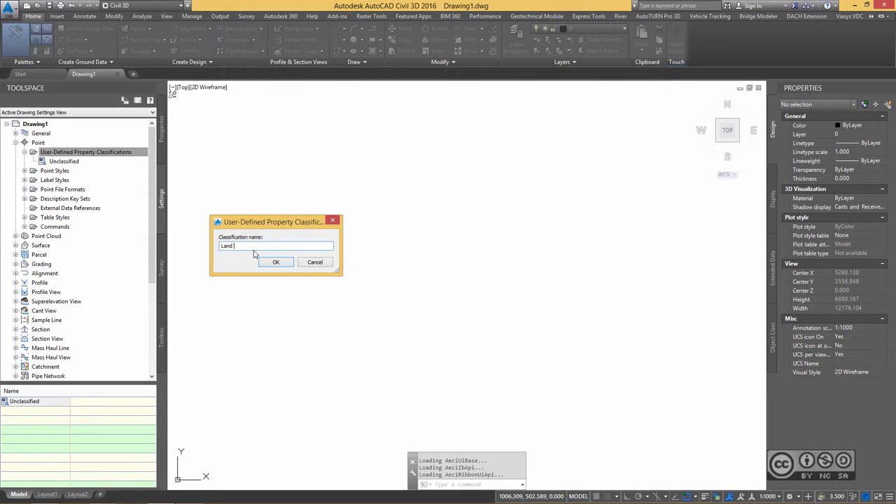
type("Board")
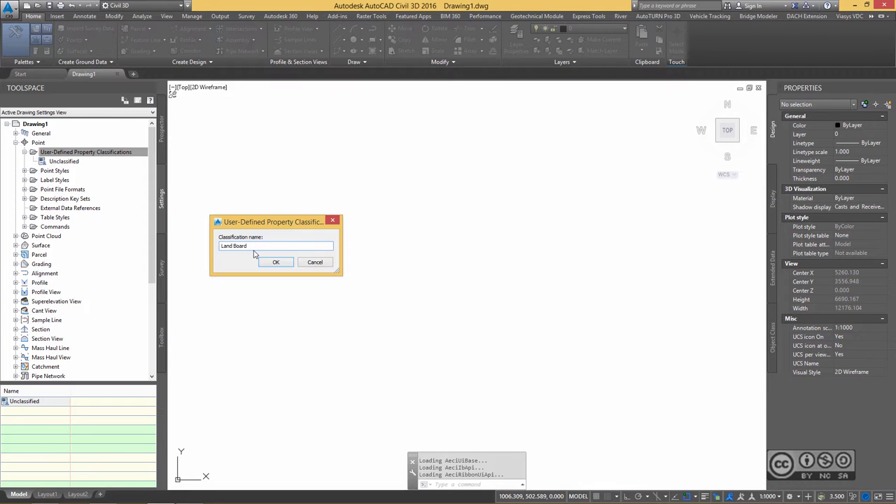
mouse_move(236, 259)
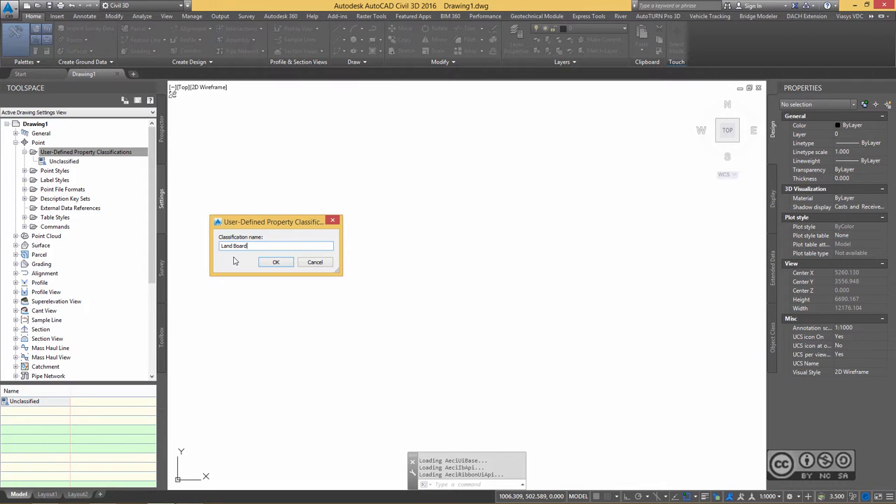
left_click(275, 262)
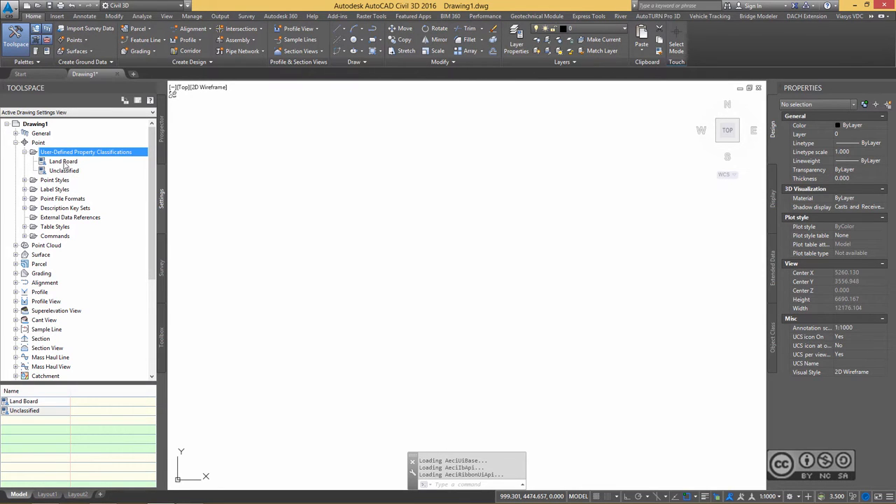
Add an Integer property named 'LiDAR-Classification-LB' to the Land Board classification
right_click(63, 161)
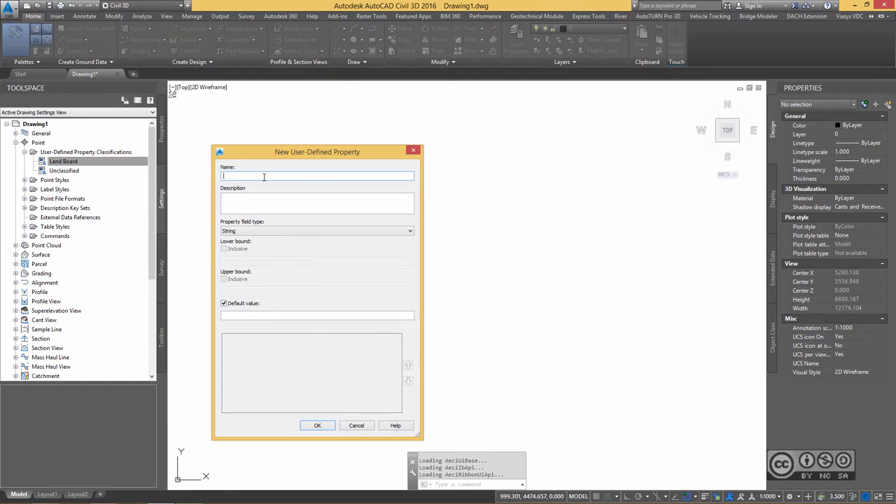
type("LIDAR-Classification")
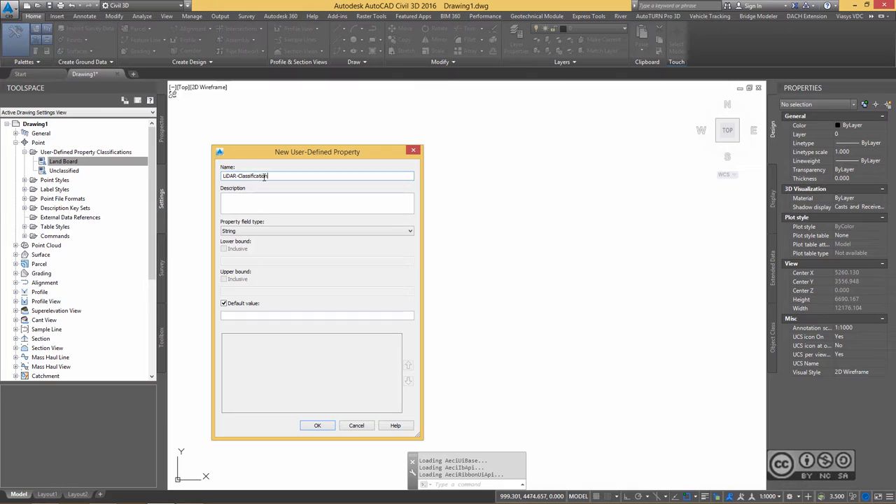
type("-LB")
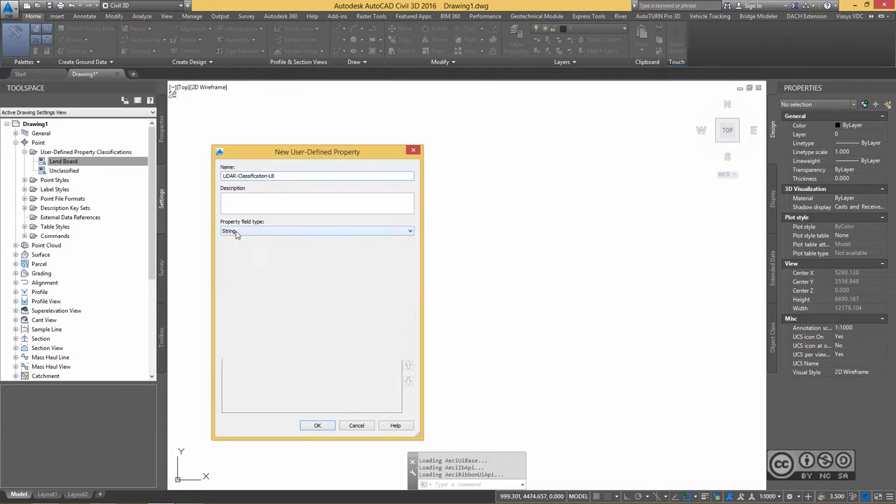
left_click(409, 231)
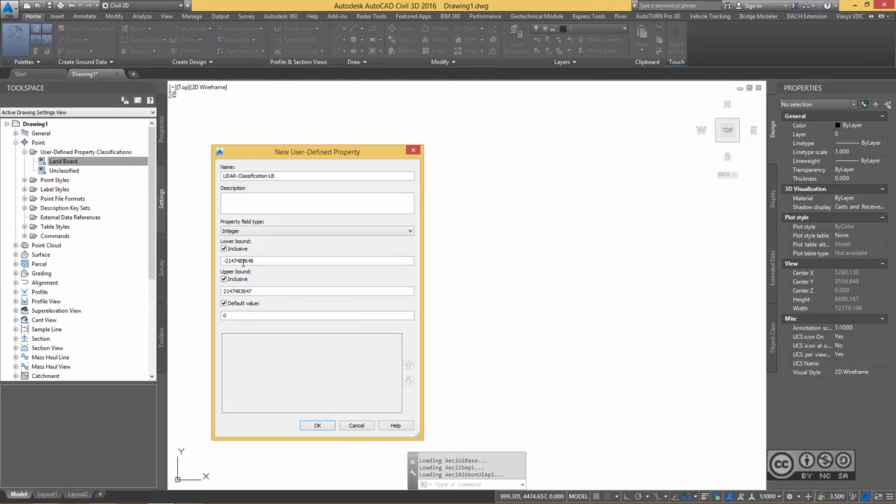
left_click(317, 426)
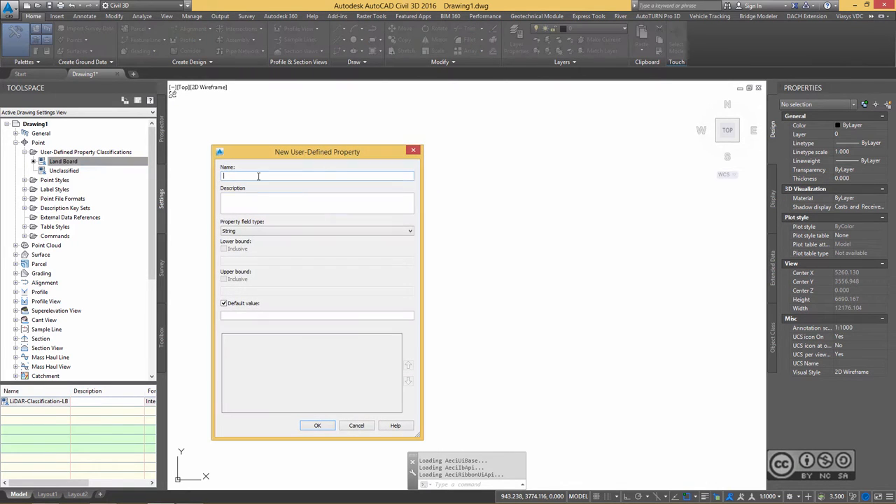
Add a second Integer property, 'Intensity-LB', to Land Board
type("Intensit")
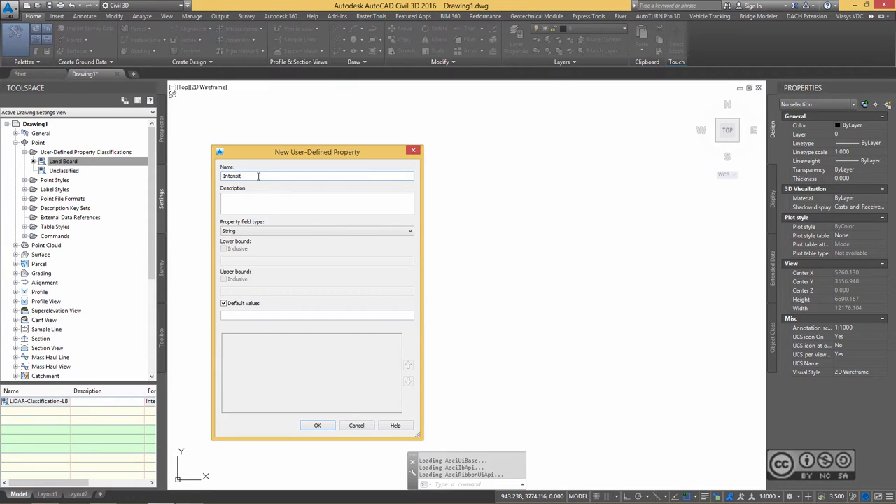
type("y-LB")
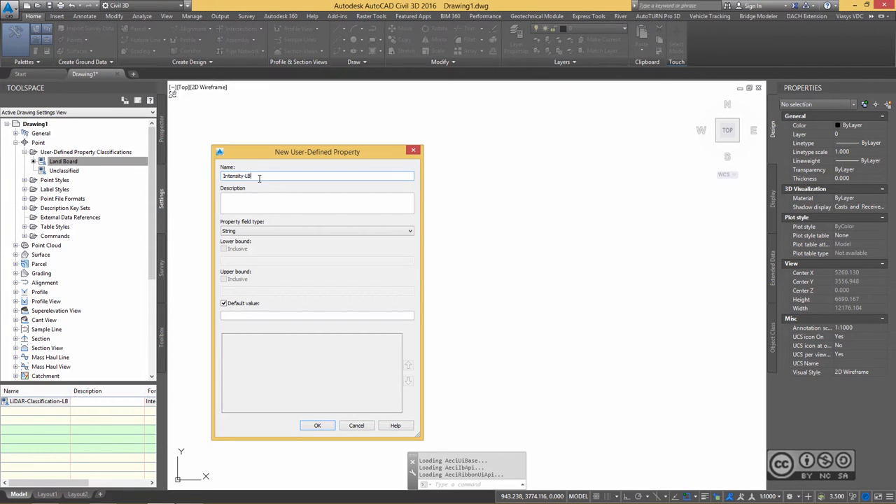
left_click(410, 231)
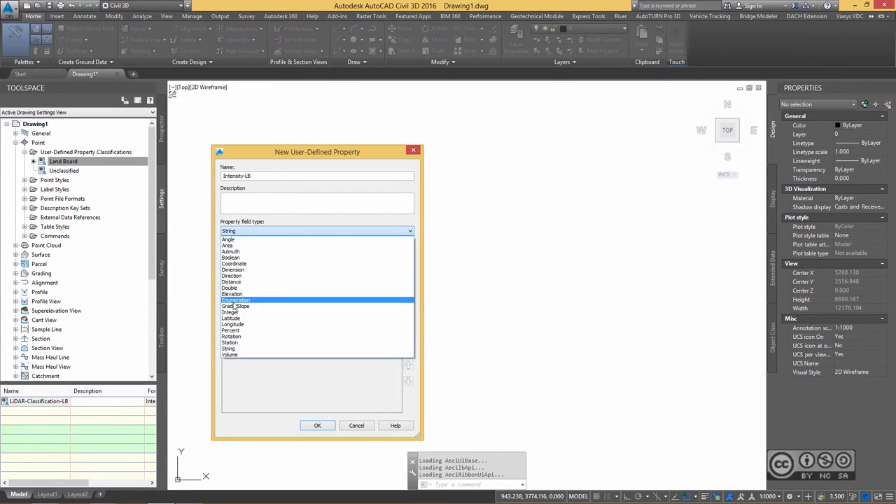
left_click(231, 311)
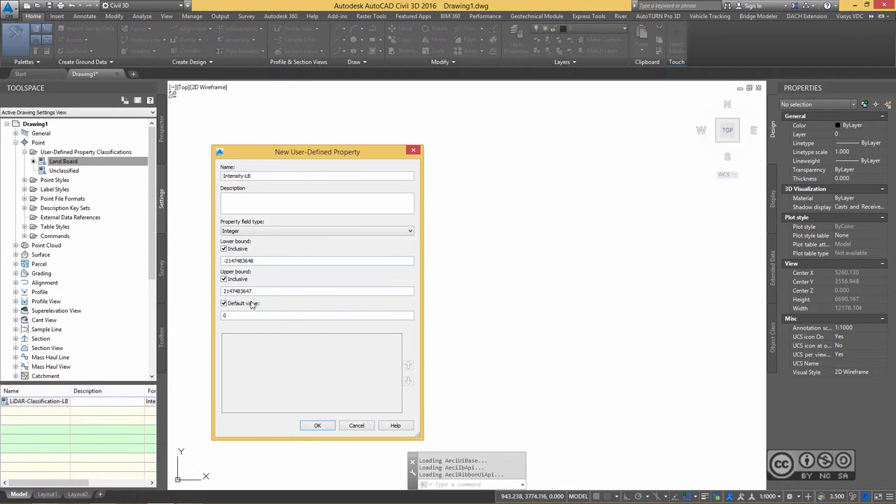
left_click(317, 425)
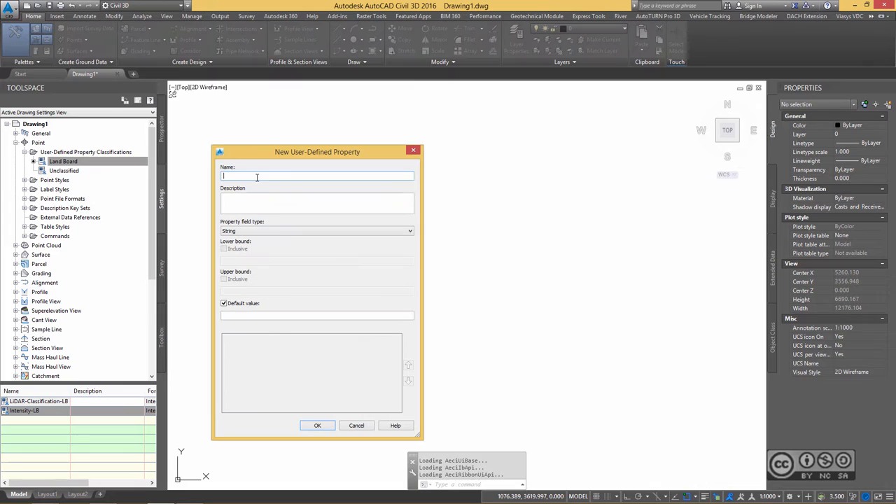
Add 'Echo-LB' to Land Board as a String property
type("Echo")
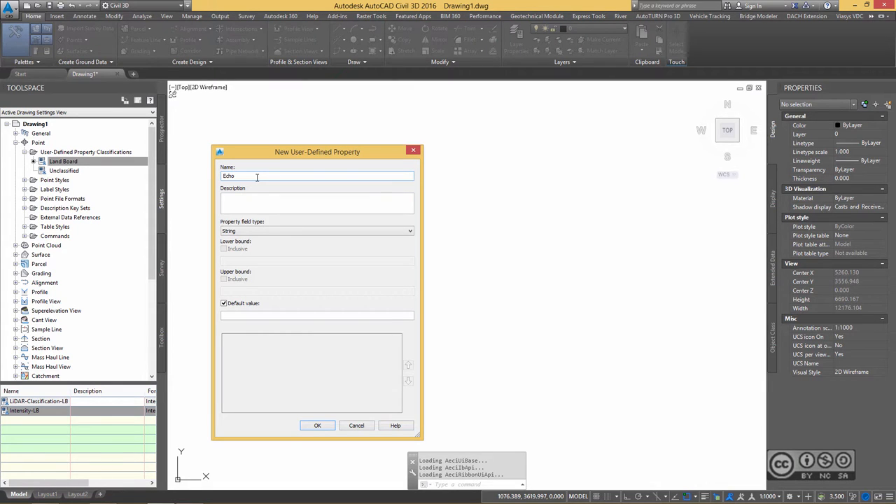
type("-LB")
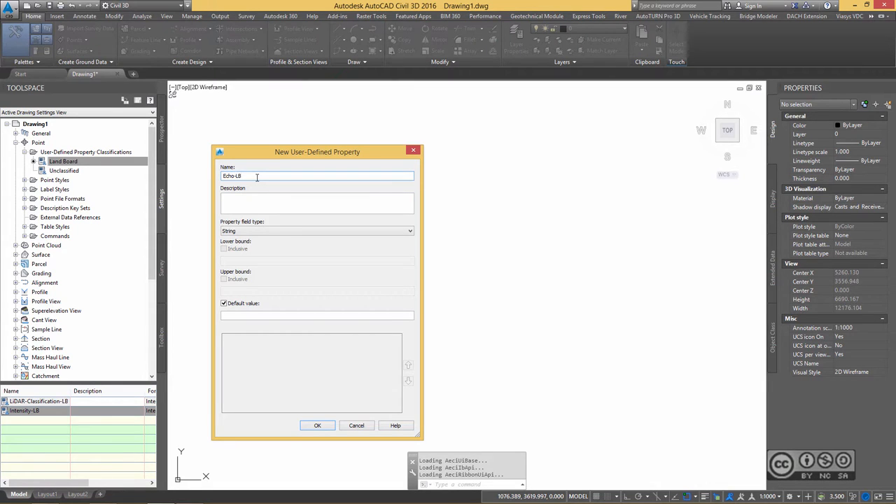
left_click(317, 203)
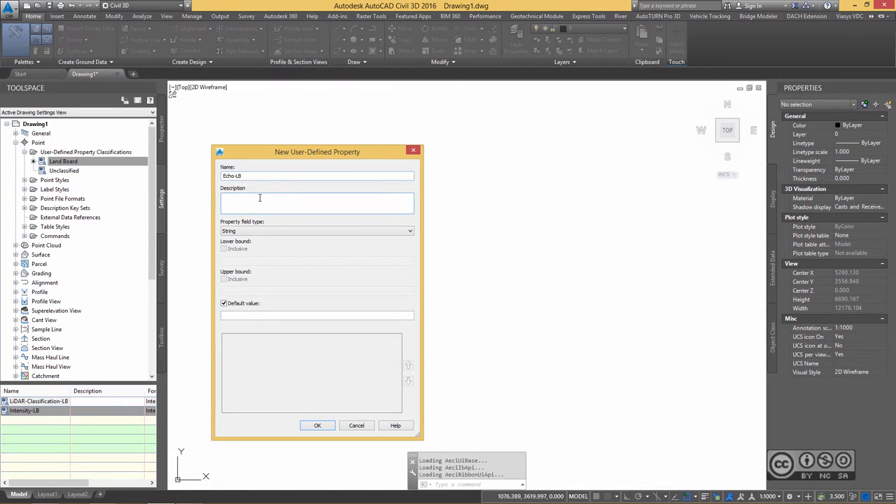
left_click(316, 203)
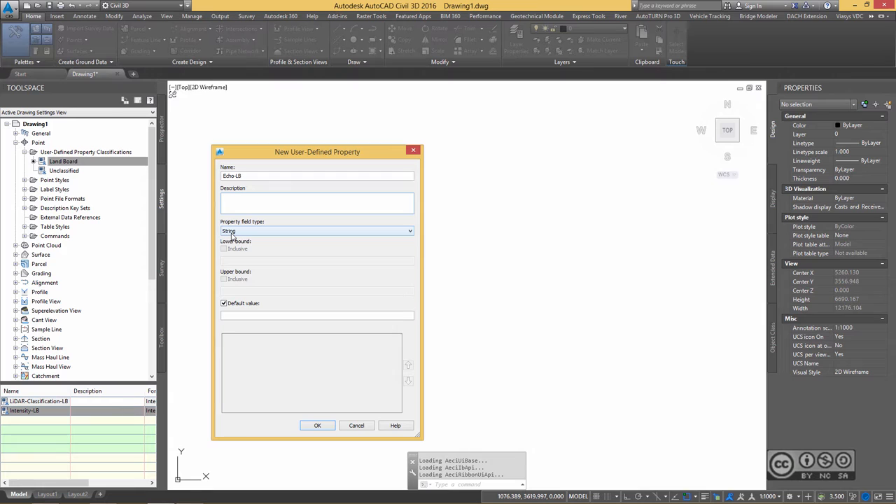
left_click(317, 203)
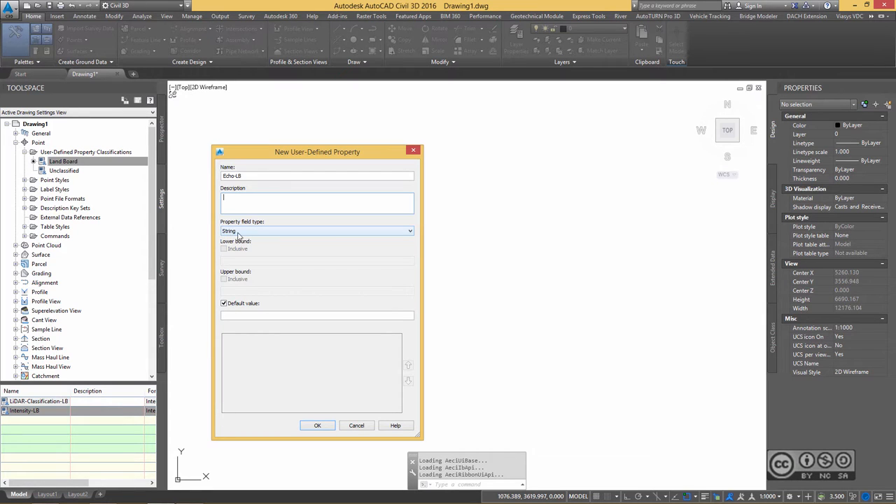
left_click(317, 425)
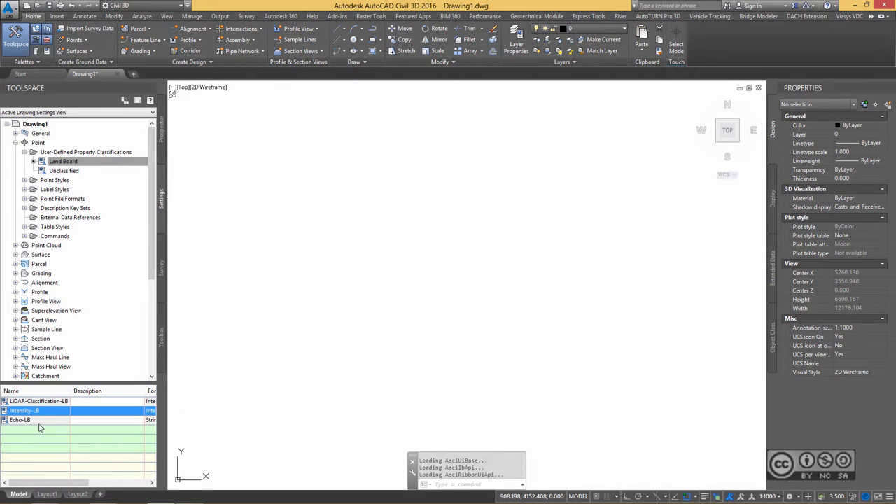
mouse_move(84, 152)
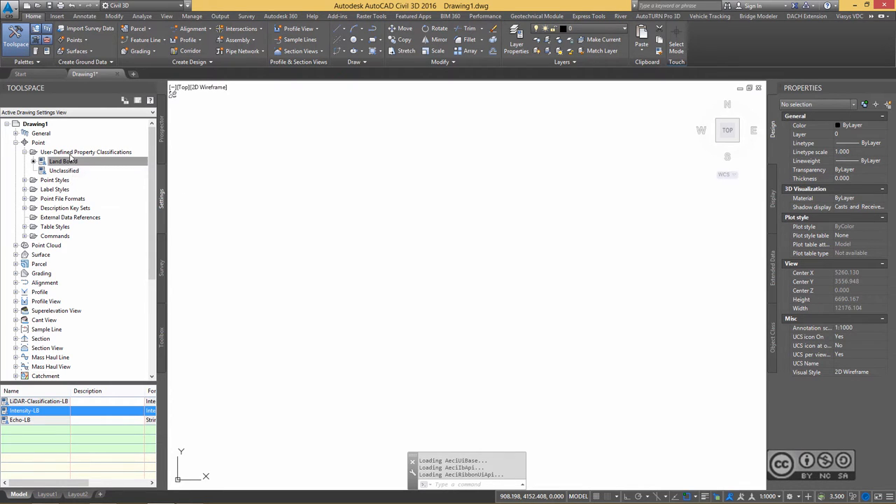
mouse_move(85, 152)
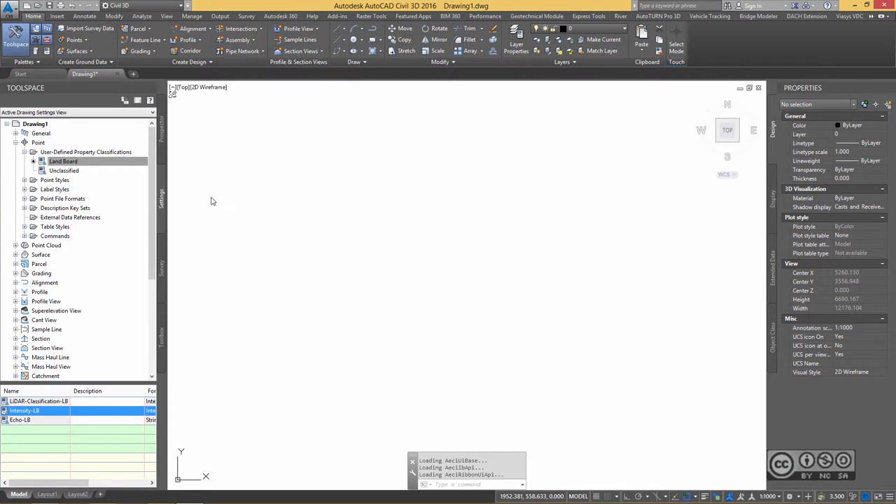
mouse_move(226, 231)
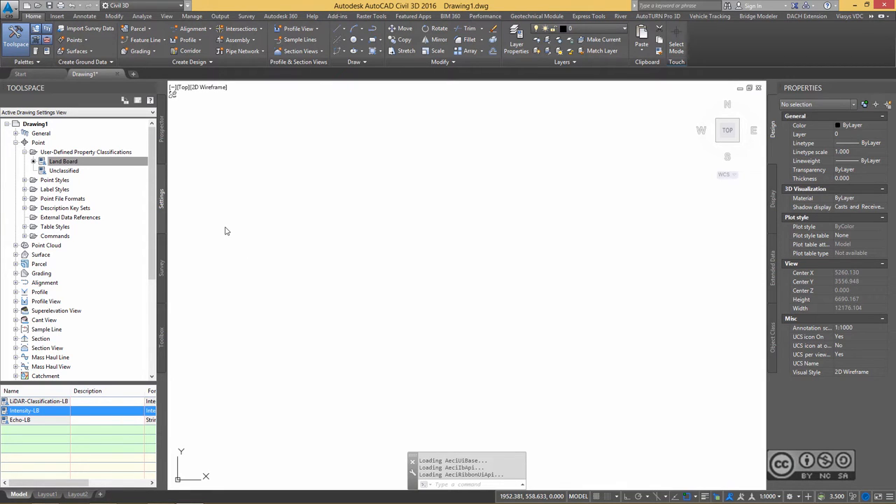
mouse_move(47, 105)
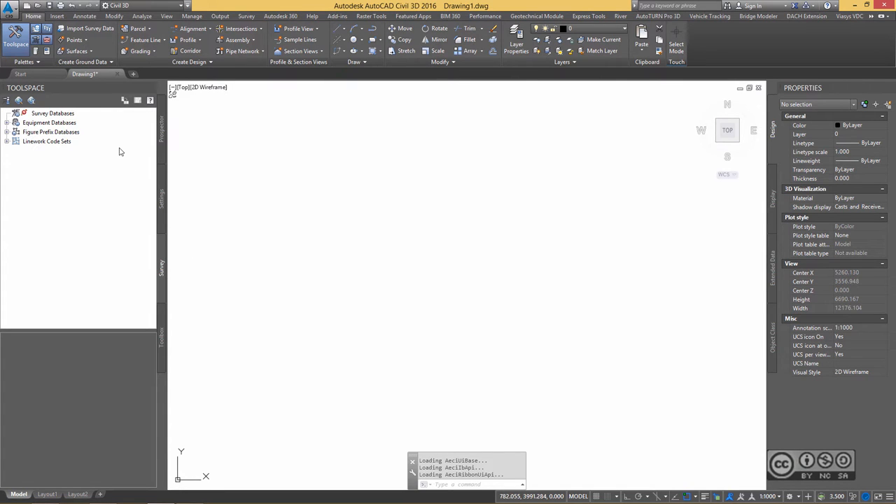
mouse_move(91, 124)
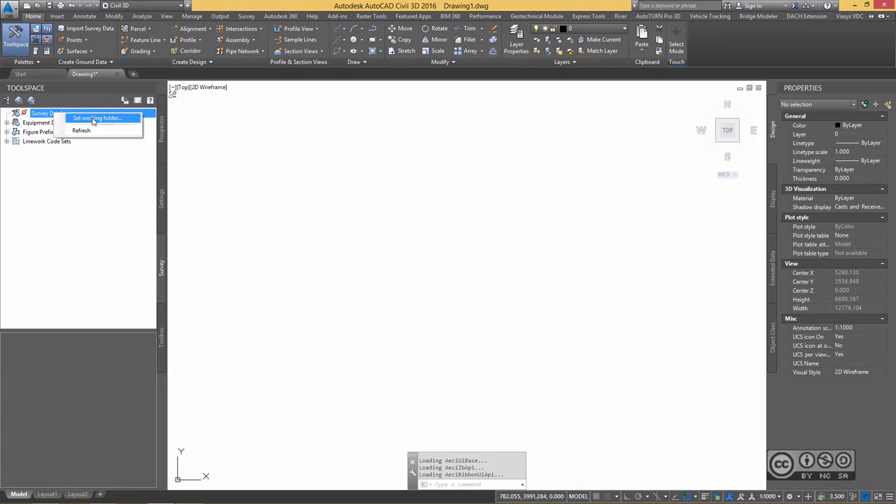
Set the survey working folder to D:\$videos\survey\database
left_click(97, 118)
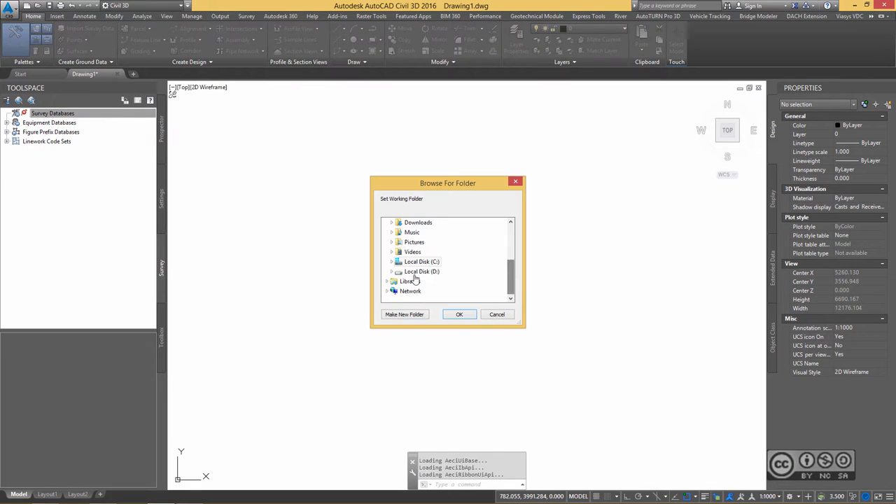
left_click(391, 272)
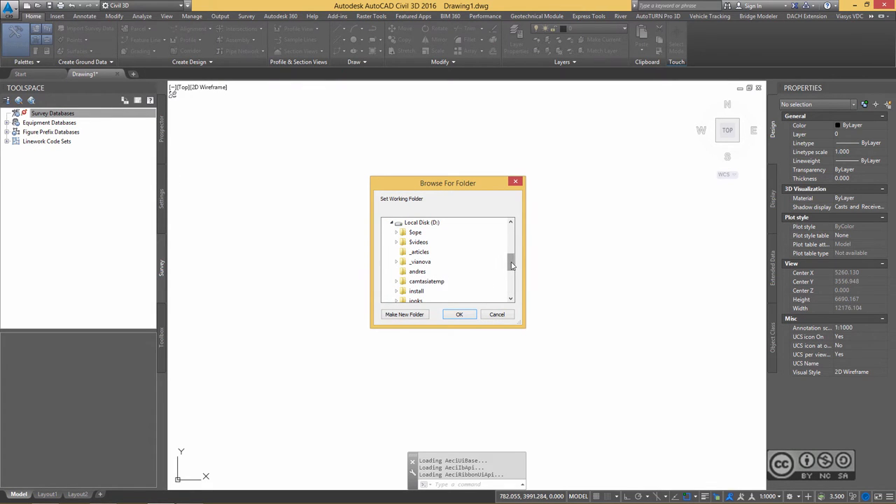
left_click(421, 251)
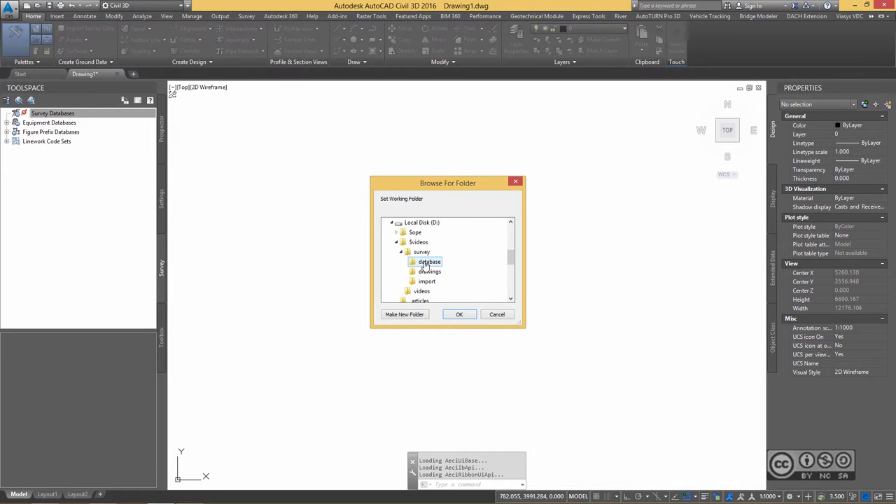
left_click(459, 314)
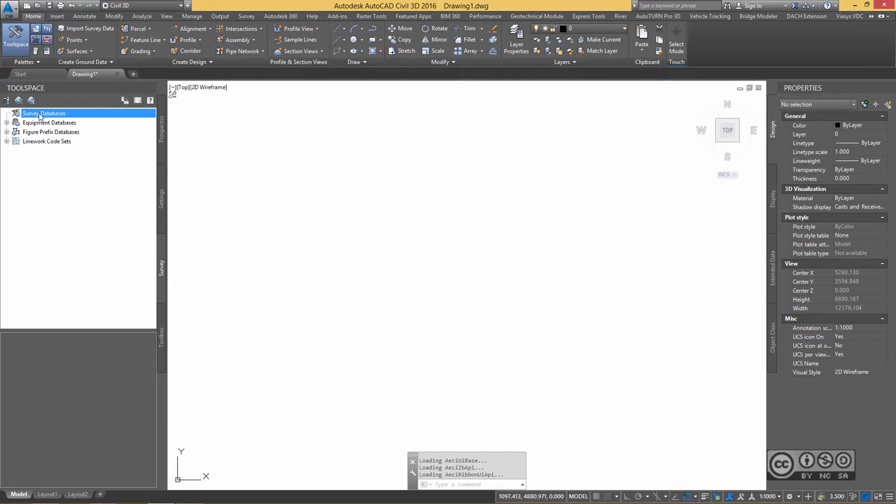
Create a new local survey database named 'Land Board'
right_click(44, 113)
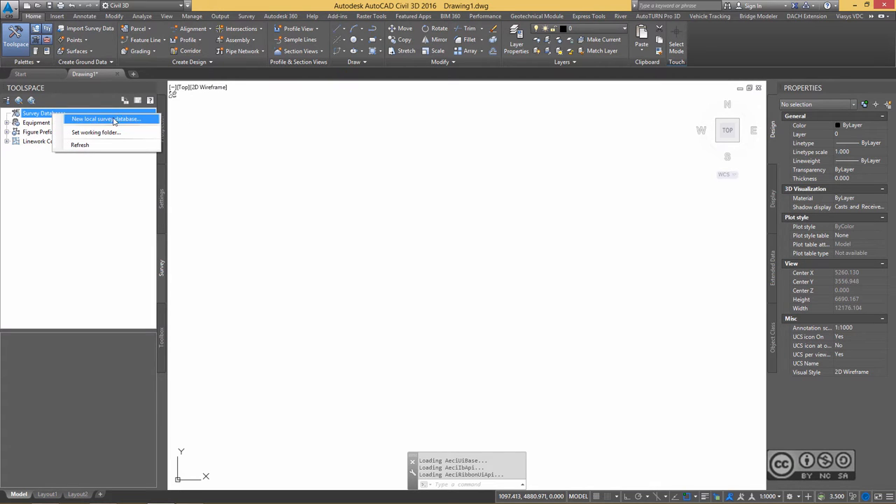
mouse_move(83, 125)
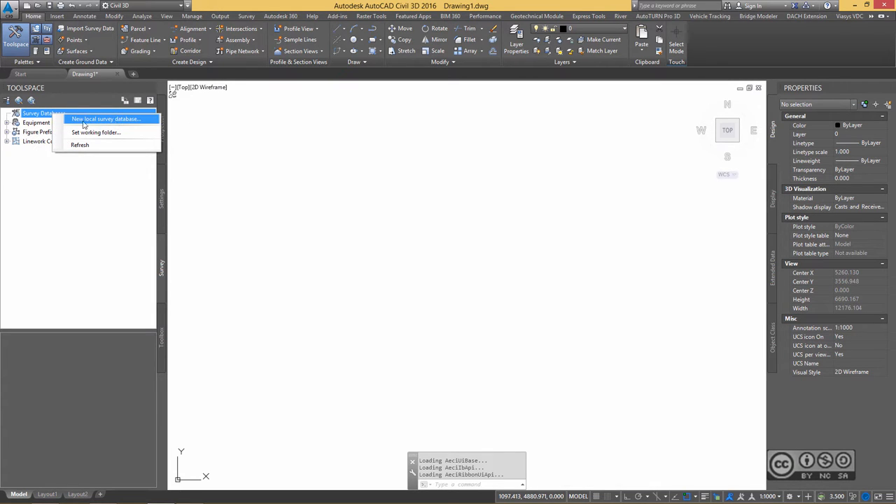
left_click(106, 119)
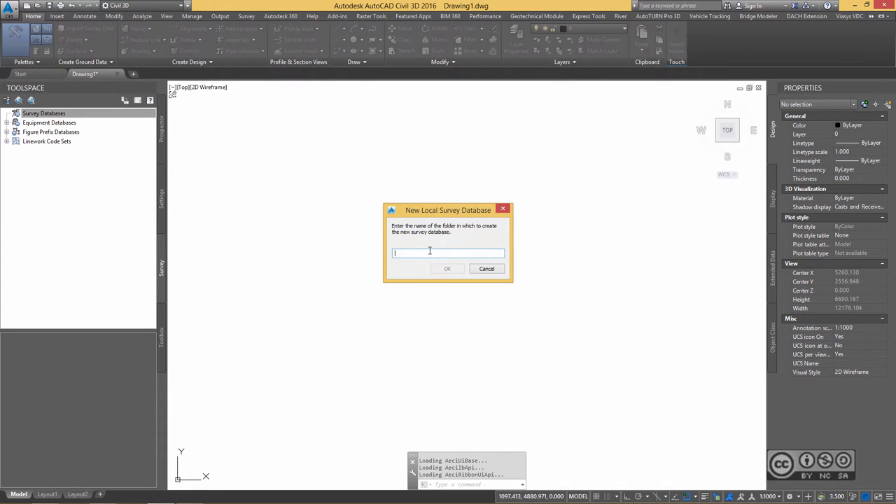
type("Land B")
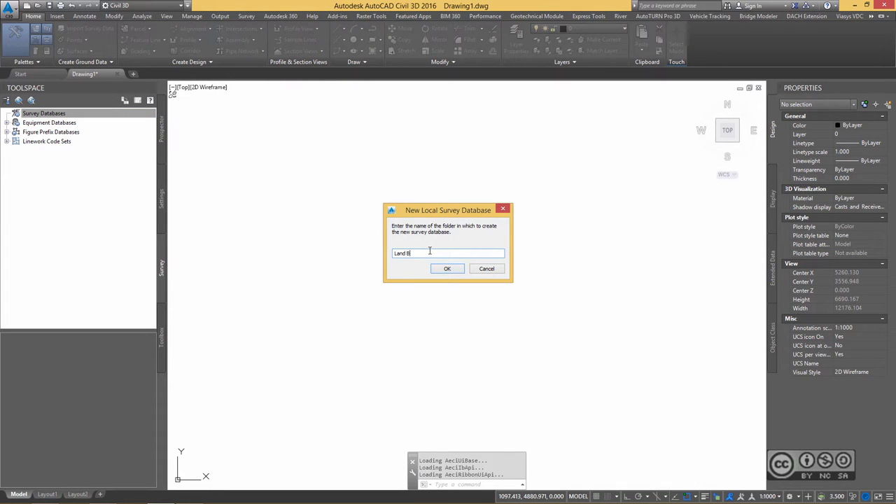
left_click(447, 268)
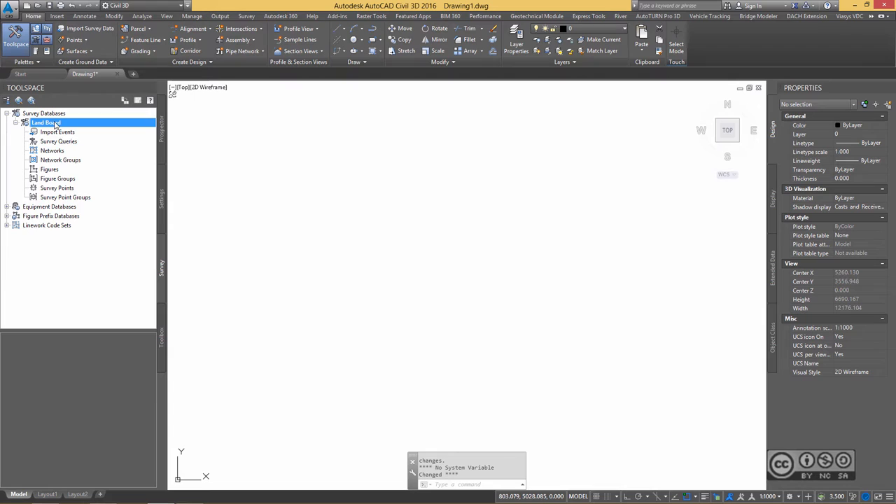
mouse_move(46, 122)
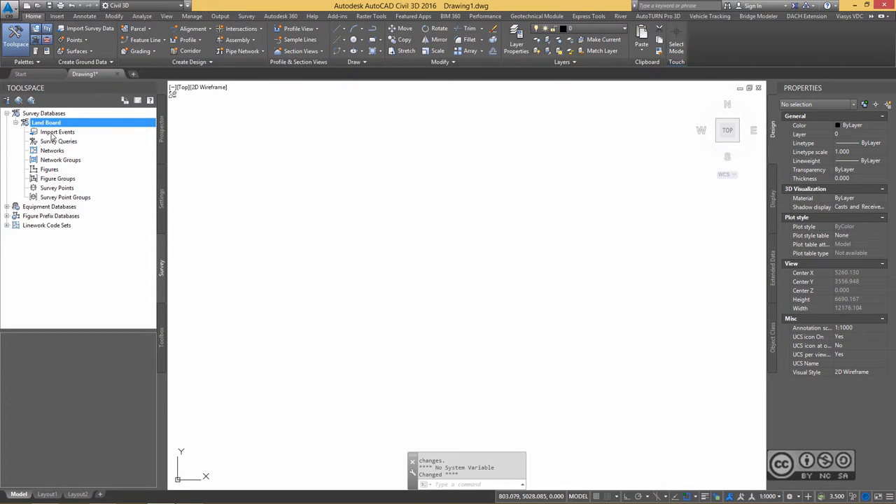
Launch Import Survey Data from Land Board's Import Events
left_click(57, 132)
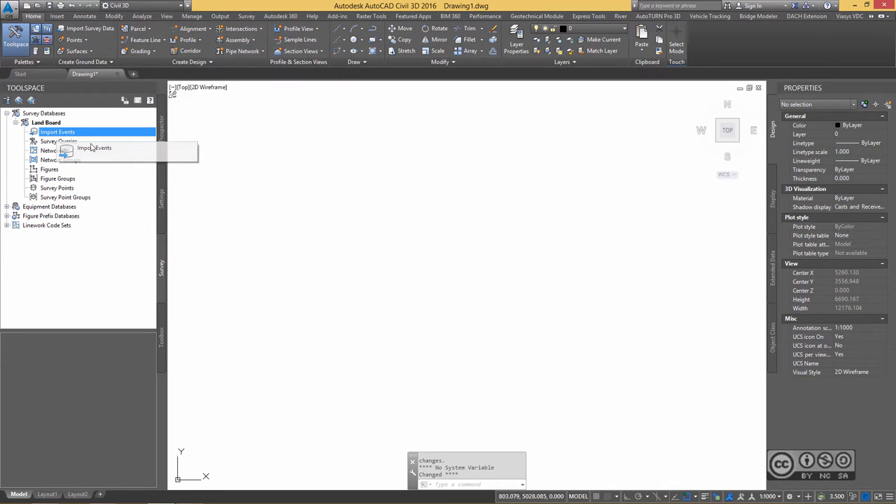
mouse_move(60, 159)
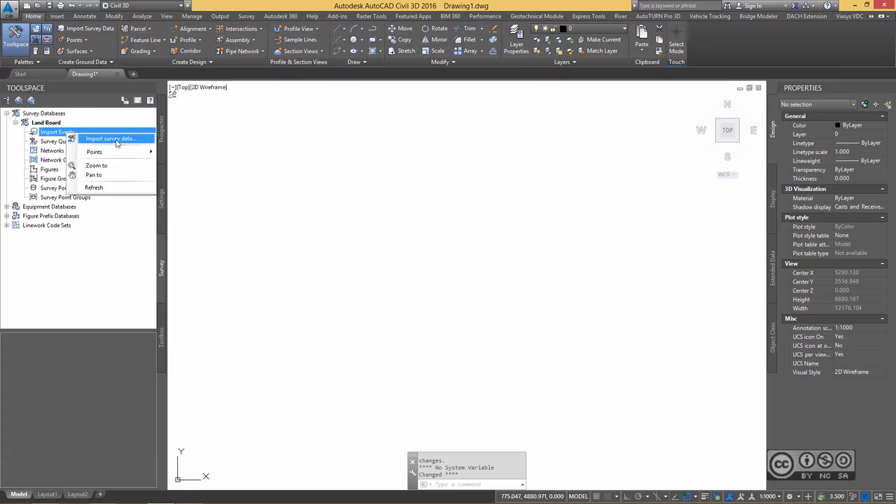
left_click(108, 139)
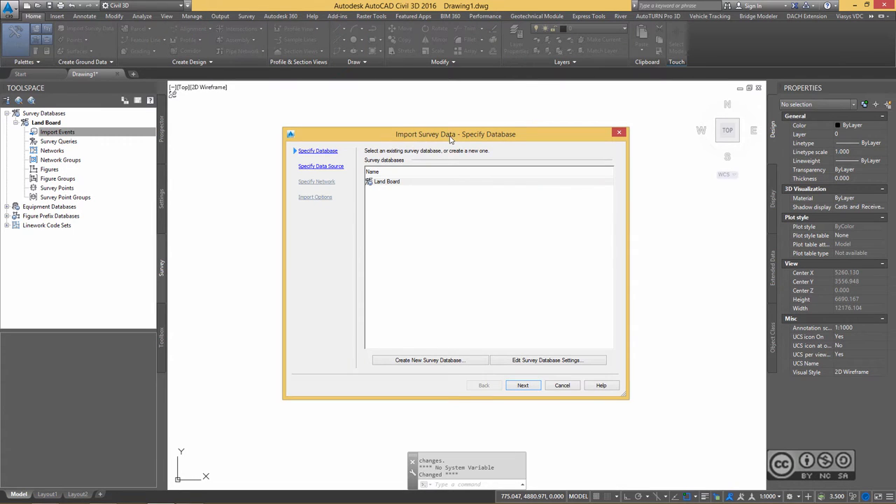
mouse_move(524, 261)
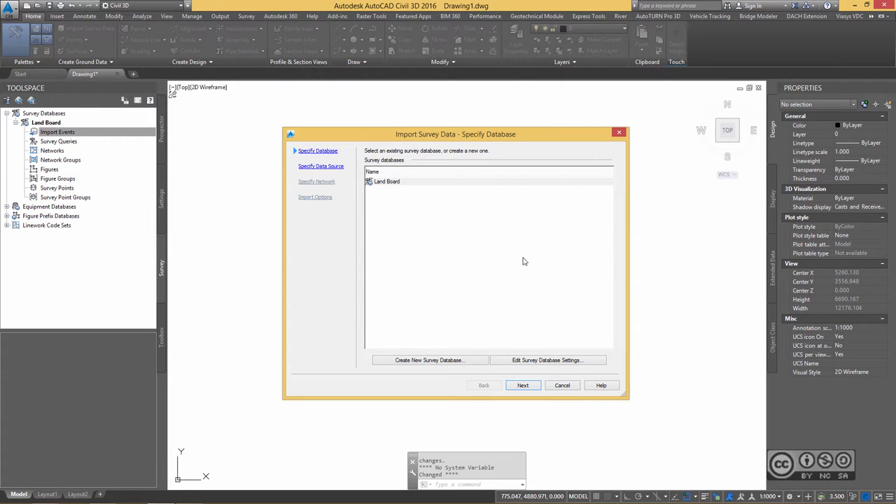
mouse_move(548, 360)
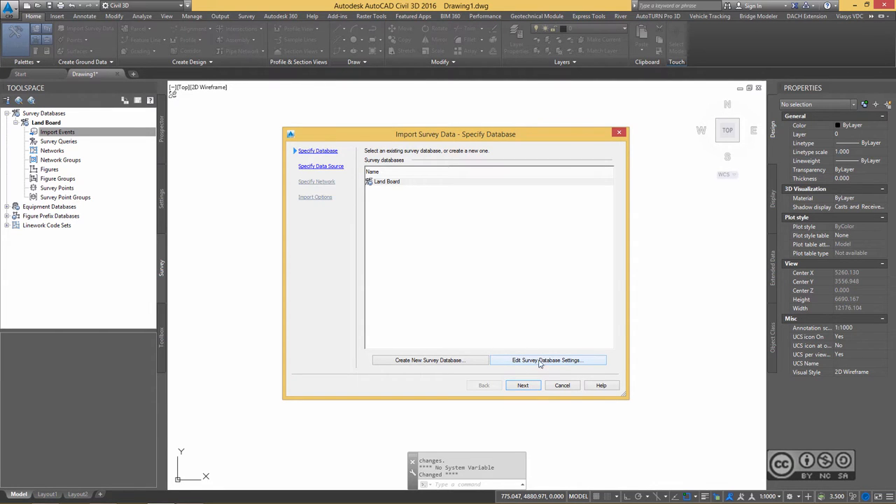
Change the Land Board database distance unit from international feet to Meter
left_click(547, 360)
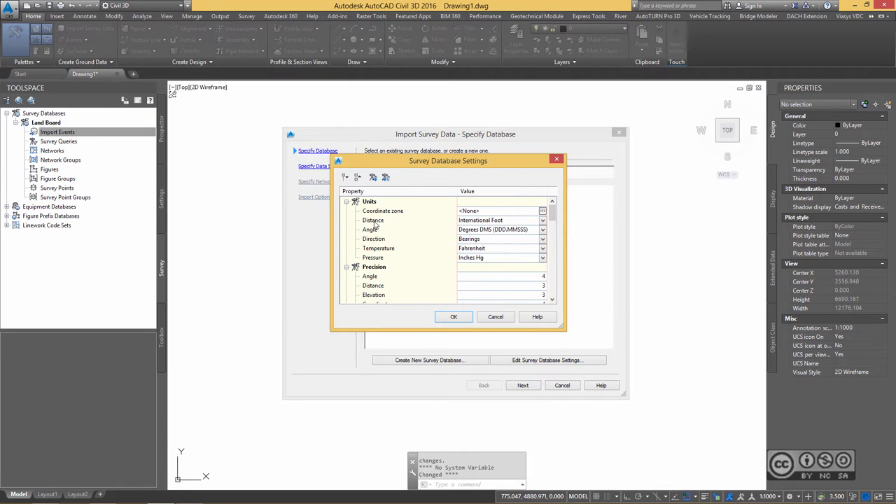
mouse_move(487, 220)
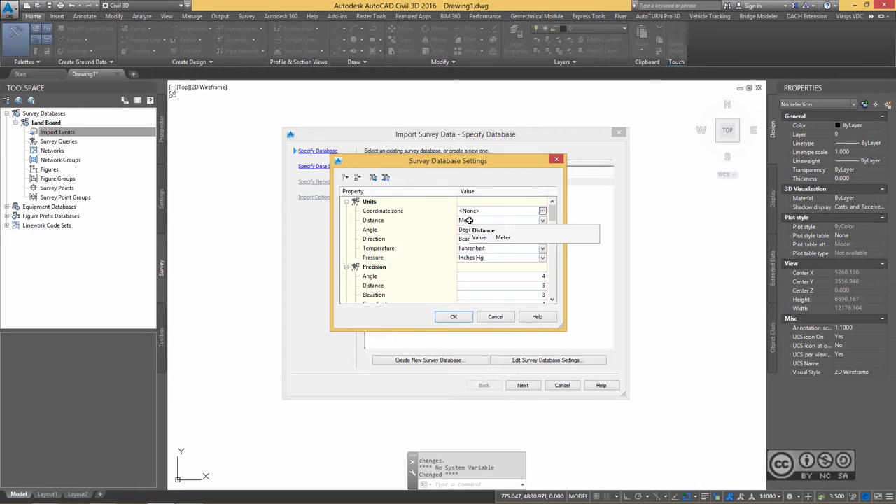
left_click(502, 237)
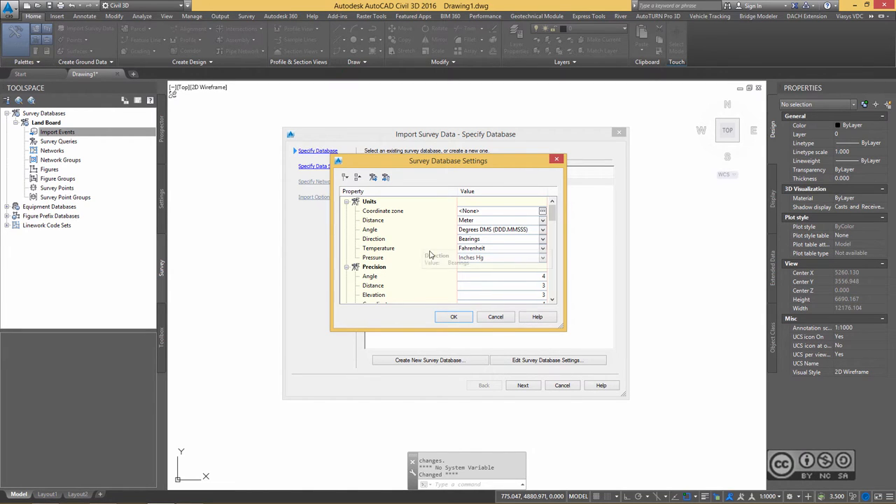
left_click(453, 317)
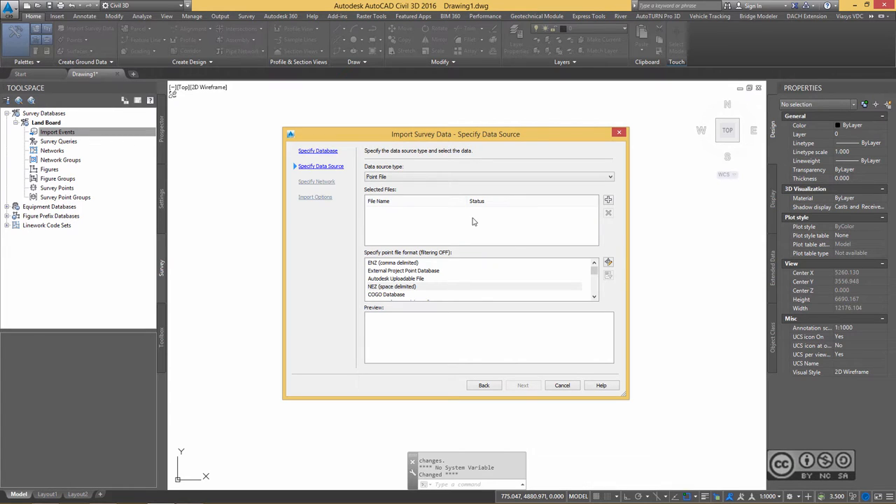
mouse_move(481, 229)
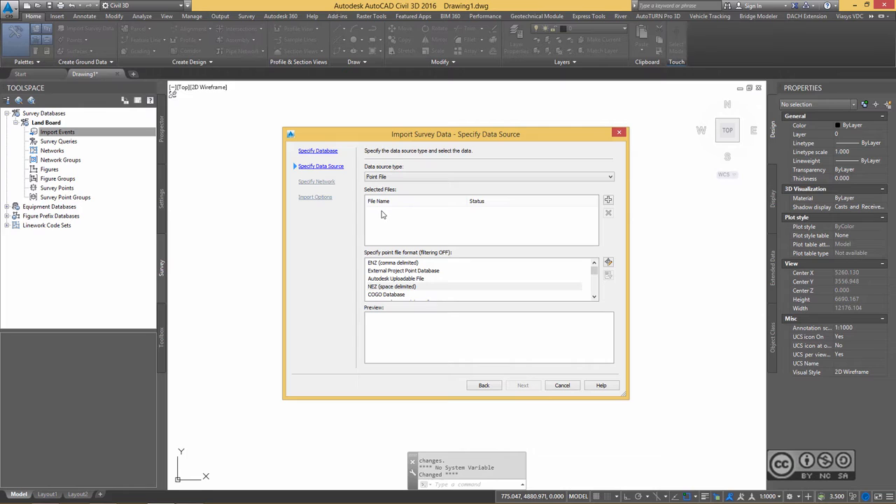
mouse_move(433, 215)
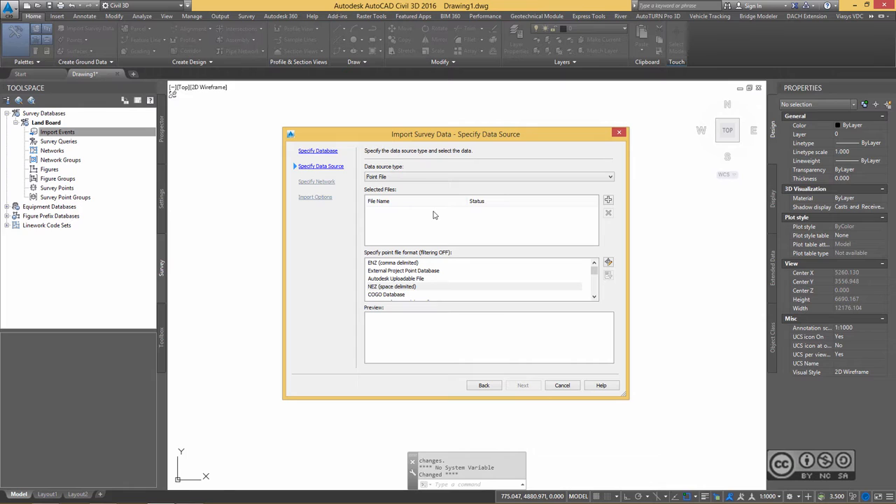
mouse_move(493, 230)
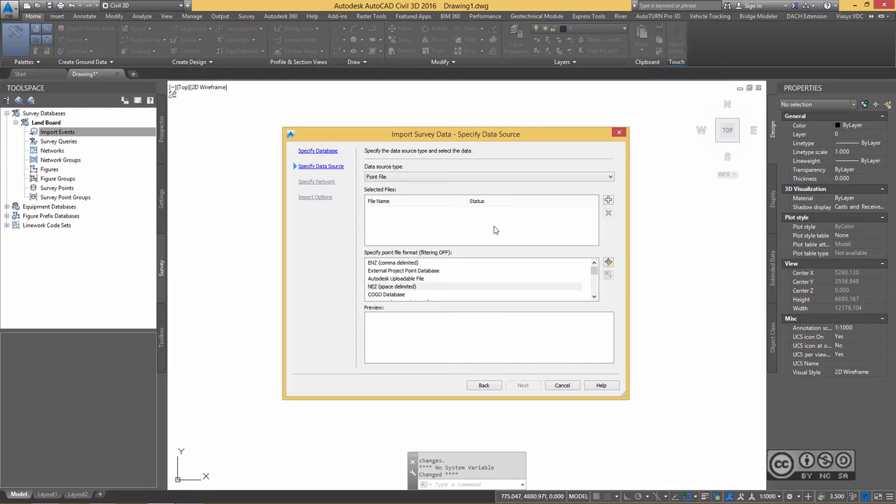
mouse_move(567, 207)
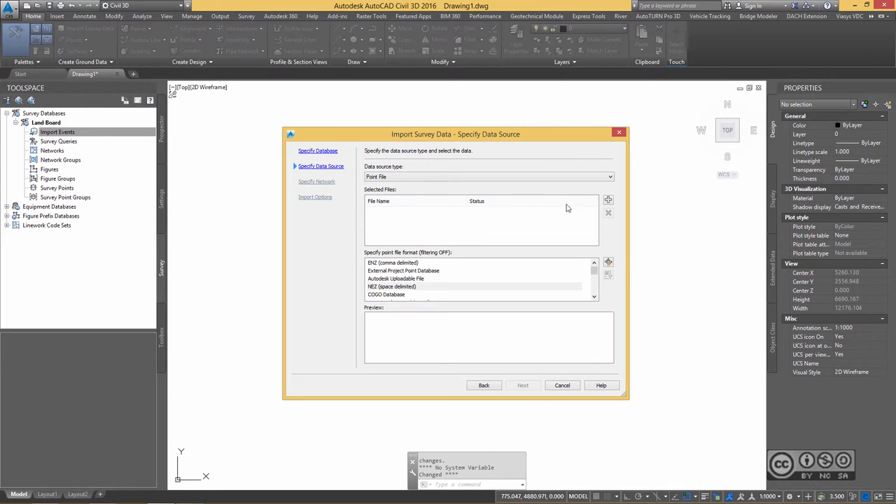
mouse_move(474, 232)
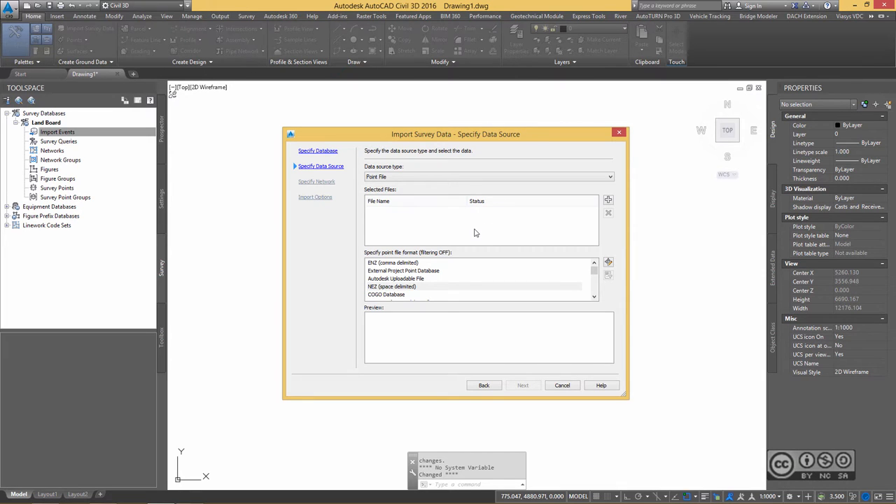
mouse_move(443, 234)
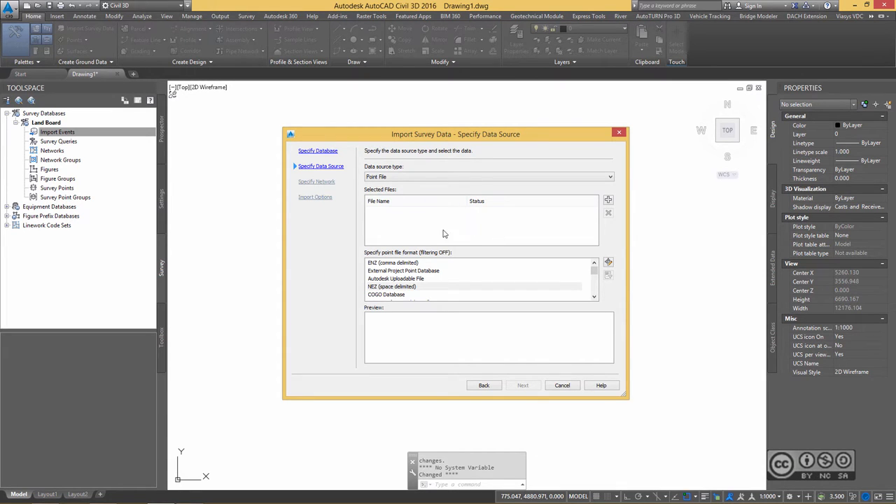
mouse_move(526, 224)
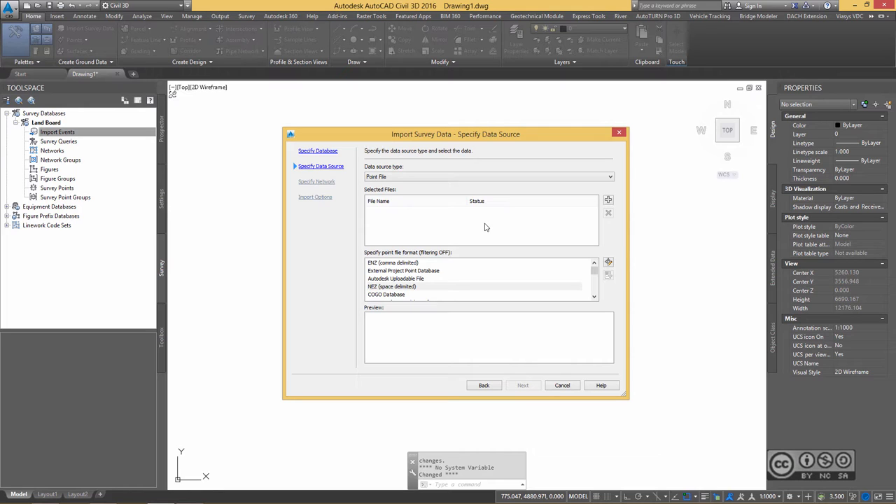
mouse_move(484, 226)
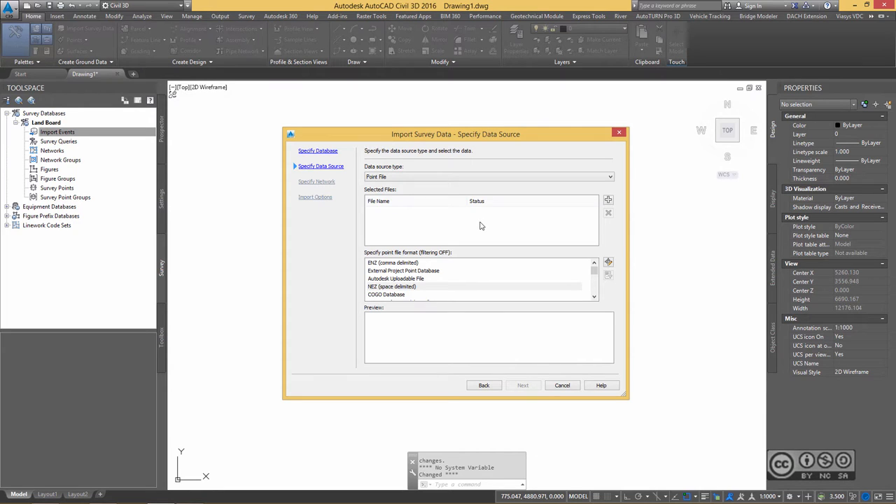
Add 546581.xyz from the import folder as the source point file
left_click(607, 200)
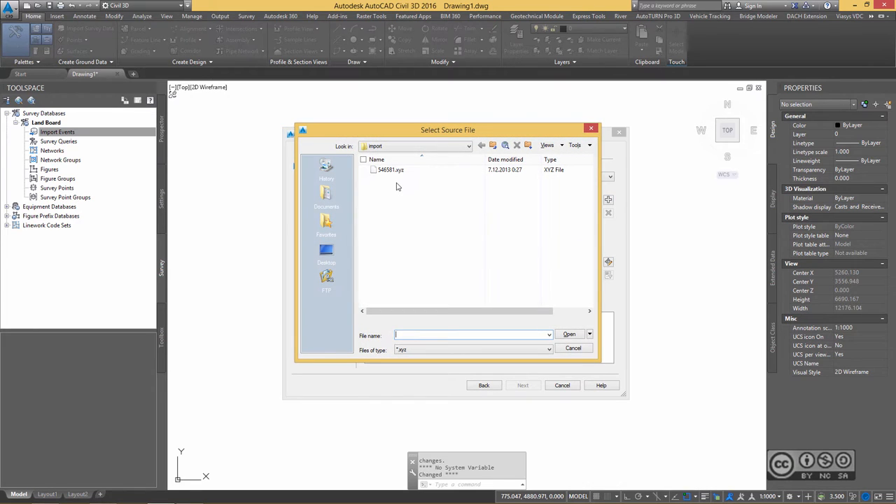
left_click(390, 170)
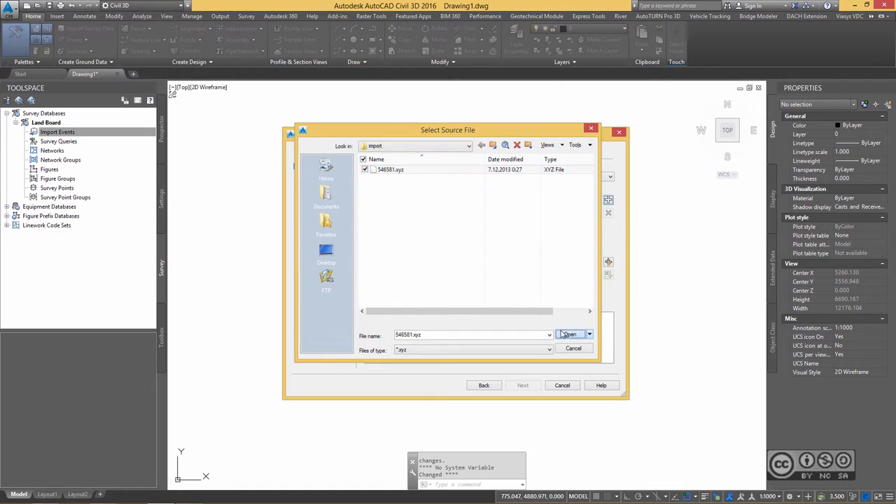
left_click(568, 334)
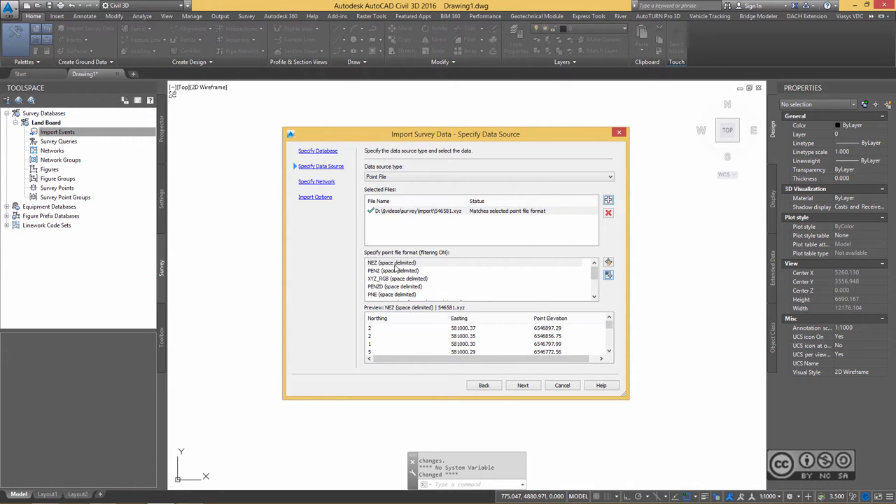
mouse_move(469, 256)
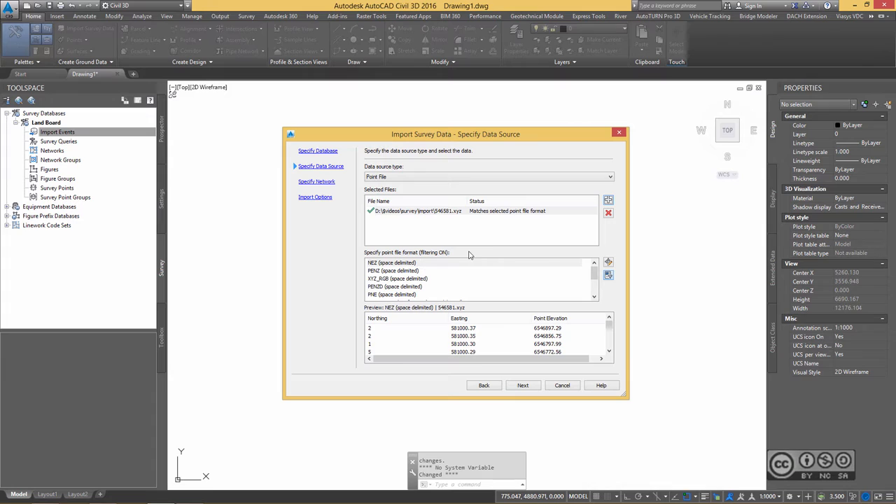
mouse_move(457, 253)
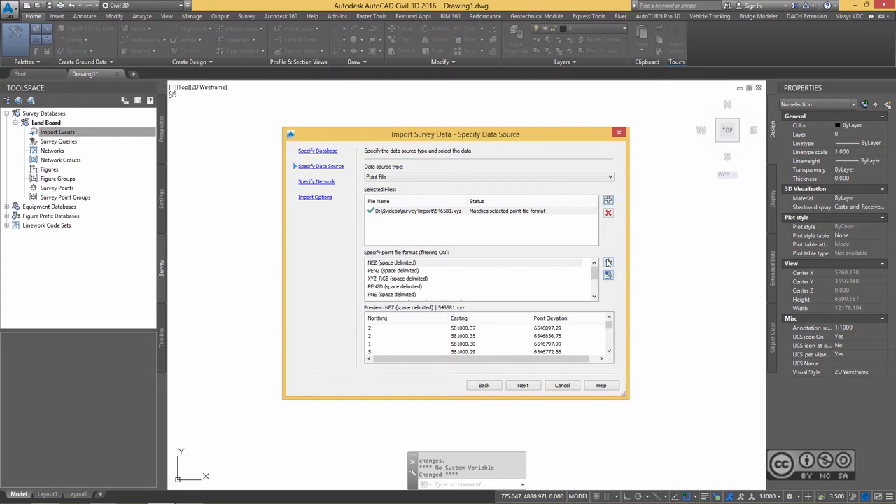
mouse_move(608, 262)
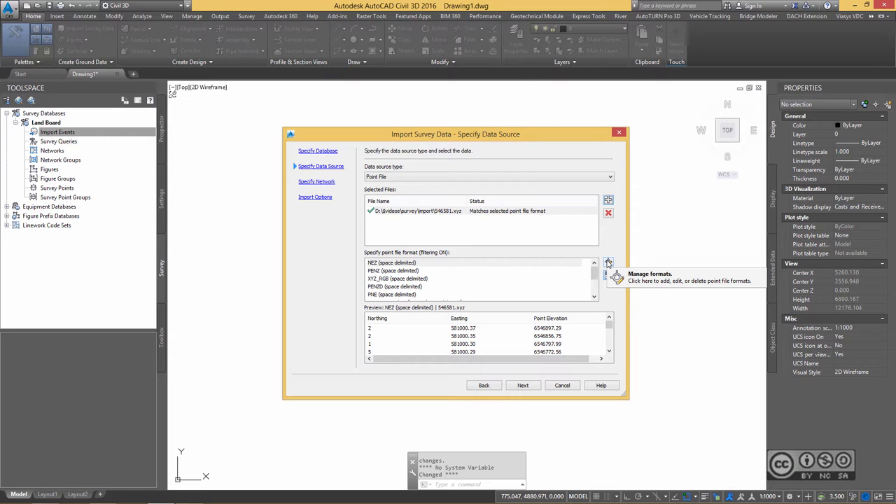
Start a new User Point File format from the point file formats list
left_click(608, 262)
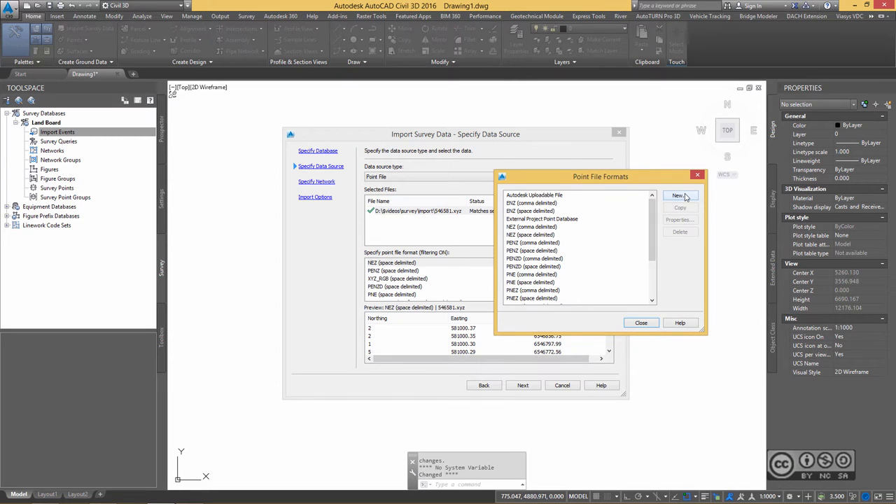
left_click(678, 195)
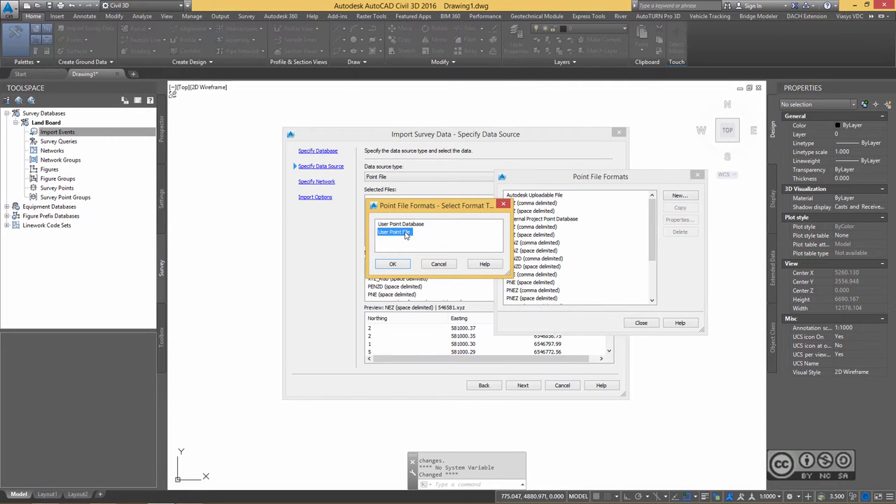
left_click(679, 195)
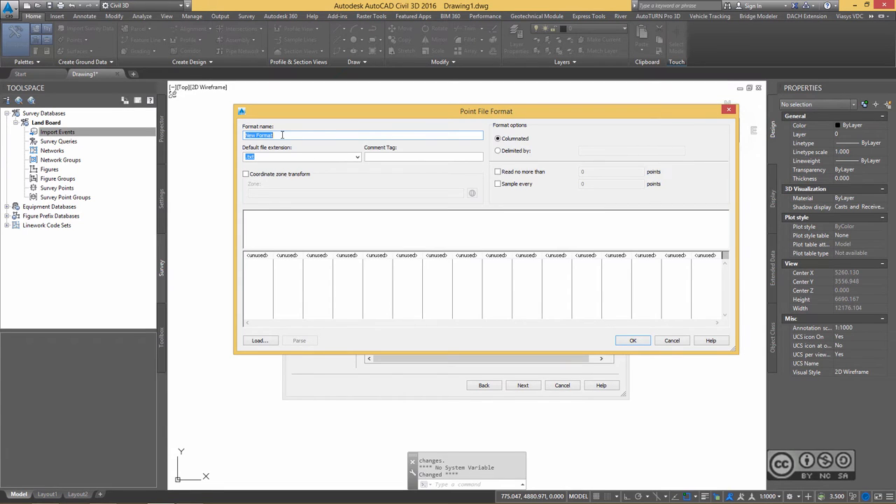
Name the format 'Land Board' with .xyz extension, delimited values, sampling every 10 points
type("Land Board")
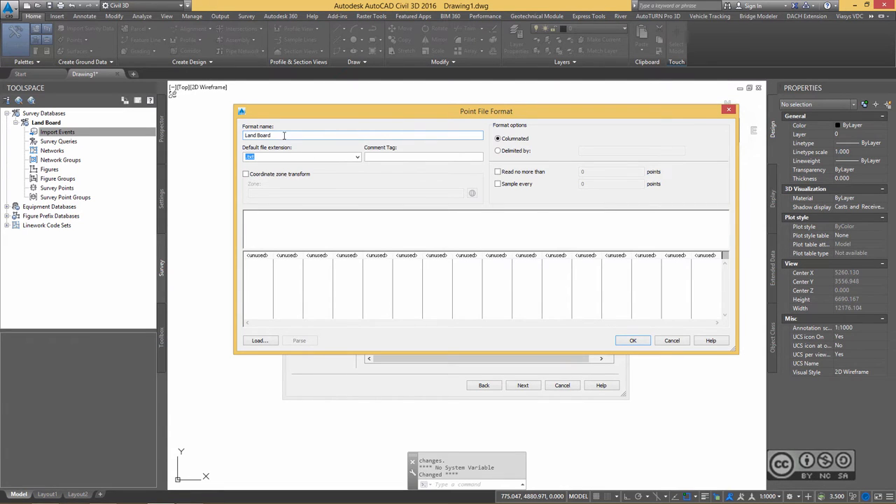
left_click(357, 156)
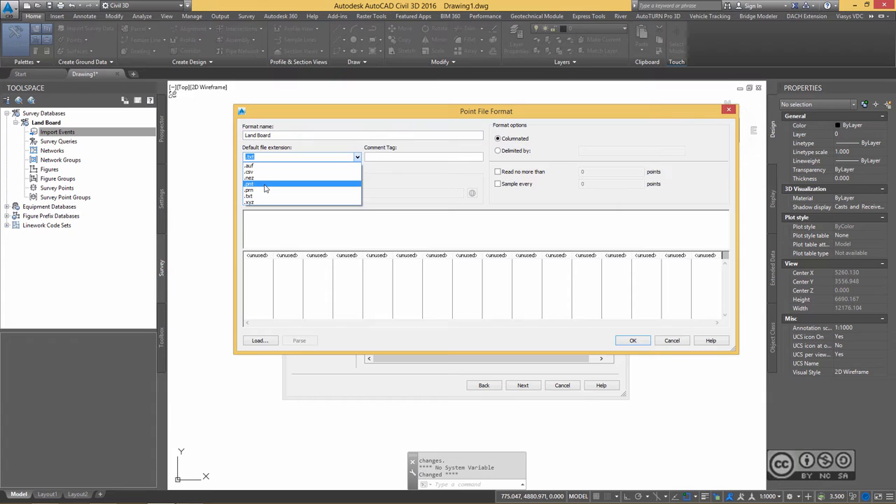
left_click(249, 202)
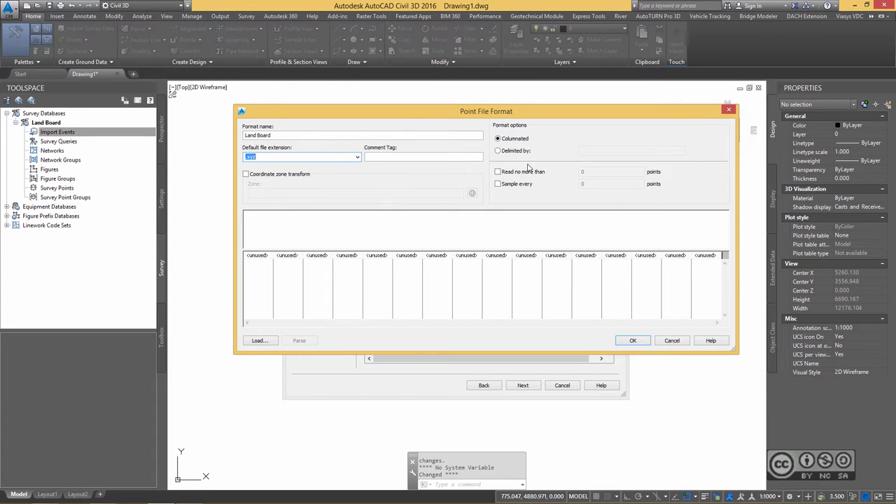
left_click(497, 151)
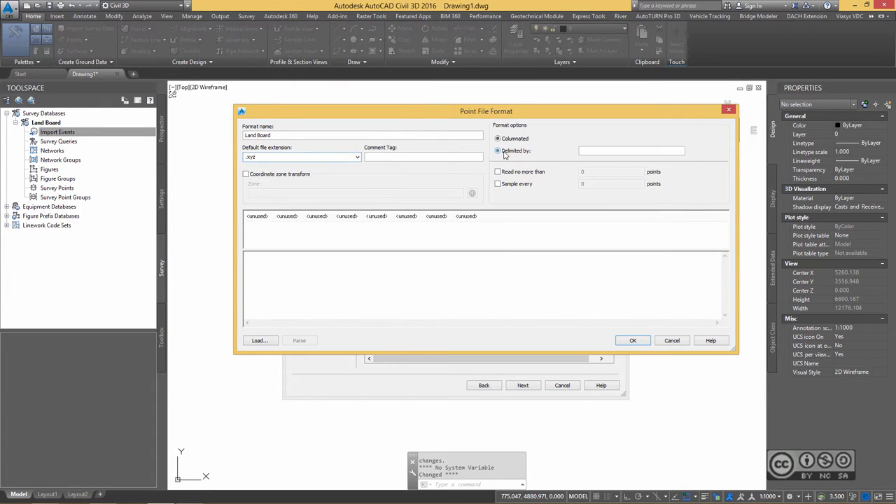
left_click(497, 150)
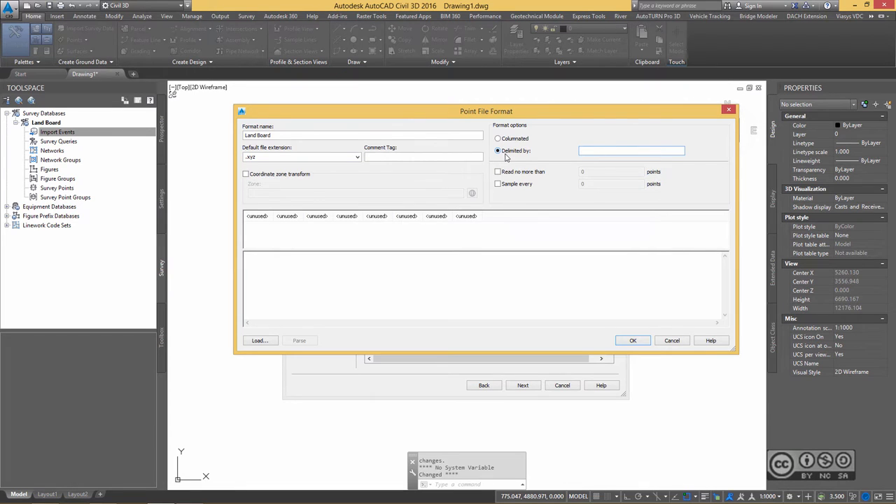
left_click(498, 150)
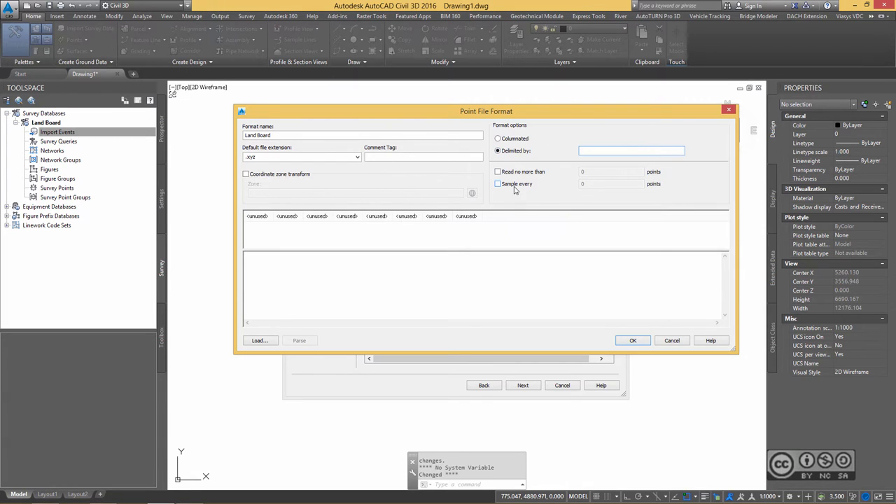
left_click(497, 184)
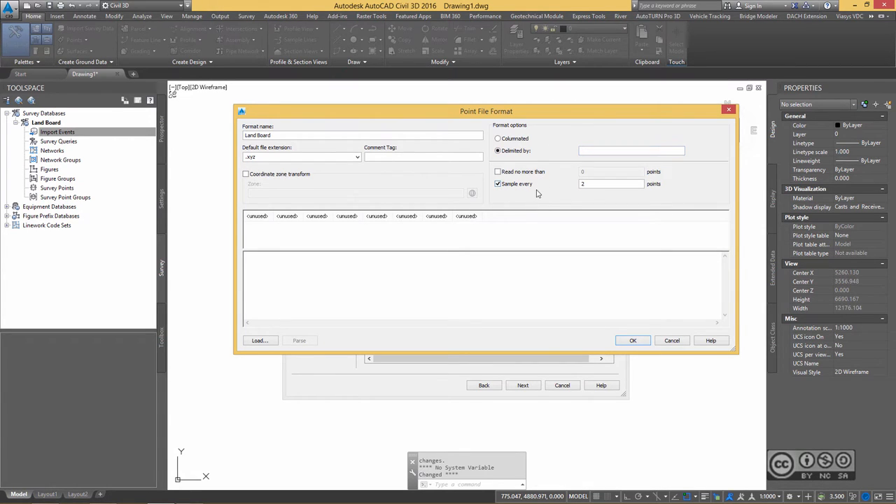
left_click(611, 183)
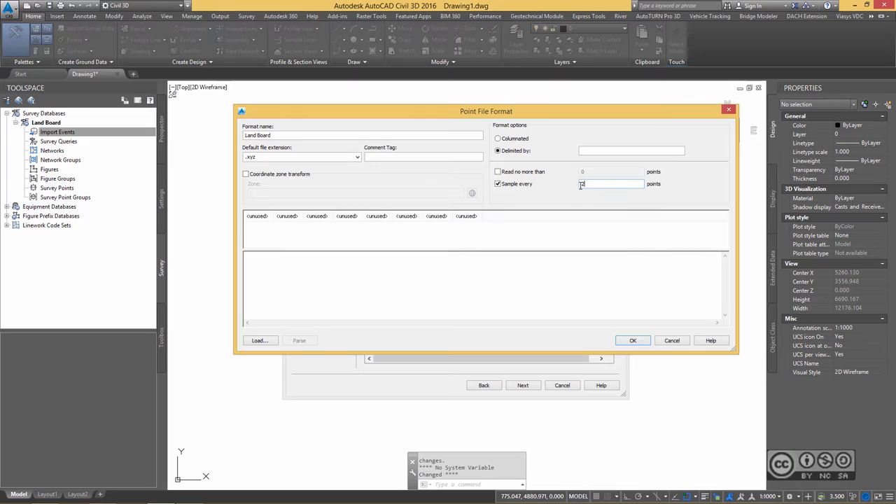
type("10")
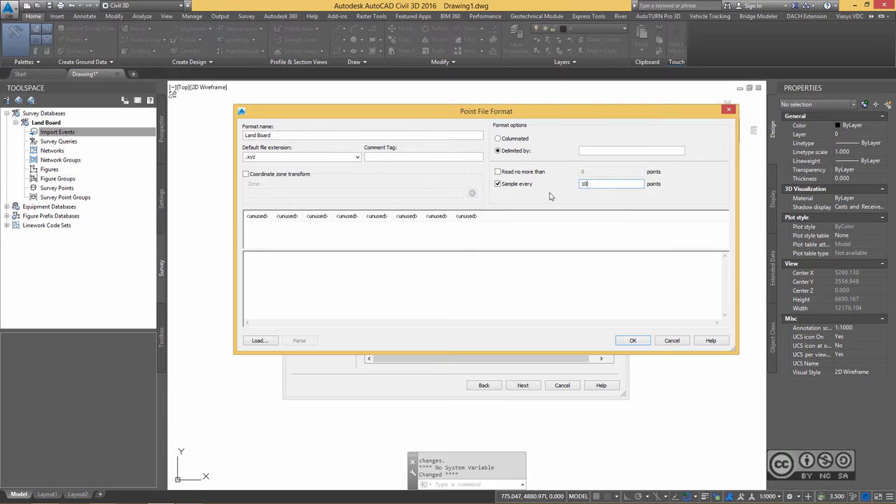
mouse_move(541, 197)
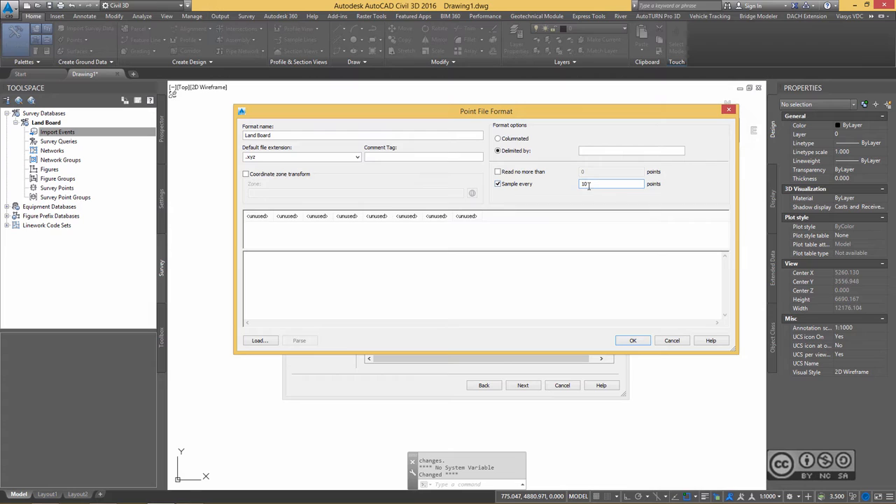
mouse_move(553, 194)
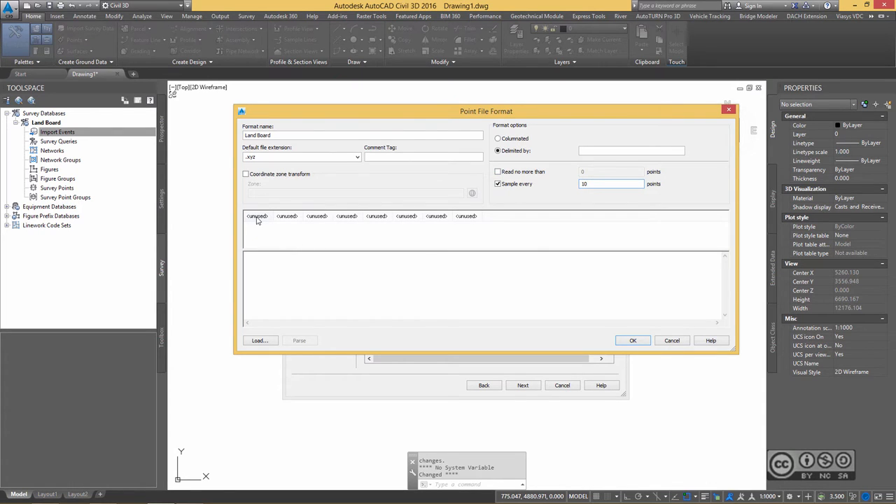
Assign LiDAR Classification, Easting, Northing, Elevation, Intensity-LB, Echo-LB columns and save the format
left_click(608, 184)
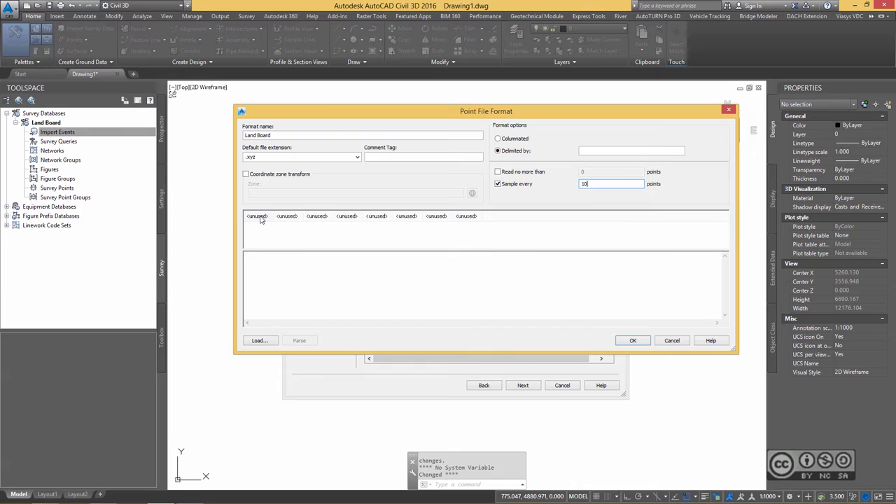
left_click(257, 215)
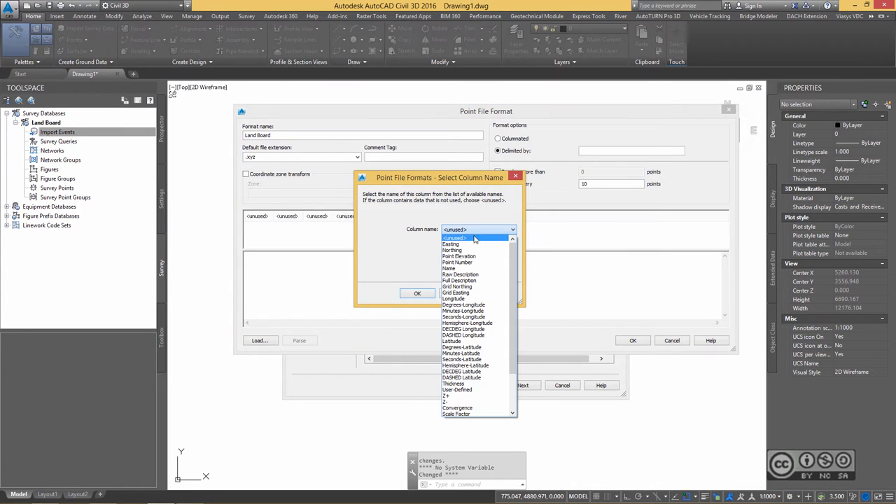
scroll("down", 3)
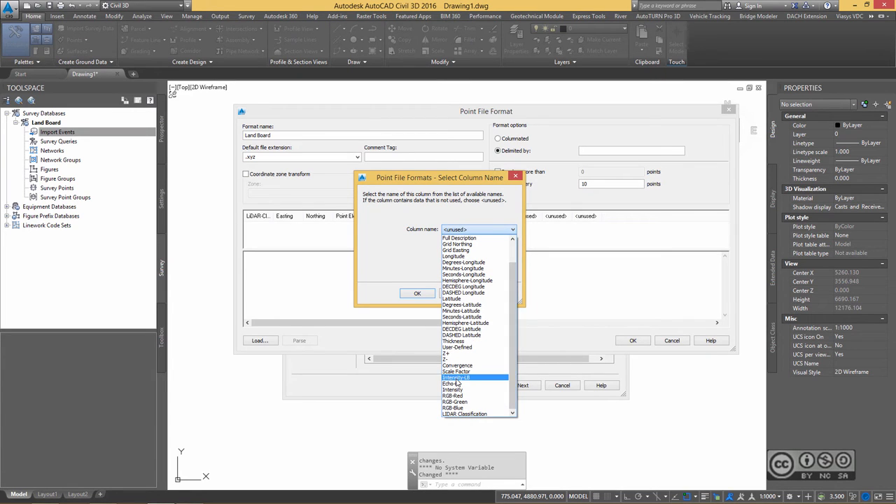
left_click(417, 292)
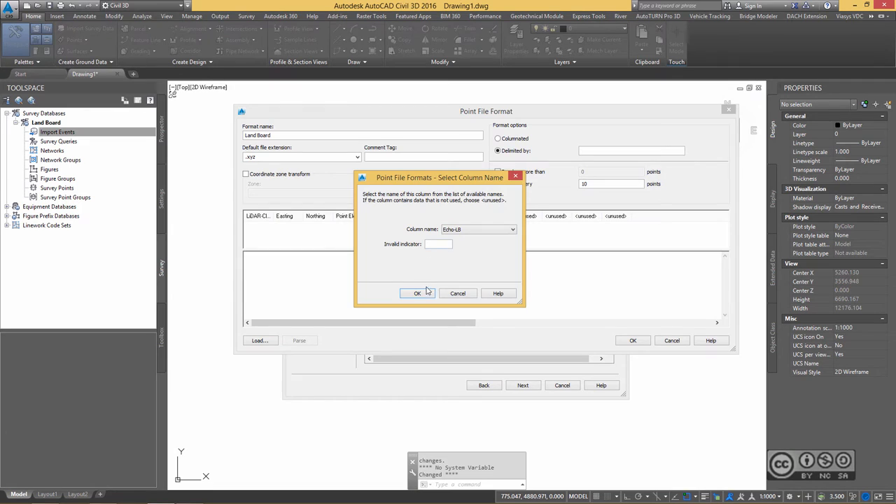
left_click(417, 293)
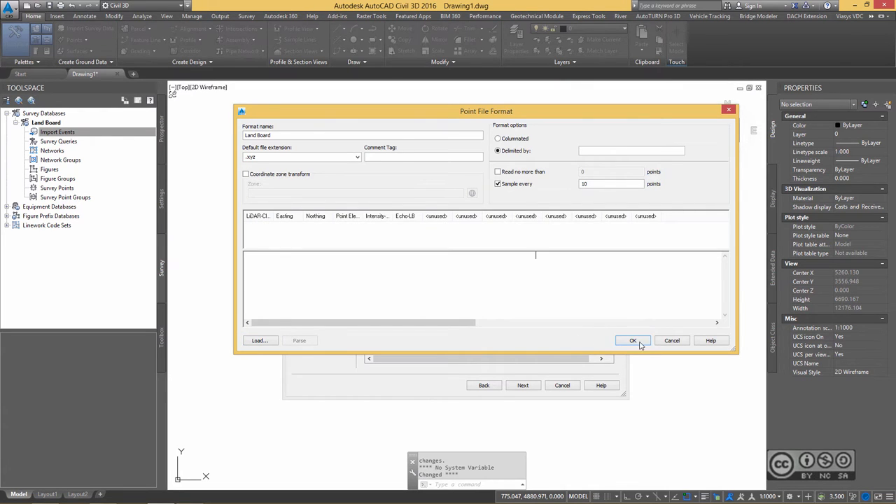
left_click(632, 340)
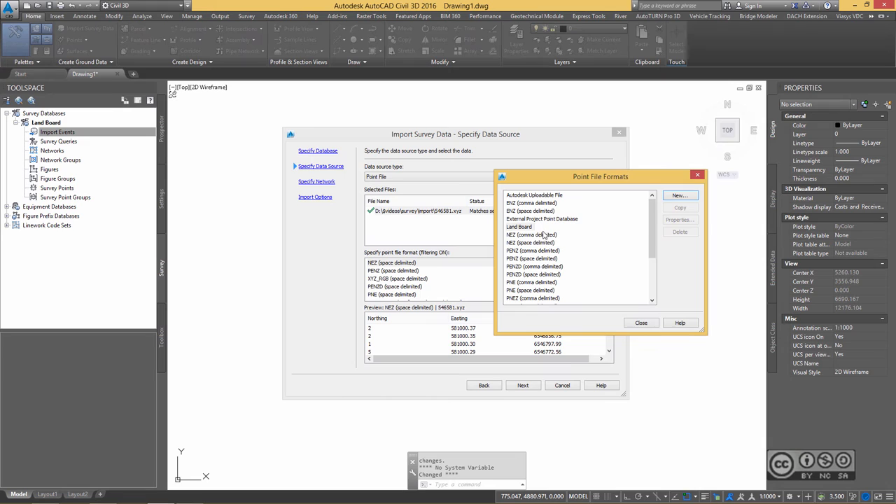
mouse_move(604, 180)
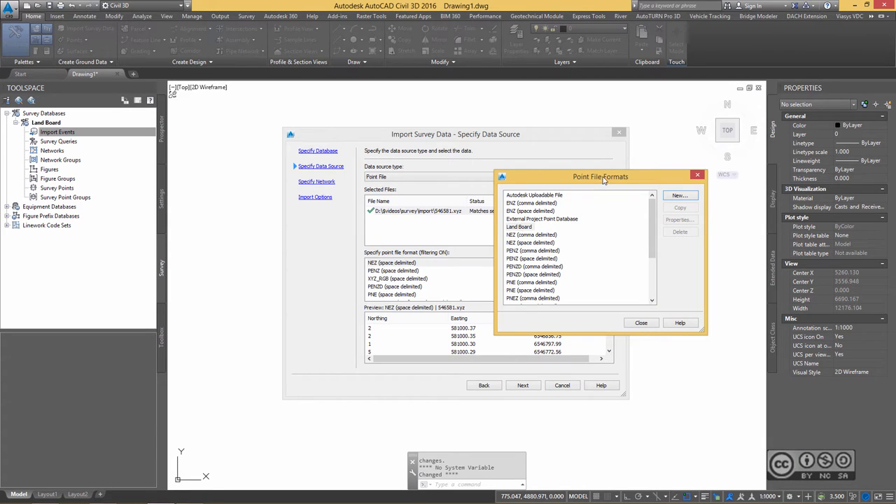
Select Land Board as the import format for 546581.xyz and advance to the network step
left_click(518, 226)
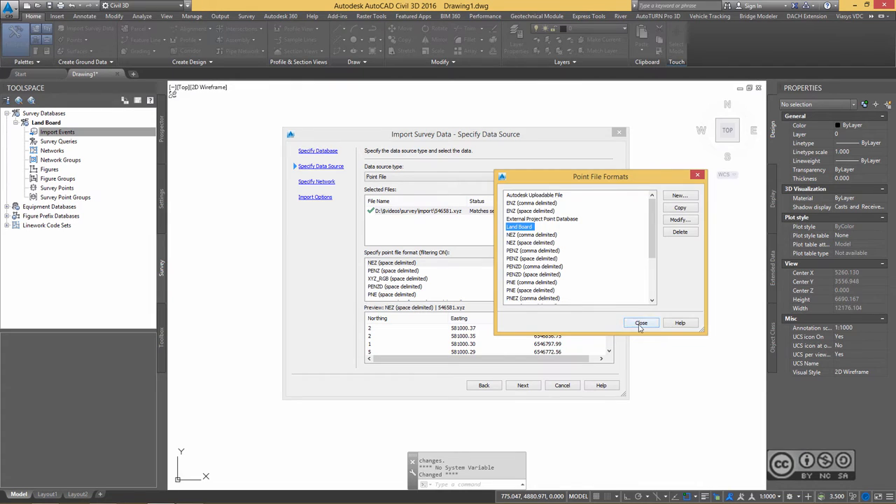
left_click(640, 322)
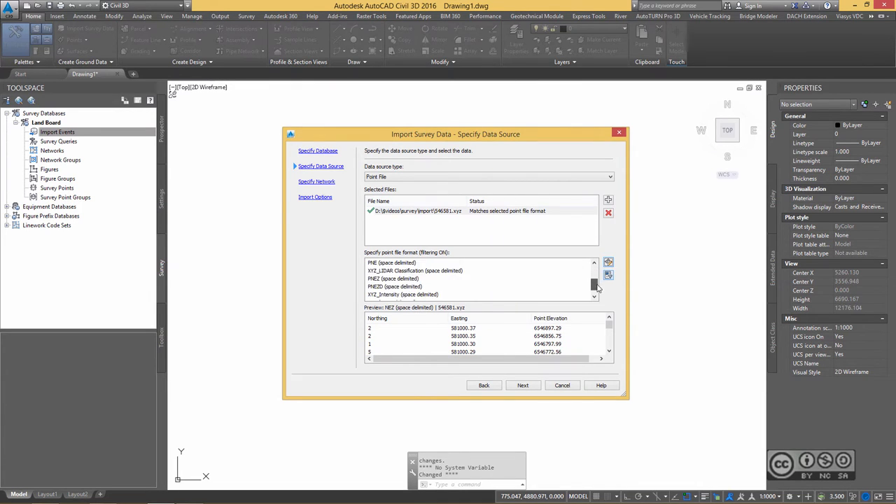
left_click(380, 278)
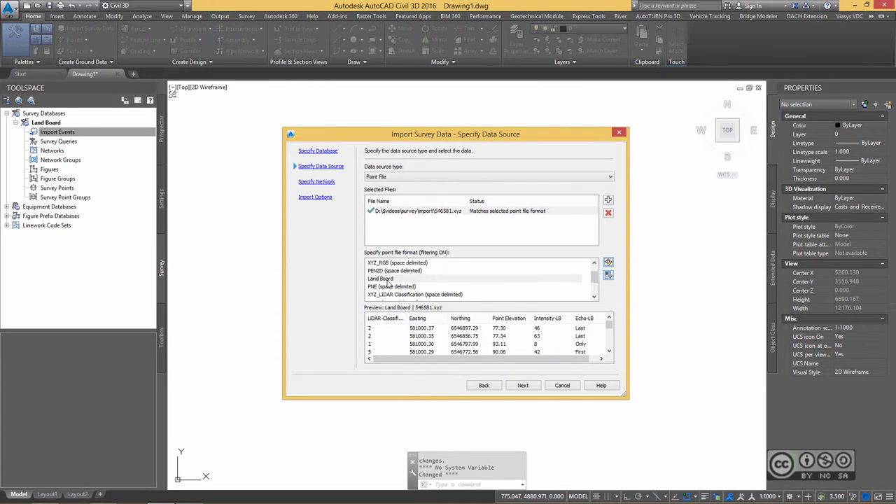
mouse_move(470, 285)
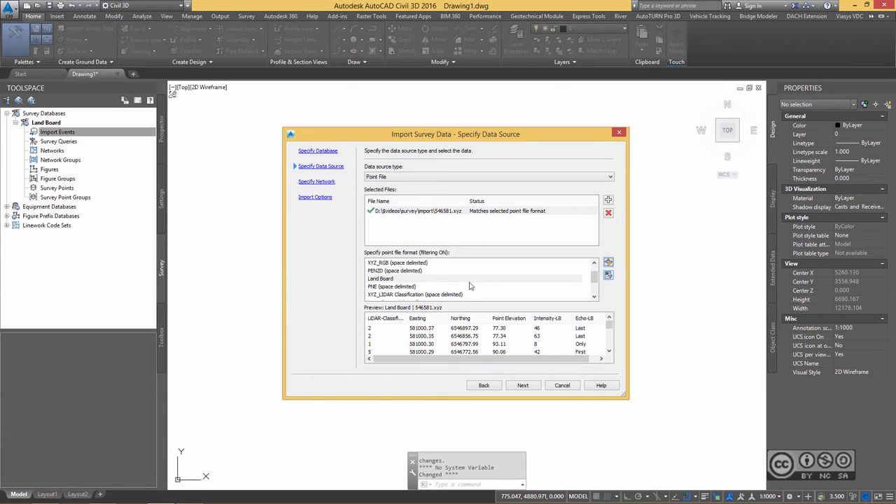
mouse_move(377, 330)
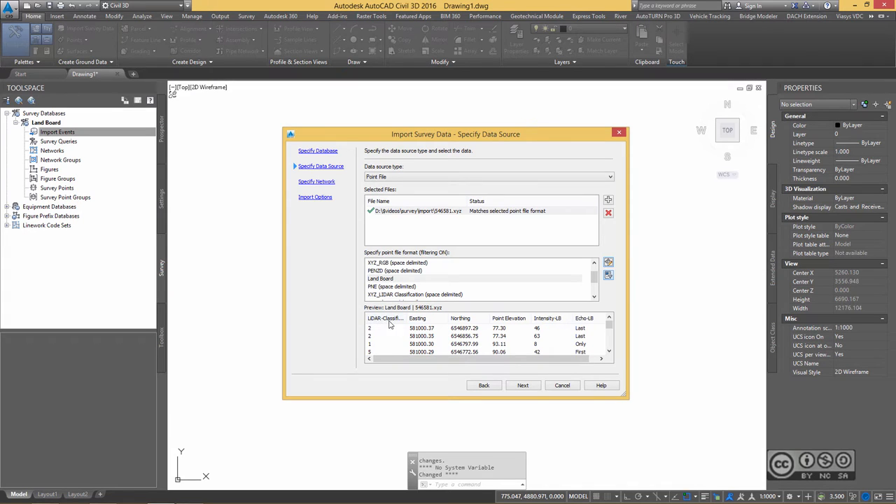
mouse_move(480, 324)
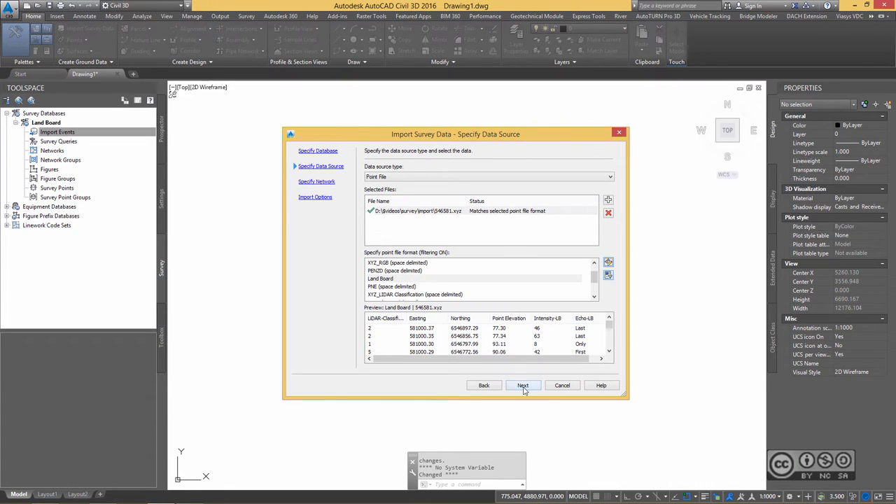
left_click(522, 385)
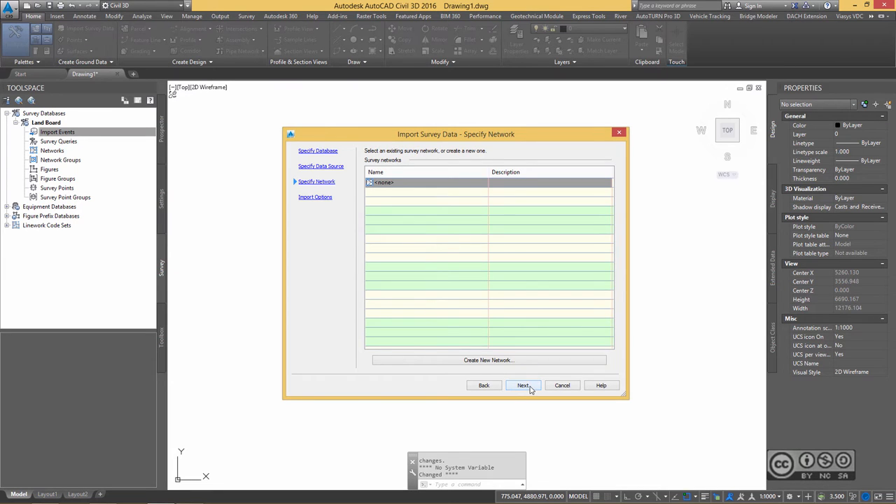
Accept the network and import options to import 546581.xyz into Land Board
left_click(522, 385)
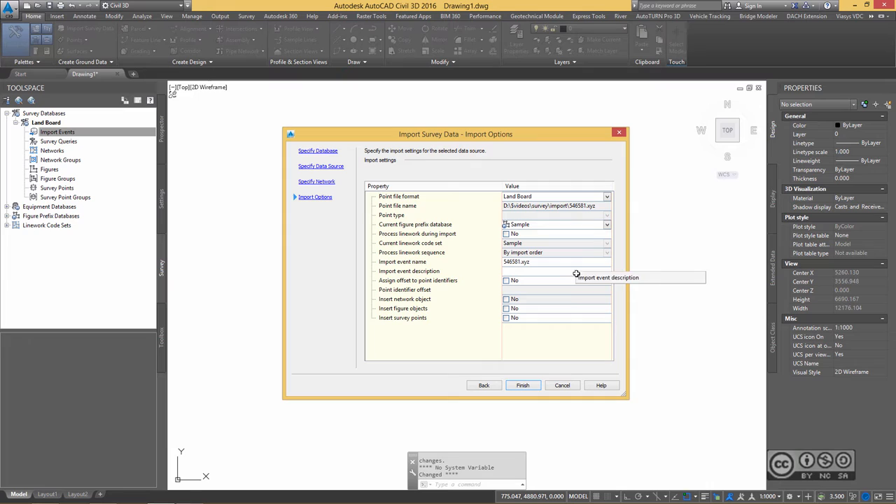
mouse_move(425, 315)
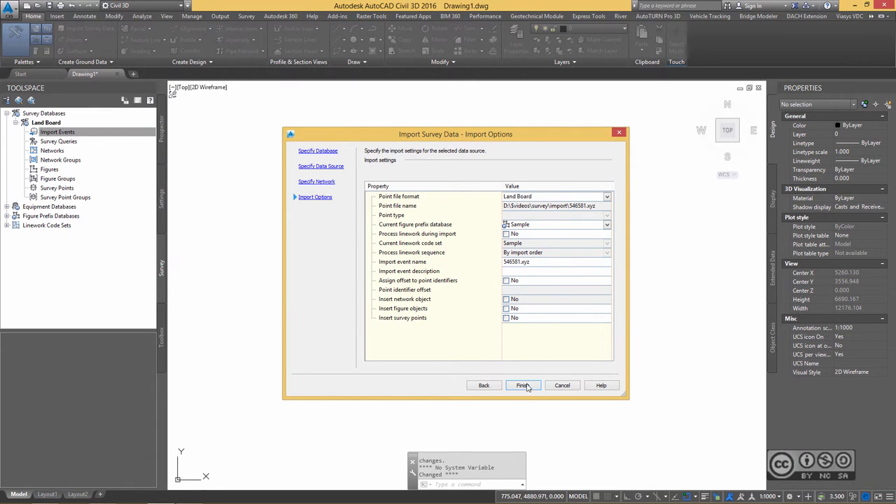
left_click(523, 385)
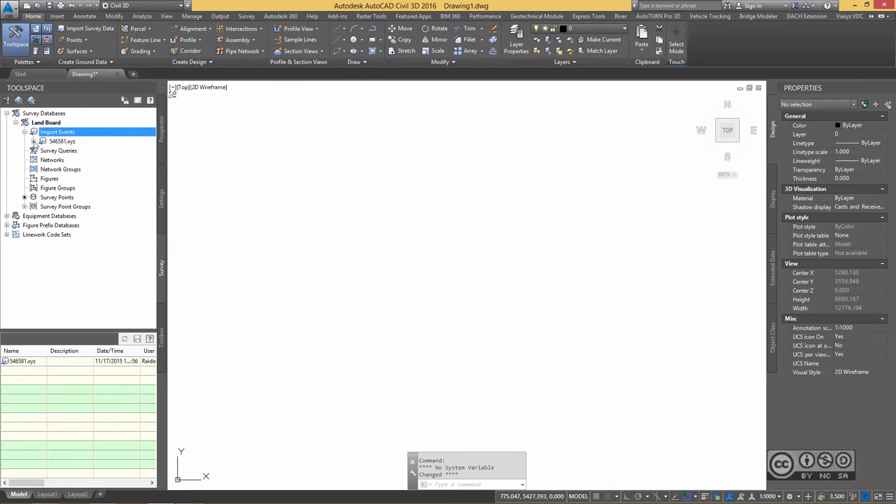
List the Survey Points of the 546581.xyz import event and scroll through its columns
left_click(42, 141)
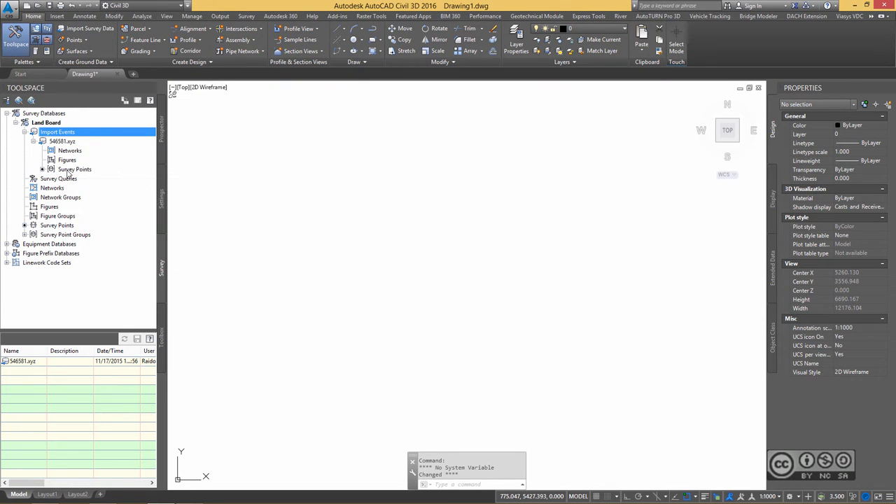
left_click(74, 169)
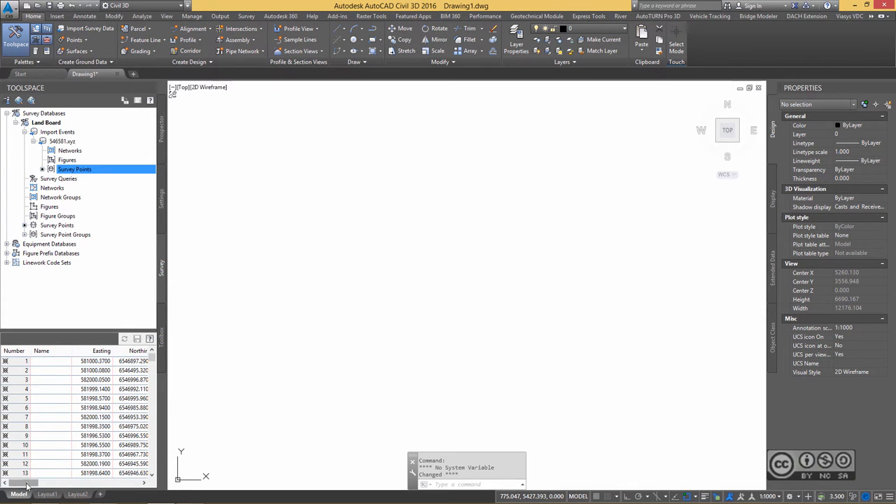
scroll("right", 3)
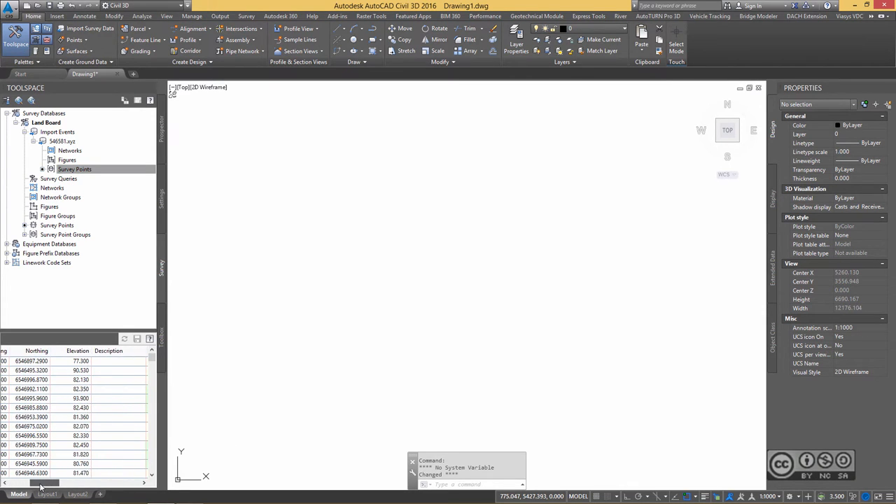
scroll("left", 3)
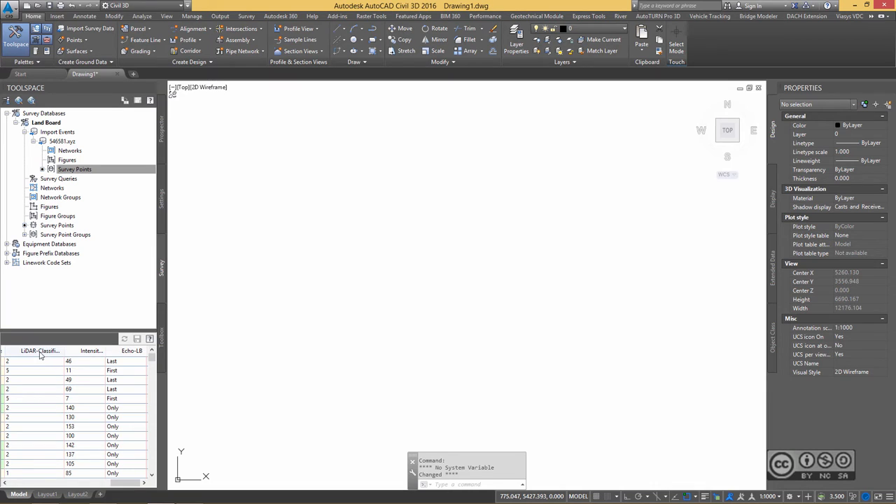
mouse_move(79, 196)
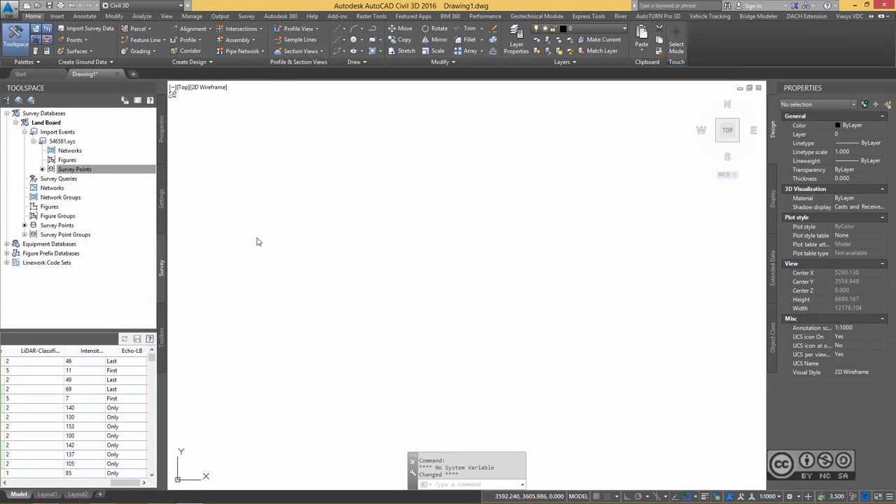
mouse_move(312, 259)
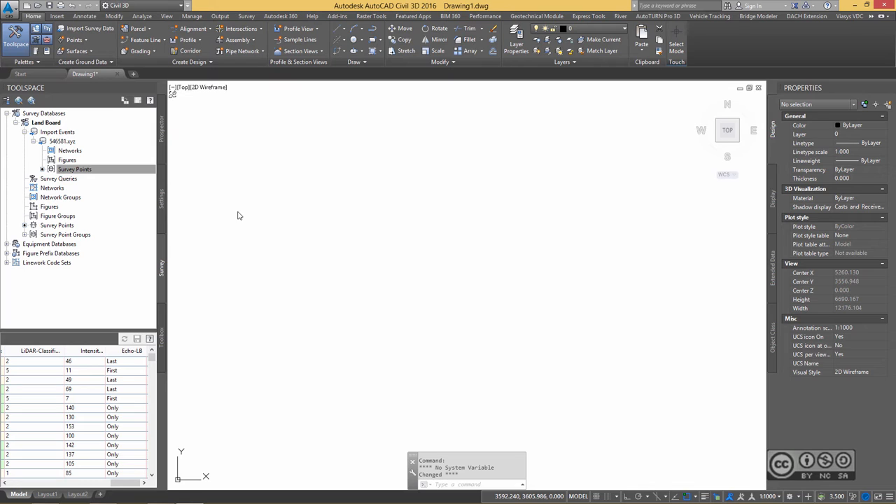
mouse_move(251, 220)
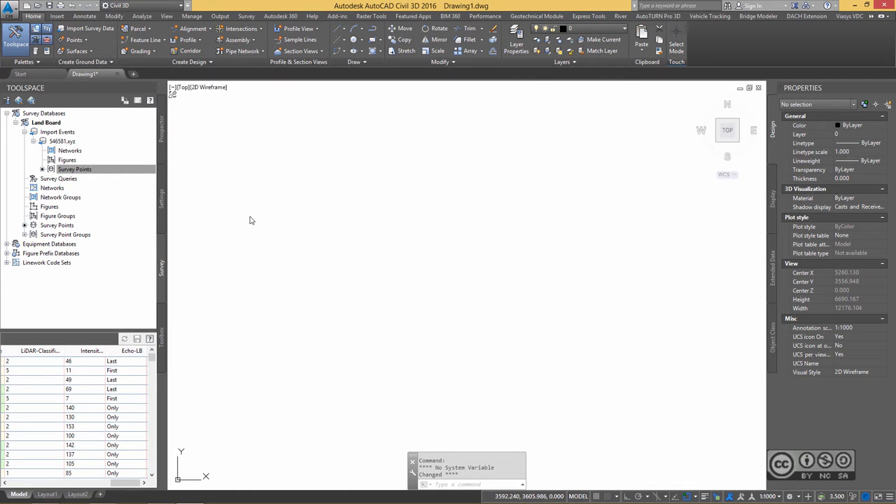
mouse_move(320, 250)
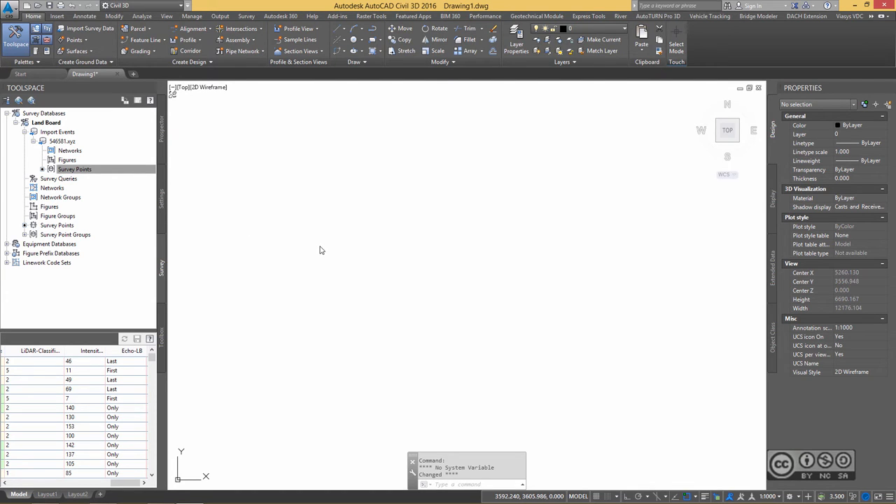
mouse_move(263, 225)
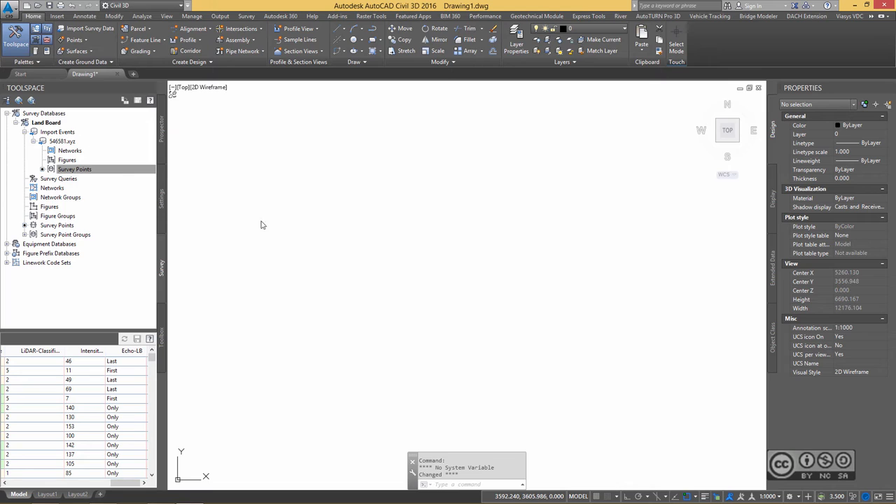
mouse_move(323, 229)
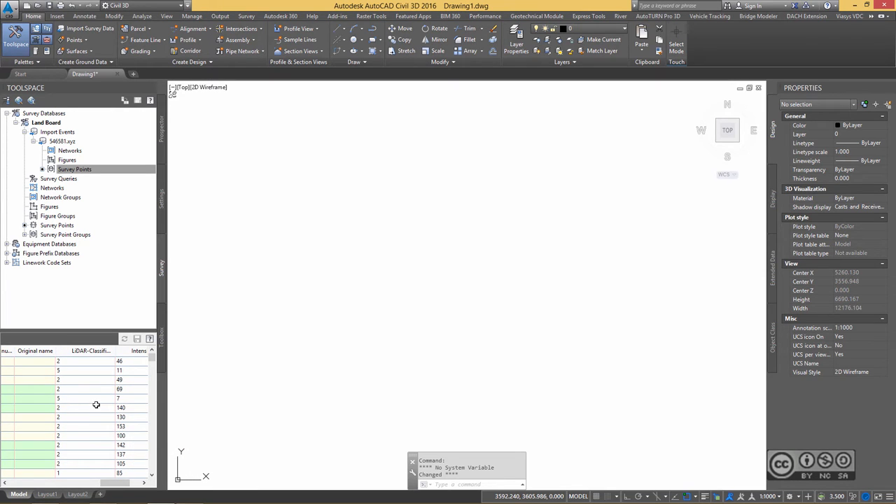
mouse_move(84, 354)
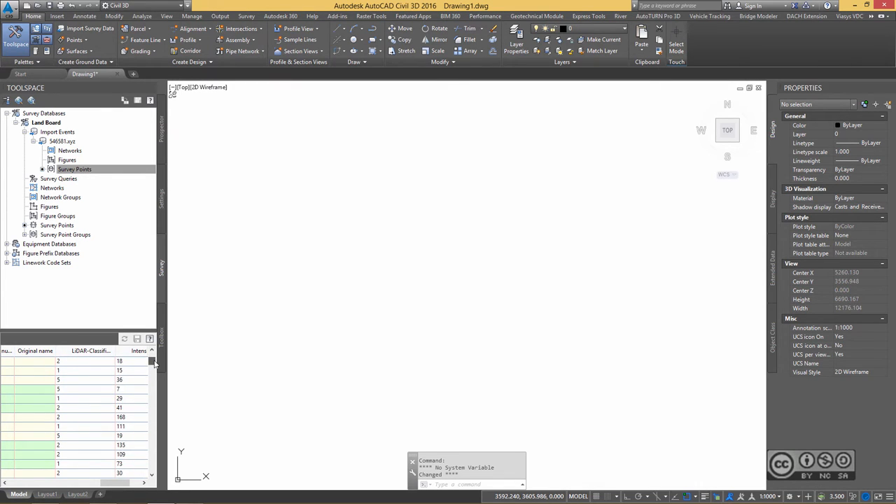
scroll("down", 3)
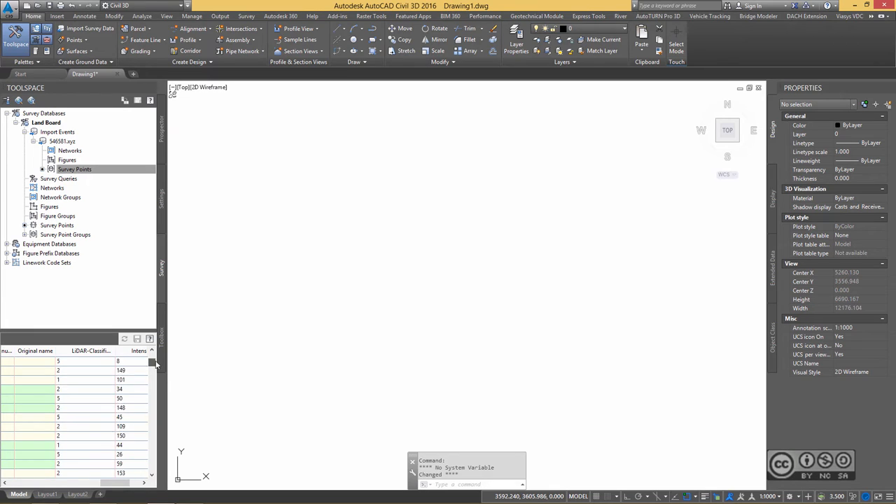
scroll("down", 3)
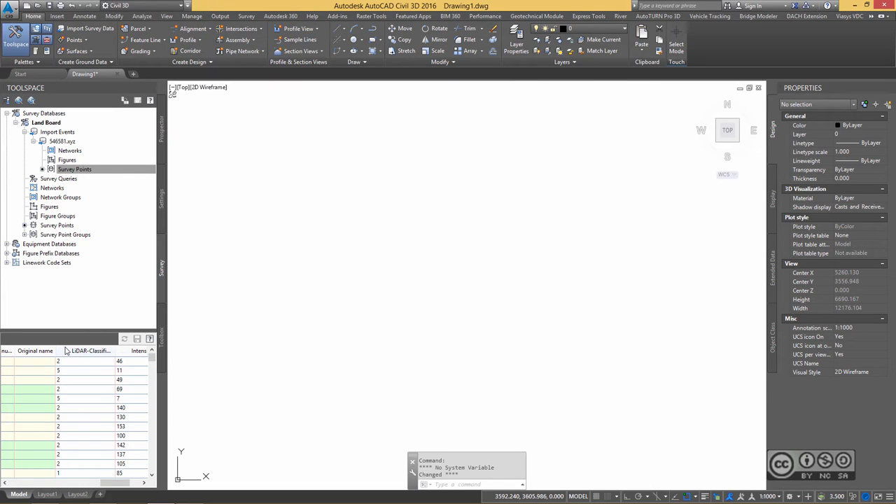
Name the new query 'Surface points (class 2 and 8)', described 'Filtered by LiDAR Classification = 2 & 8'
left_click(59, 178)
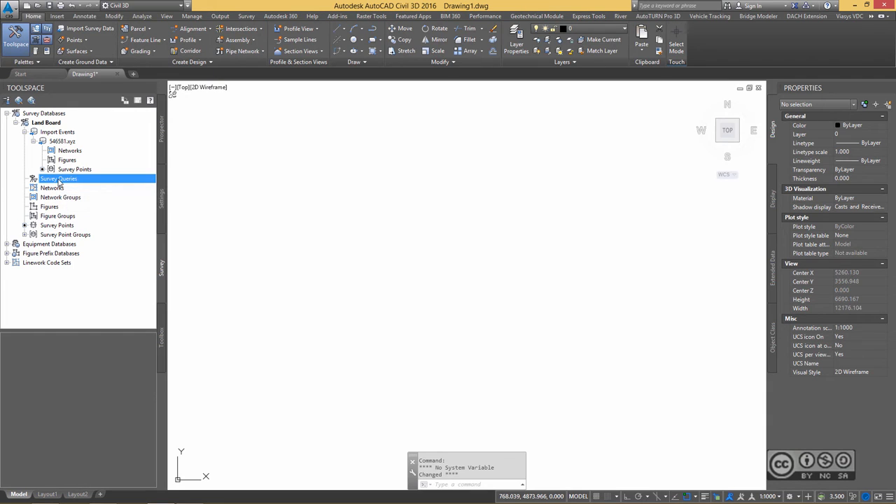
double_click(58, 178)
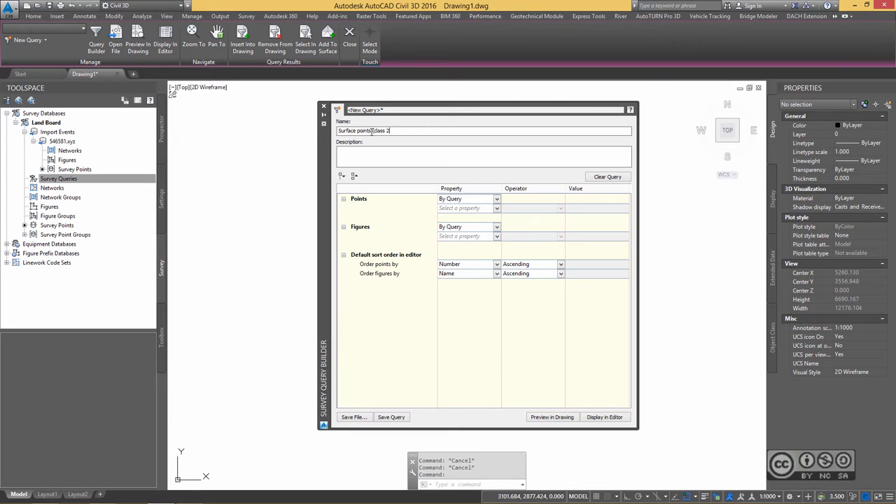
type("and 8)")
left_click(483, 156)
type("Filtered by LIDAR Classification = 2")
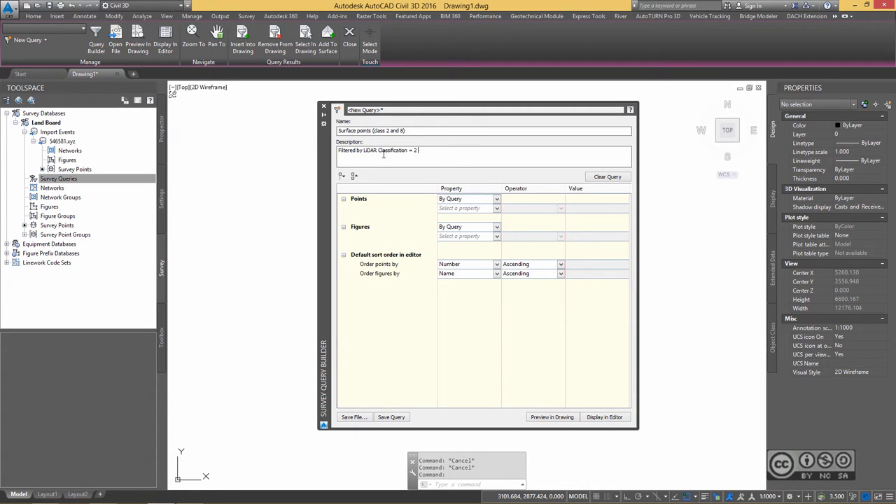
type("& 8")
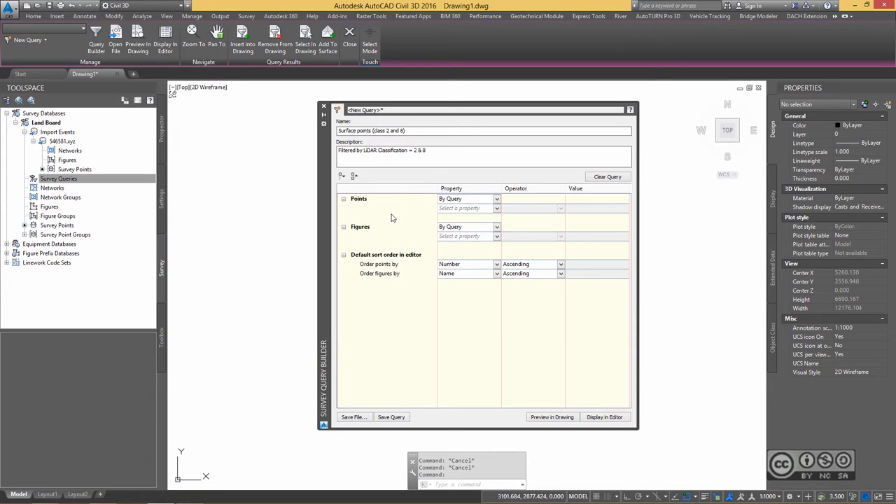
mouse_move(396, 213)
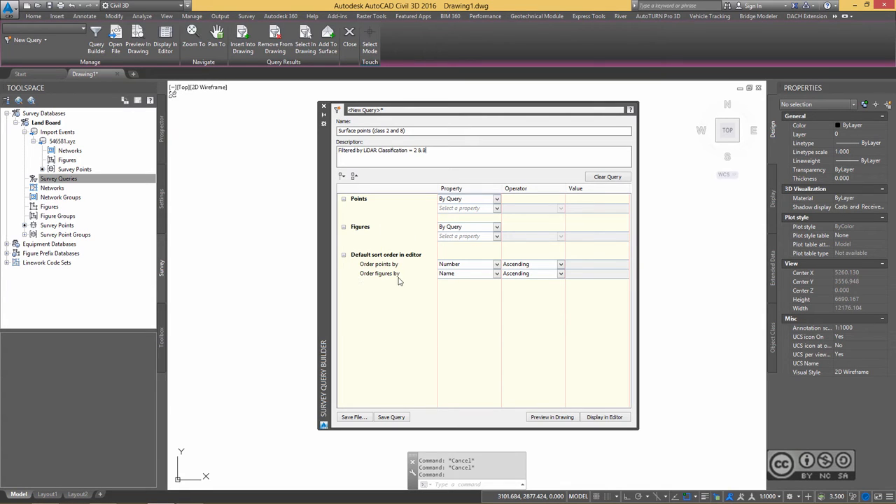
mouse_move(408, 260)
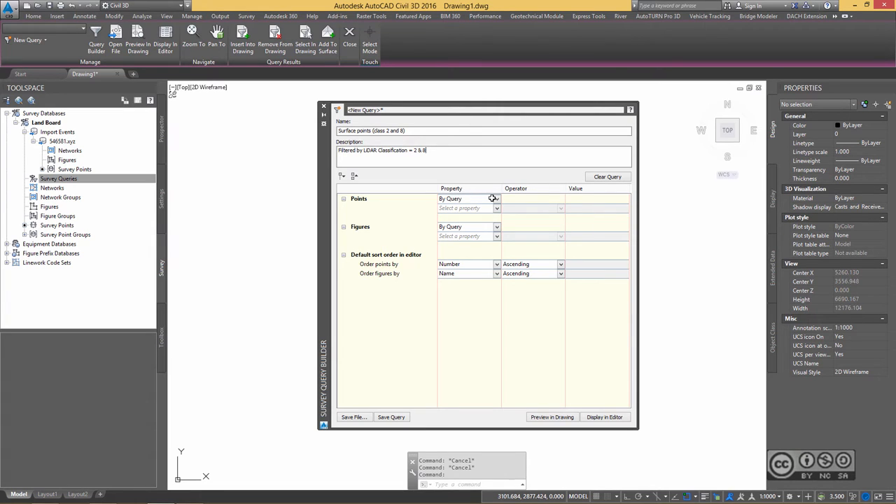
Add point conditions LiDAR-Classification-LB equal to 2 OR equal to 8
left_click(495, 198)
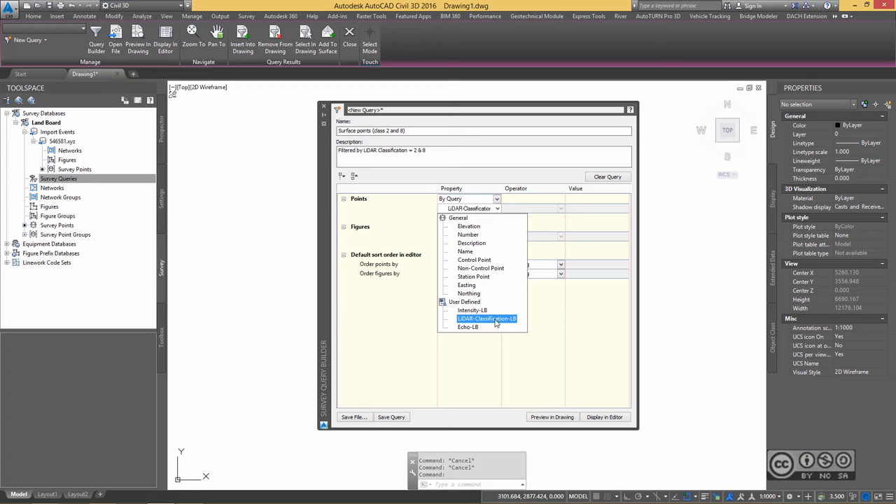
left_click(486, 318)
type("2")
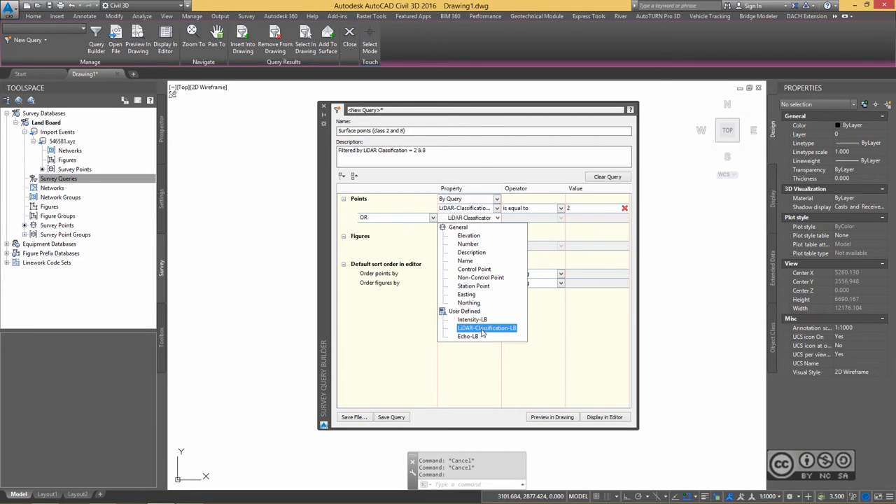
left_click(486, 328)
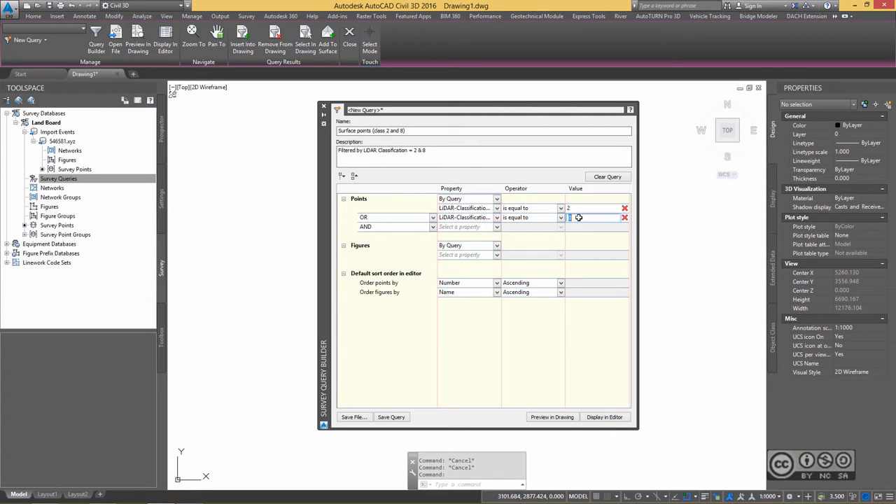
type("8")
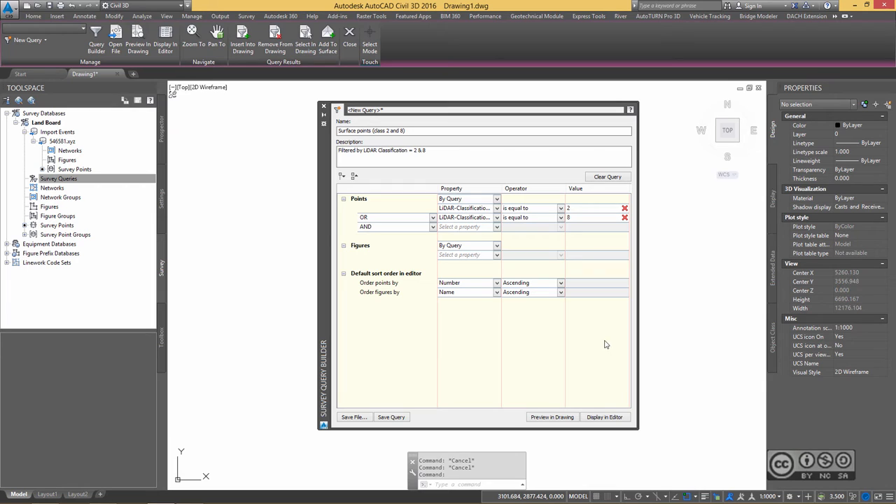
mouse_move(604, 417)
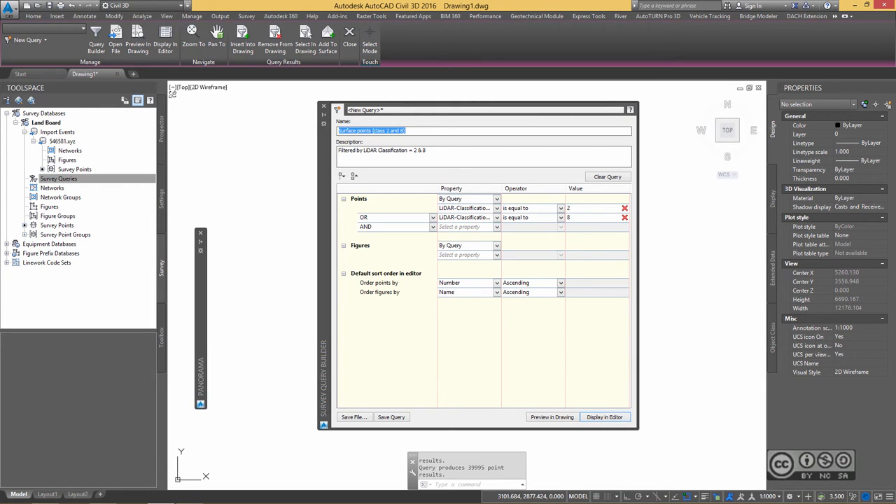
left_click(604, 417)
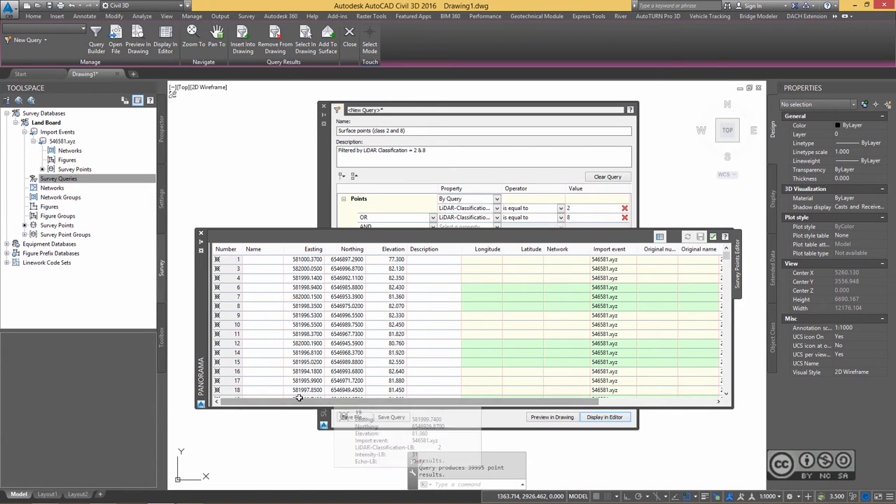
scroll("right", 3)
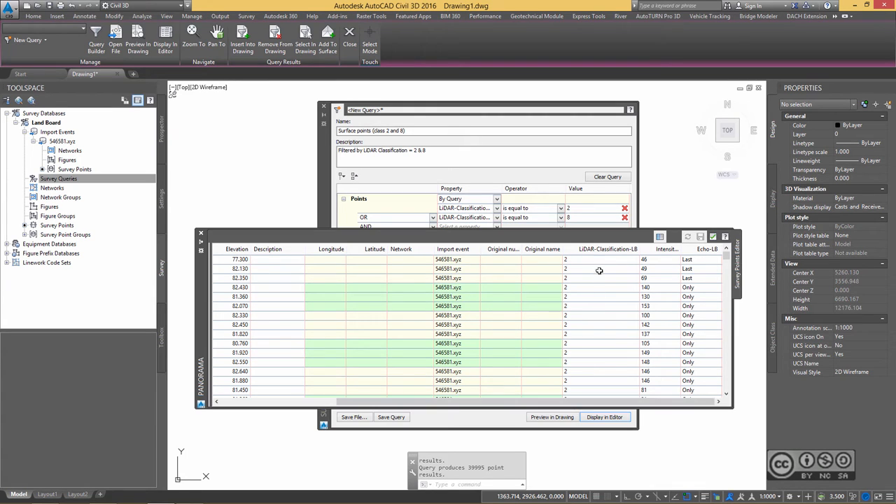
mouse_move(581, 252)
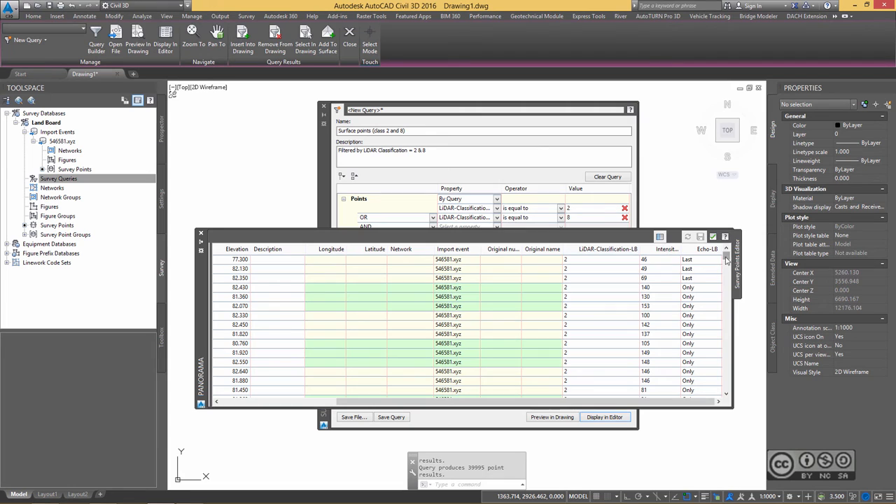
scroll("down", 3)
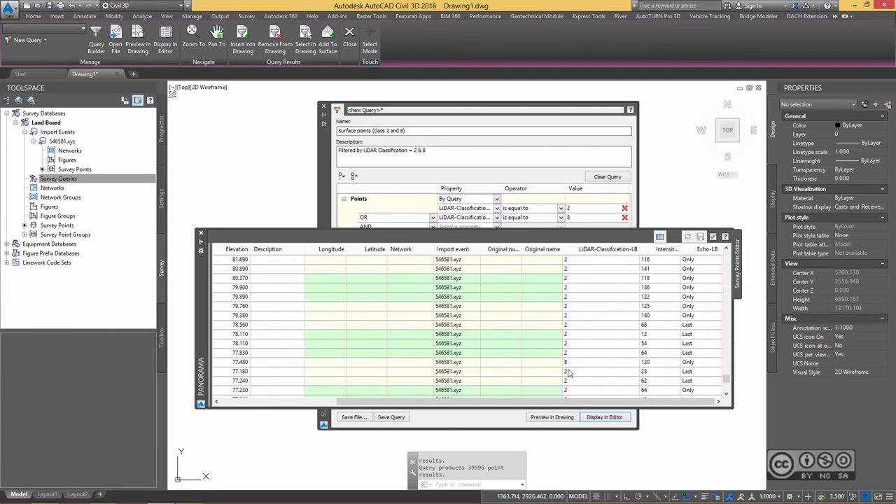
left_click(713, 236)
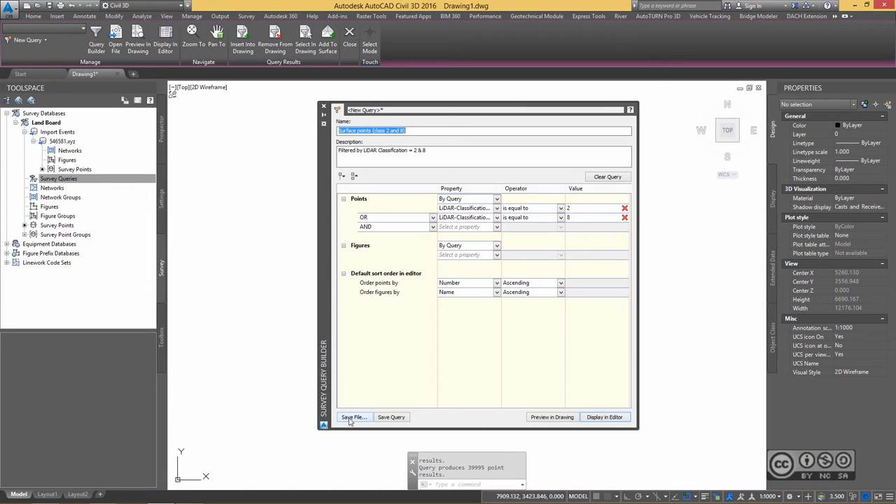
mouse_move(392, 376)
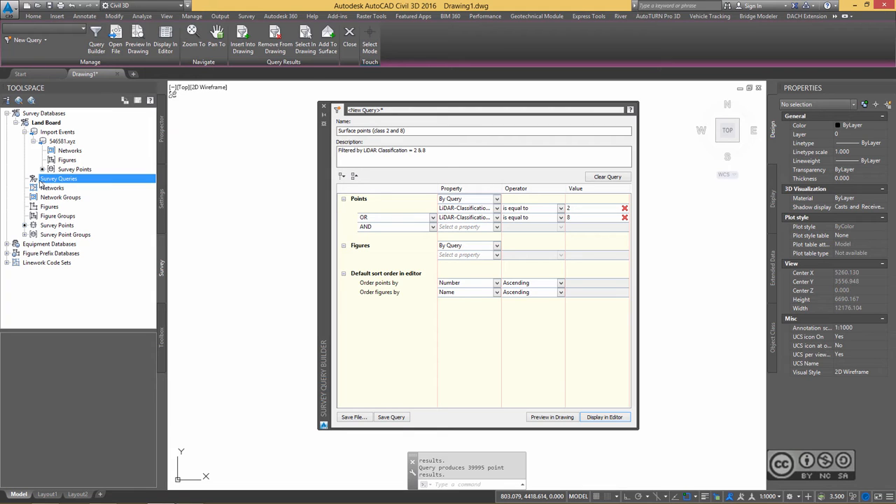
Save the query to Land Board, close the builder, and select 'Surface points (class 2 and 8)'
left_click(391, 417)
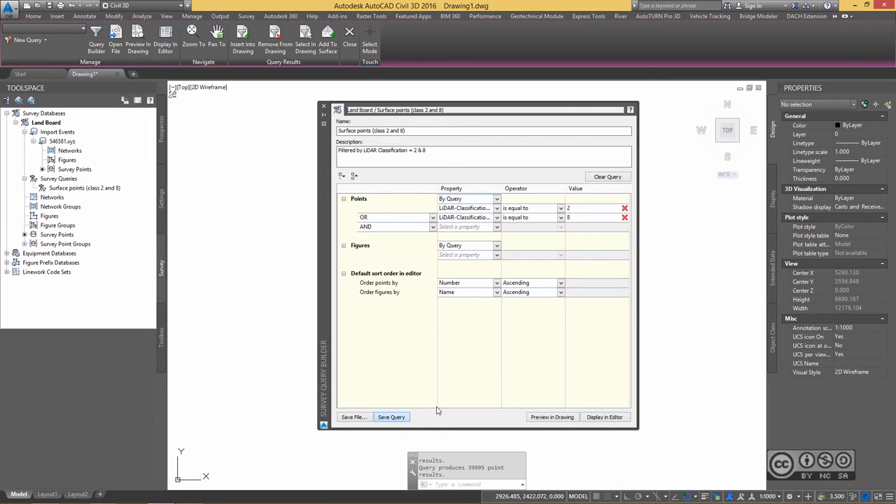
left_click(391, 416)
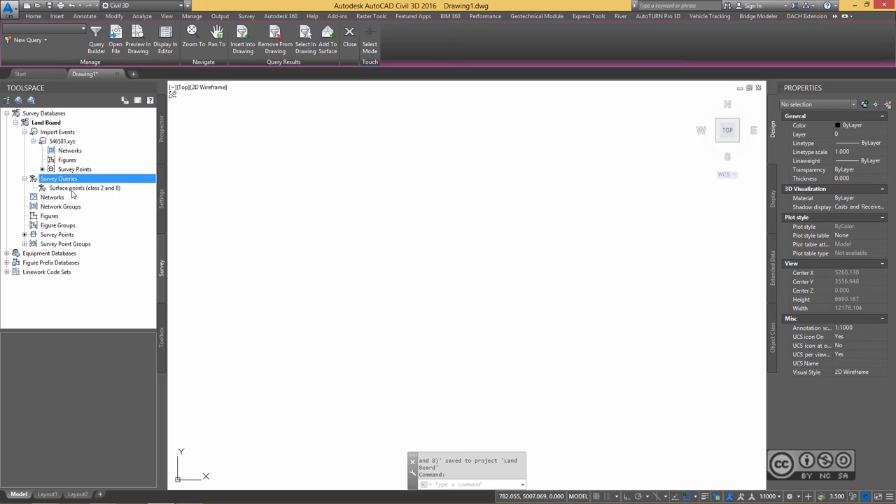
left_click(84, 188)
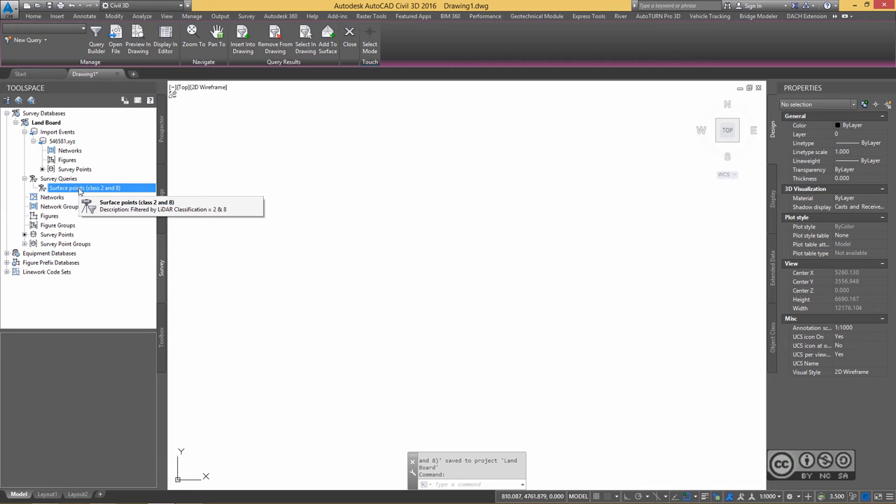
mouse_move(372, 216)
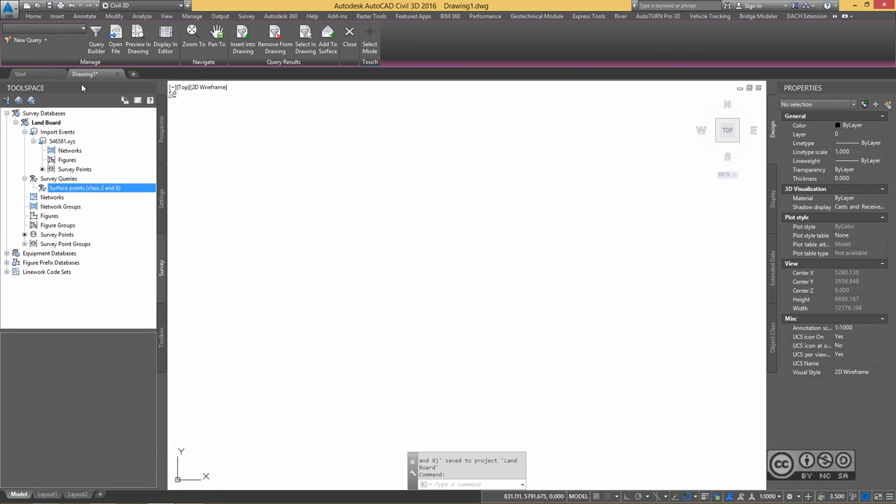
mouse_move(207, 169)
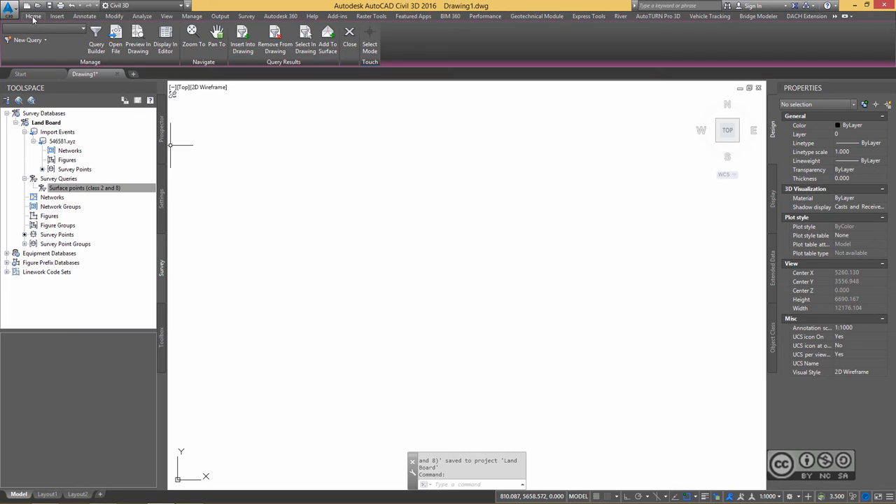
Choose the 'Surface points (class 2 and 8)' query on the ribbon and preview it in the drawing
left_click(33, 17)
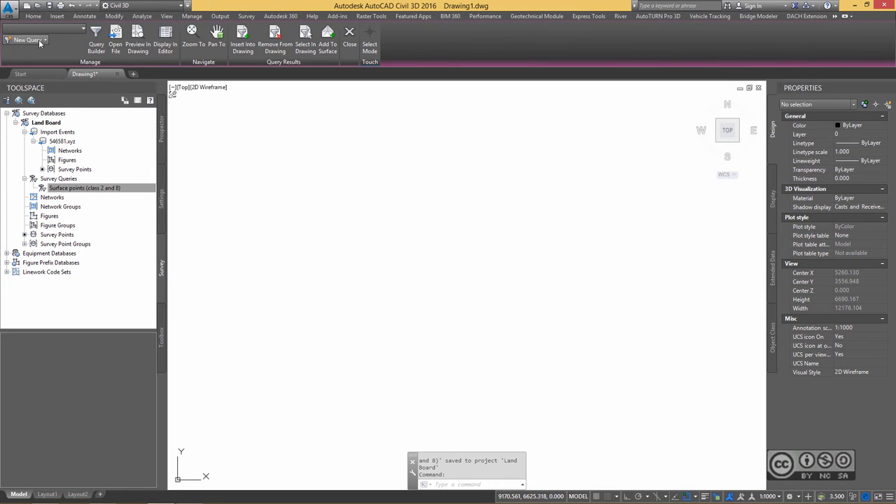
left_click(43, 39)
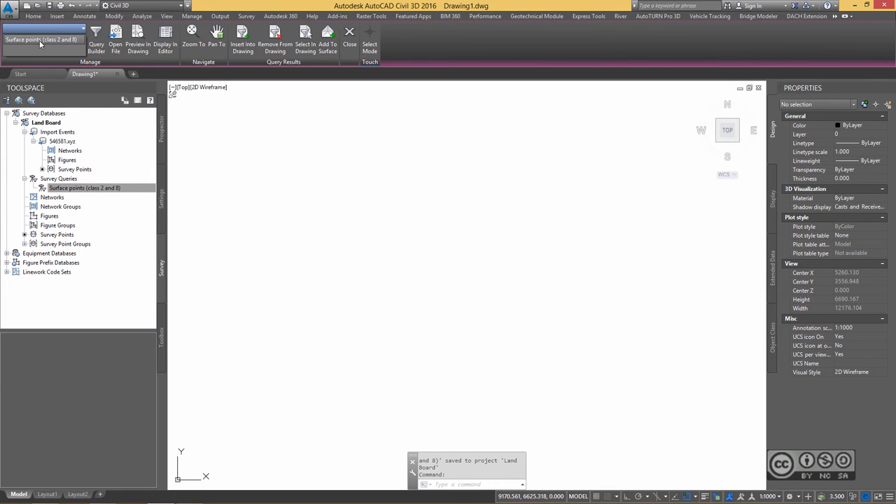
left_click(81, 28)
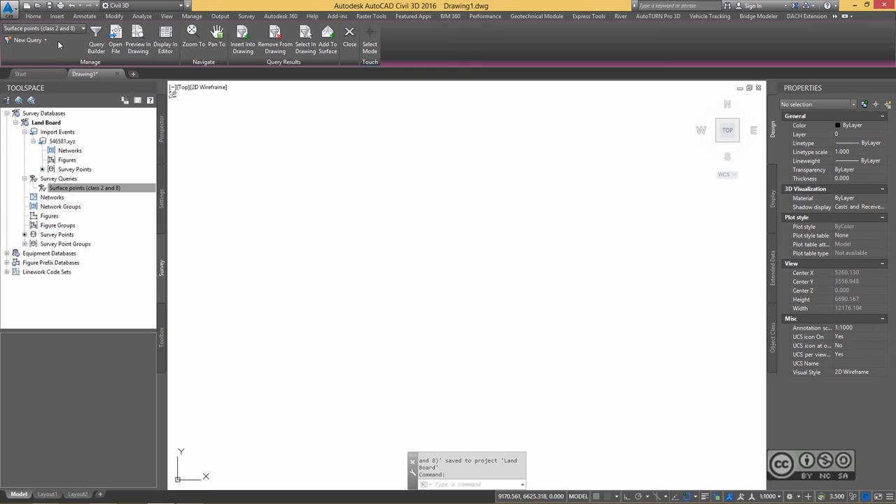
mouse_move(137, 39)
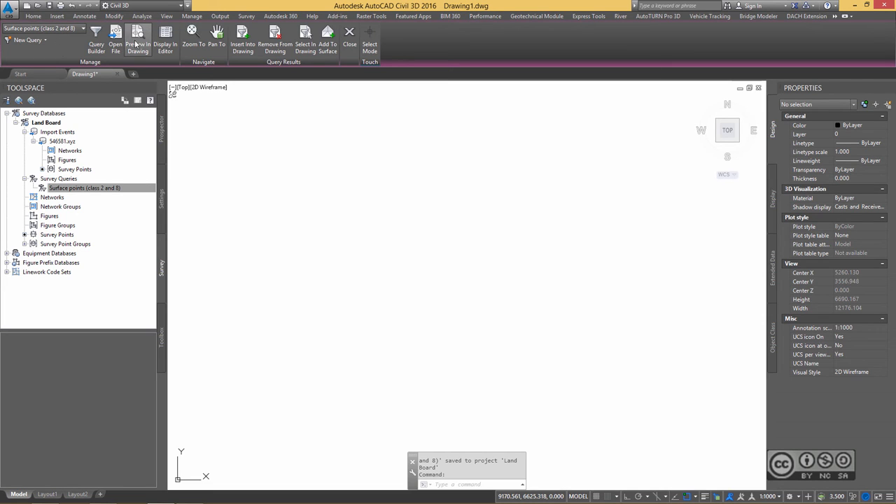
mouse_move(138, 35)
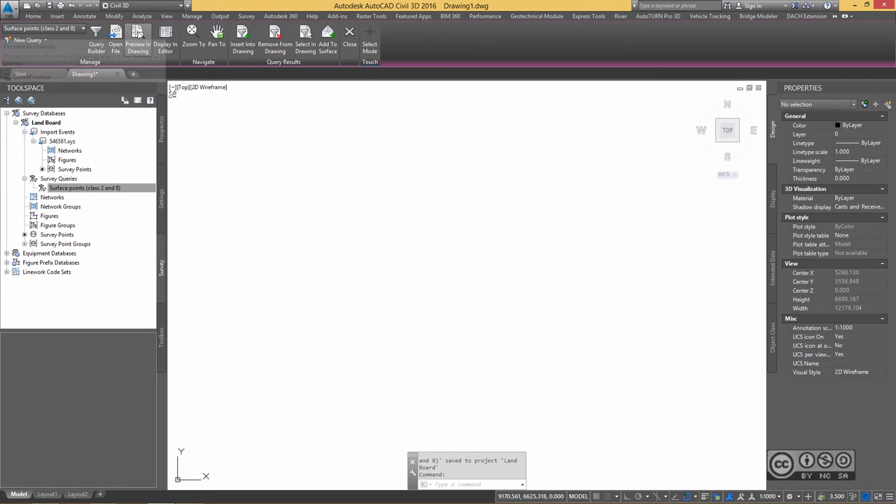
left_click(138, 40)
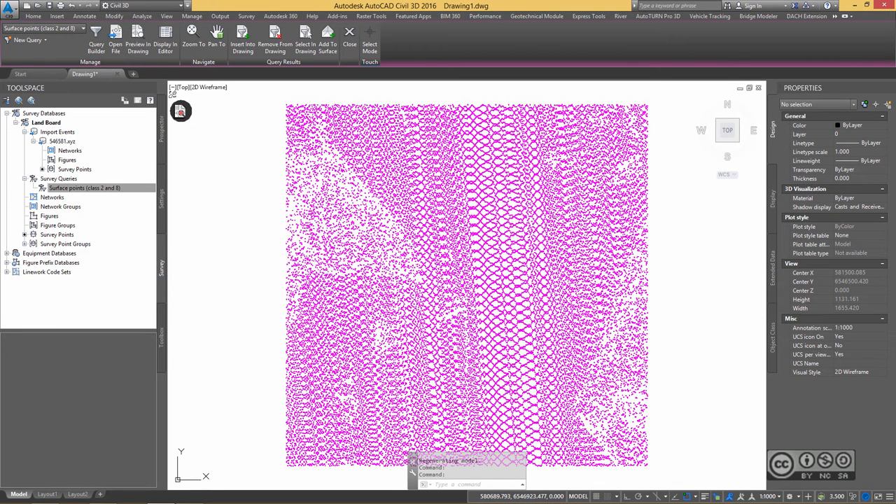
mouse_move(210, 208)
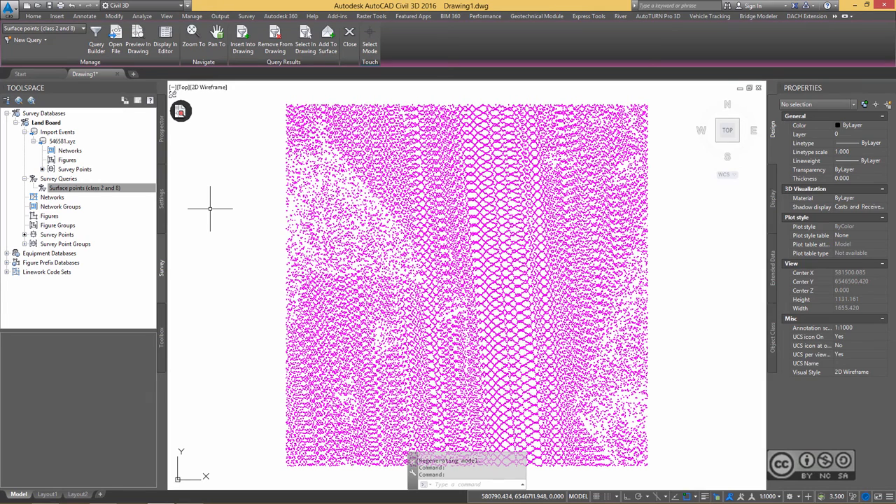
Create a WMS connection to the Maa-amet server URL in Data Connect and connect
type("map")
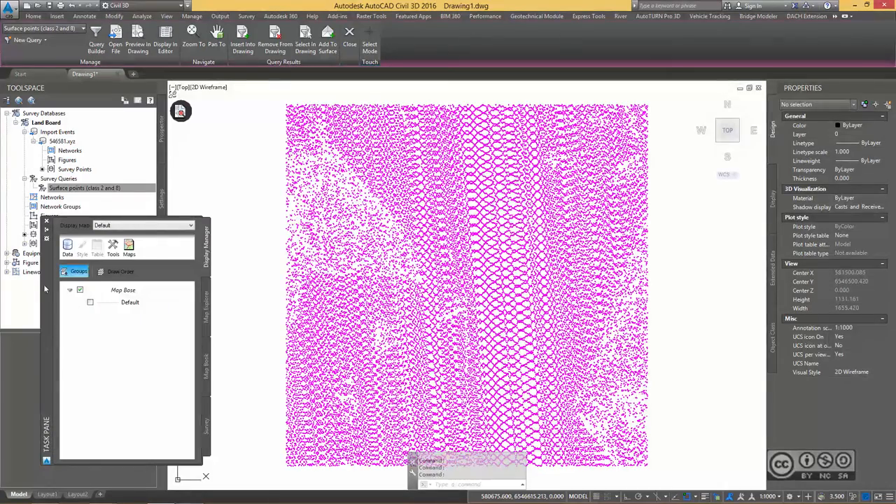
left_click(67, 245)
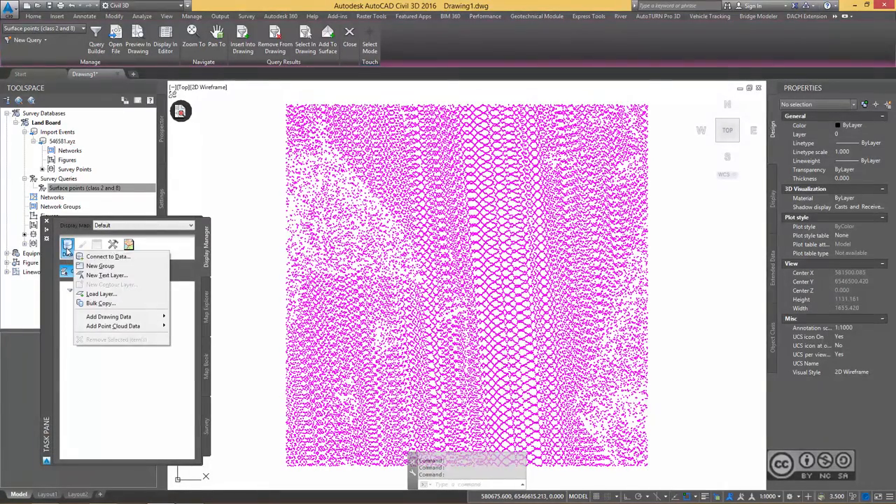
left_click(107, 257)
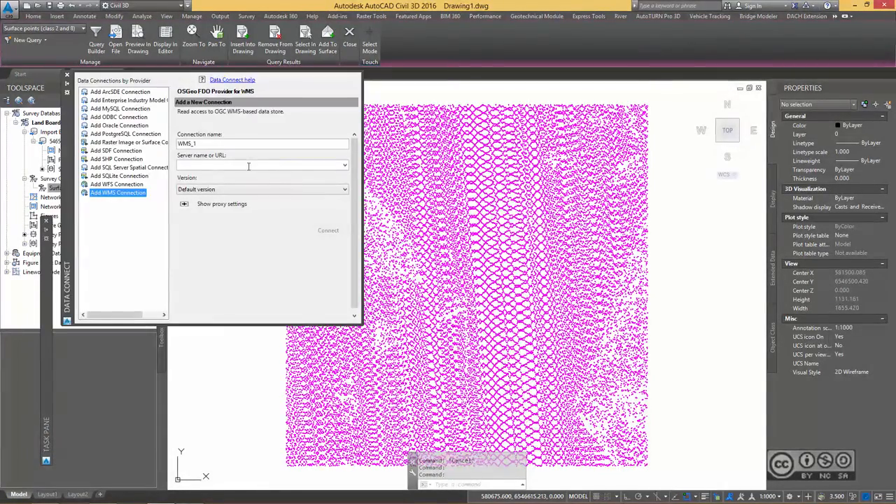
left_click(344, 166)
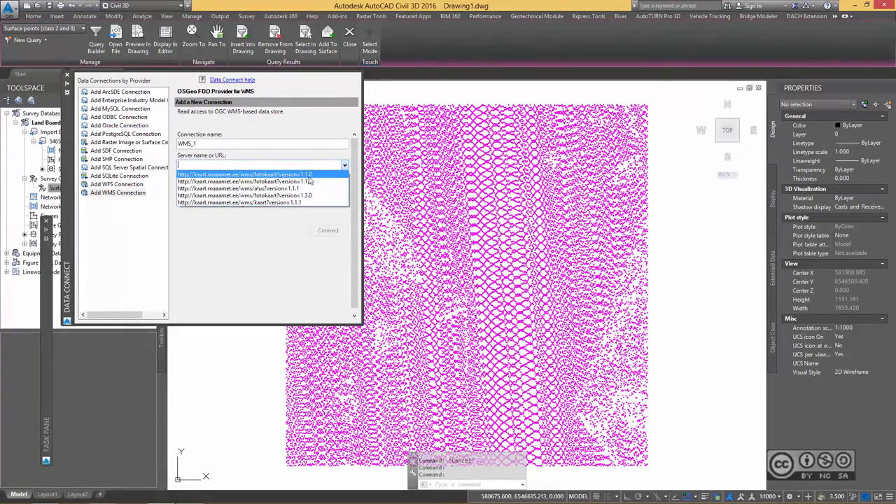
left_click(245, 181)
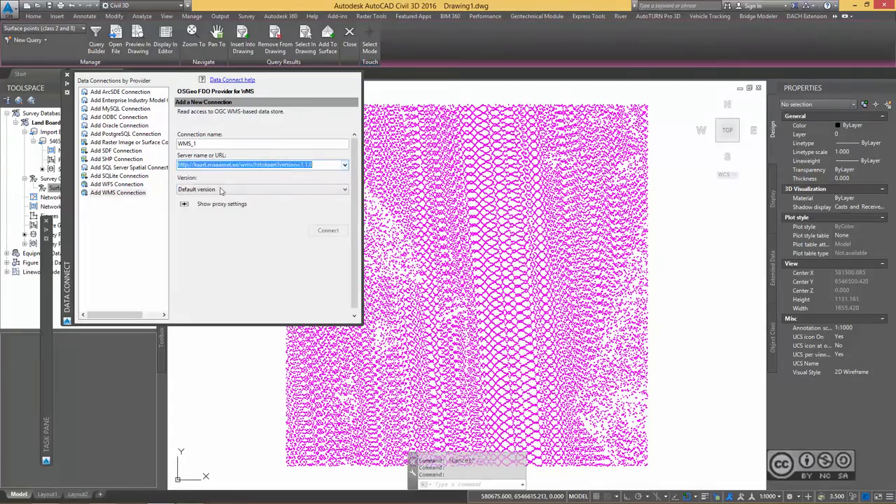
left_click(327, 230)
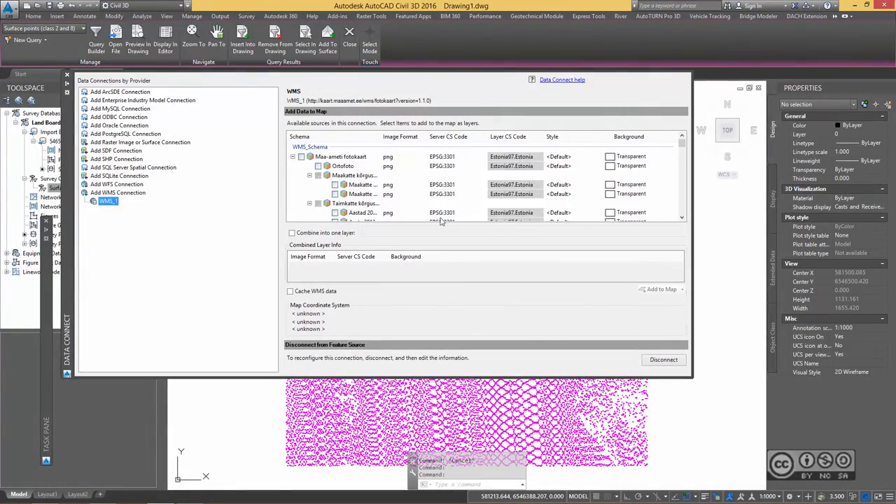
Add the Ortofoto layer to the map with WMS data caching enabled
left_click(343, 166)
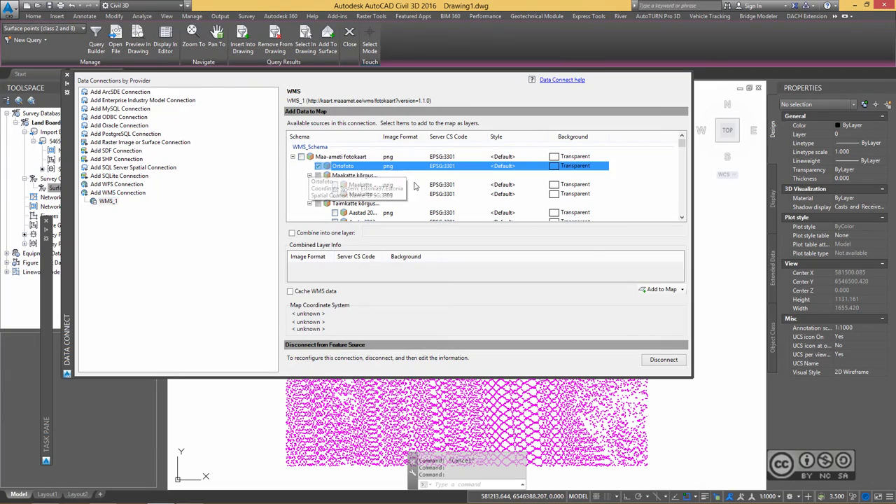
left_click(290, 291)
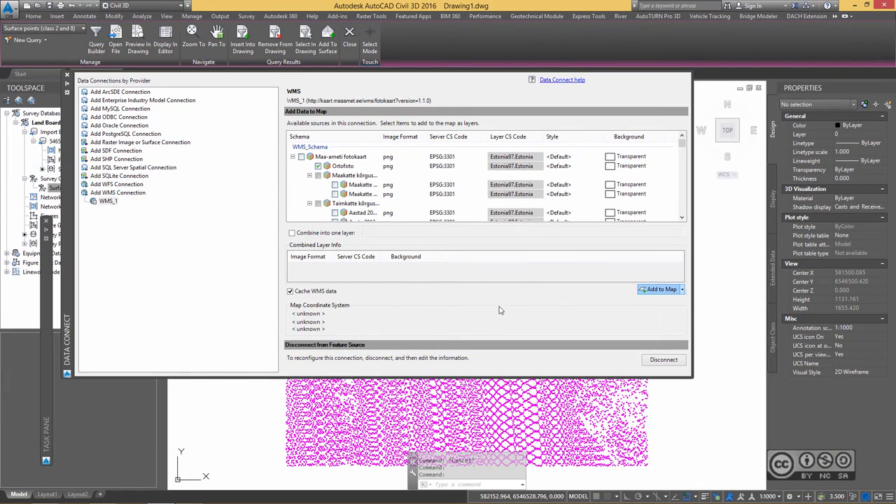
left_click(659, 289)
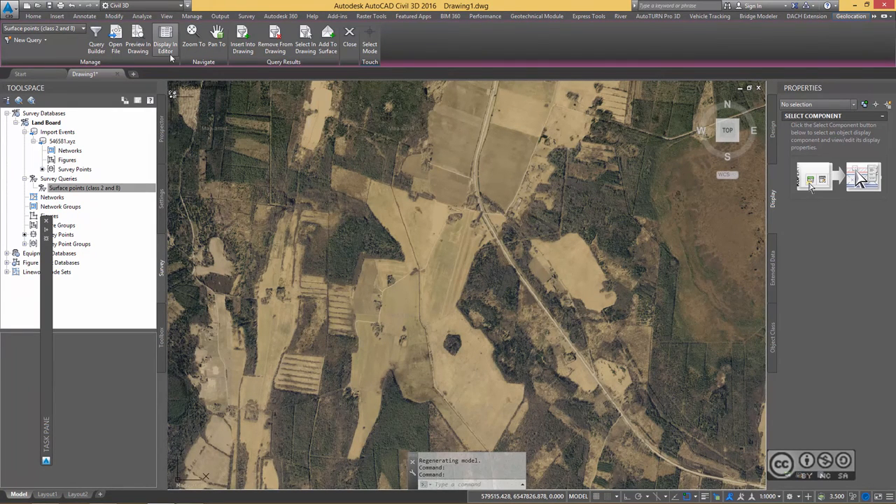
mouse_move(166, 39)
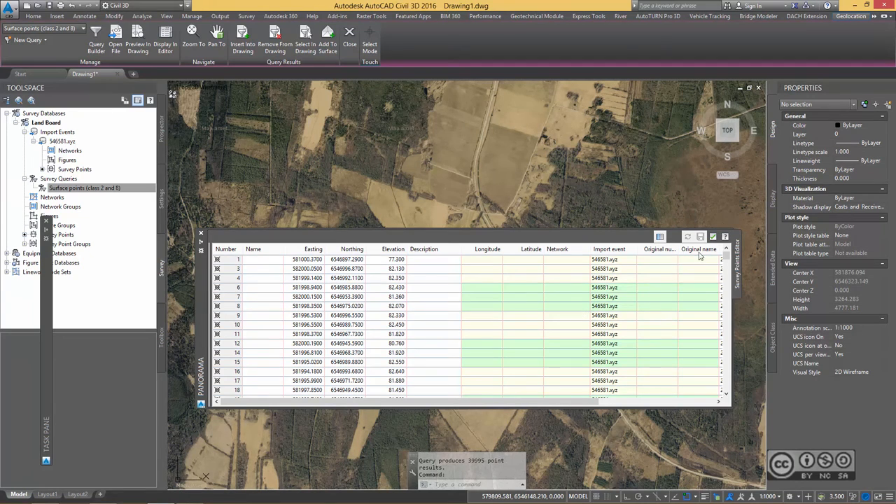
Display the Surface points query results in the editor over the orthophoto
left_click(201, 232)
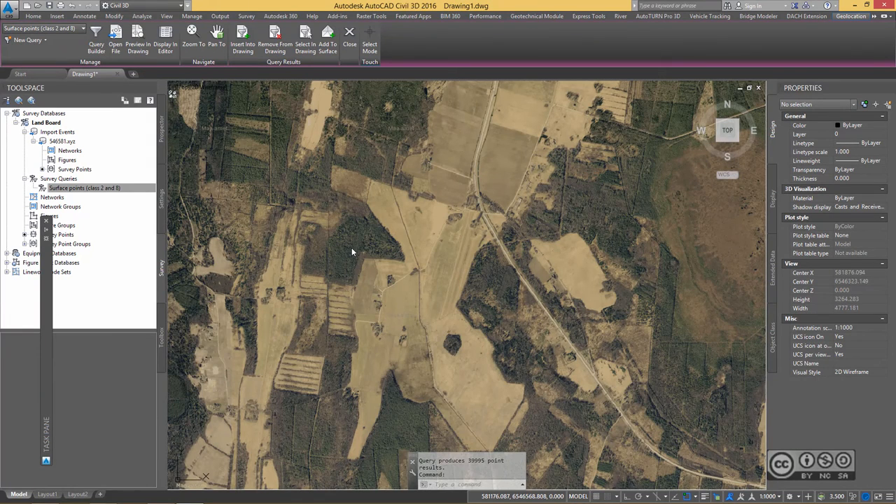
mouse_move(330, 135)
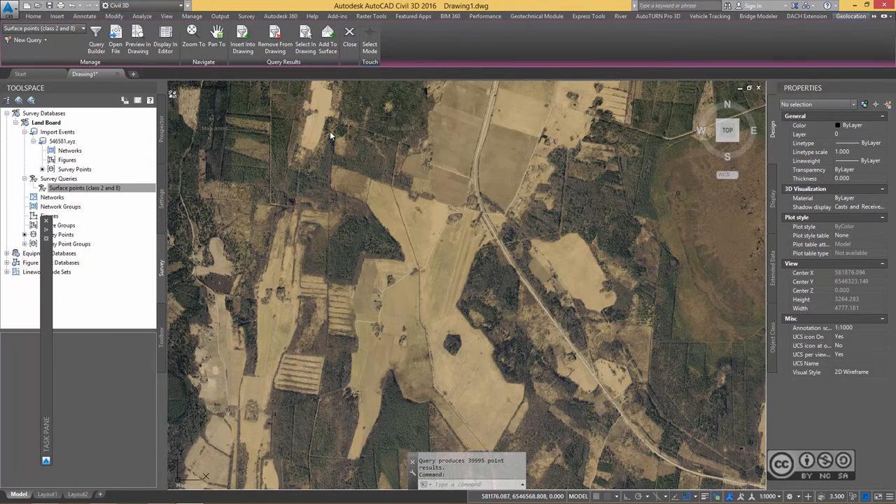
mouse_move(324, 65)
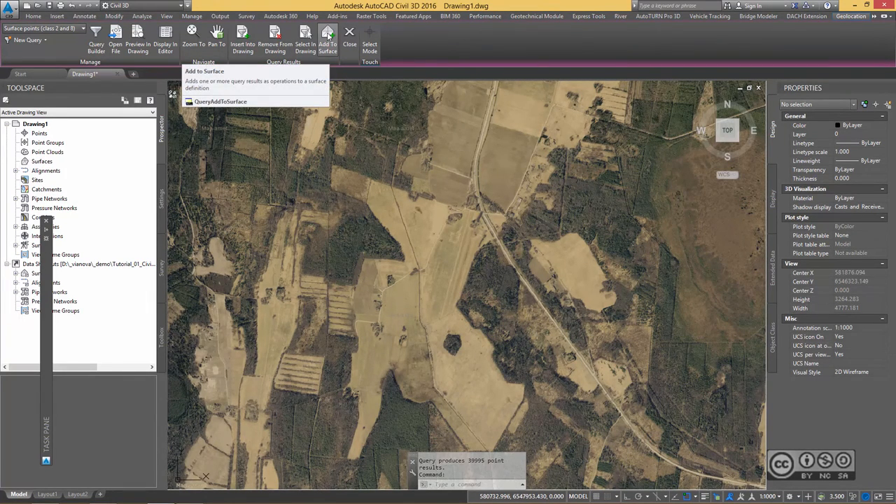
mouse_move(327, 38)
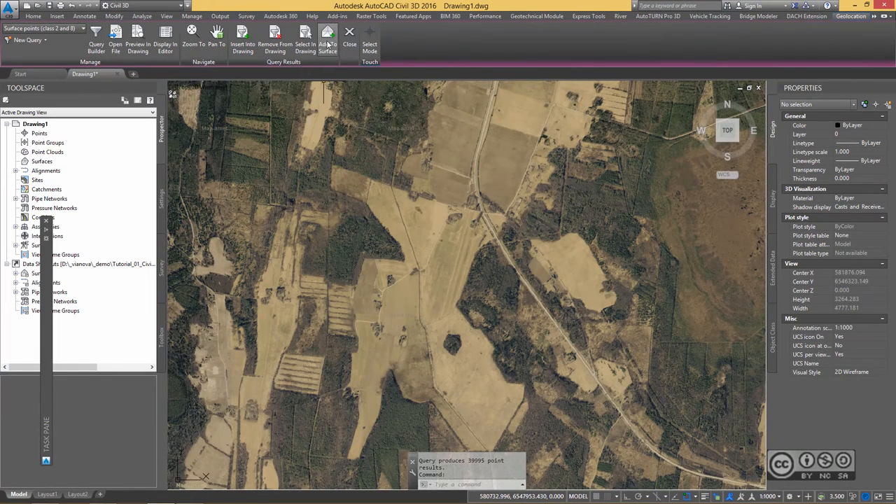
Send the query to new TIN surface Surface1 (Contours 2m and 10m), referencing the survey database
left_click(328, 40)
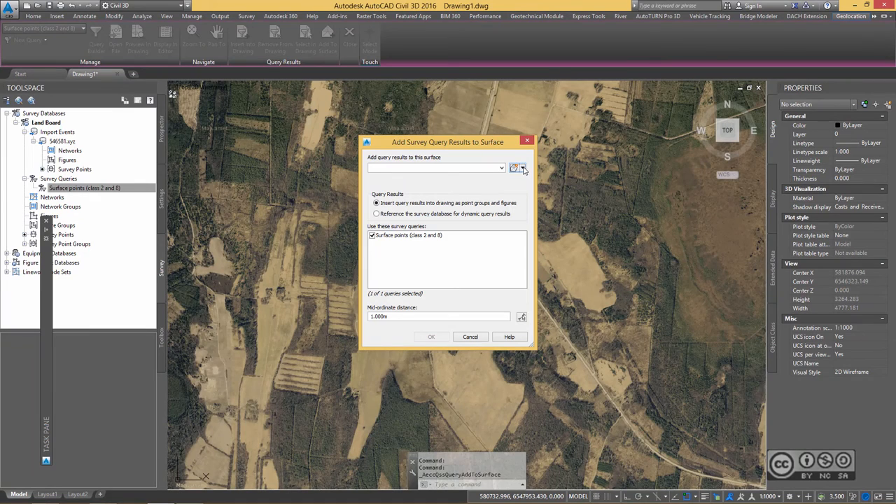
left_click(514, 168)
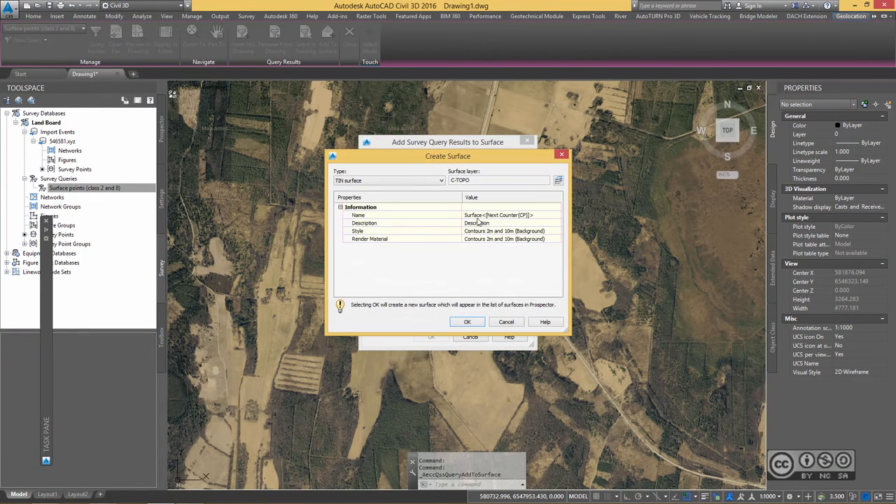
mouse_move(496, 234)
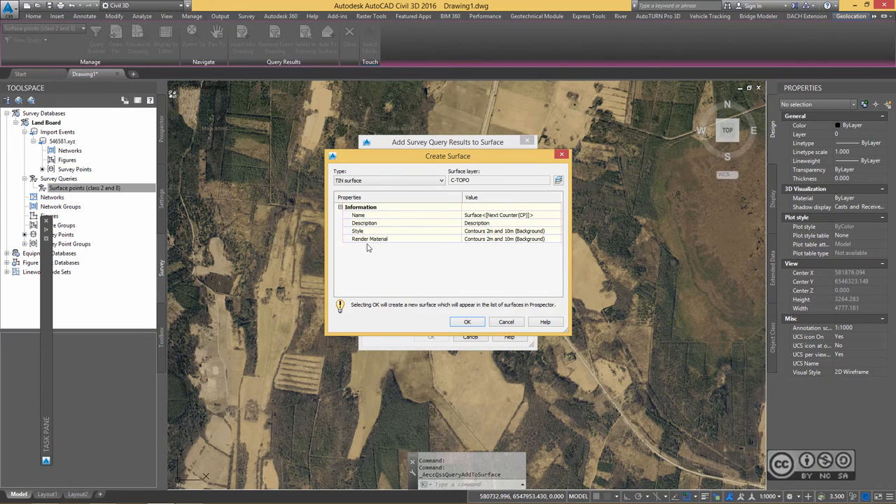
mouse_move(449, 302)
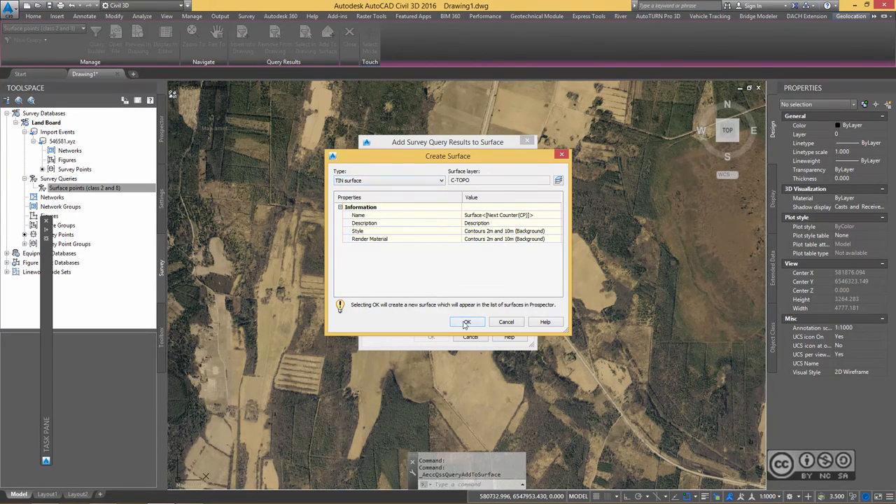
left_click(466, 321)
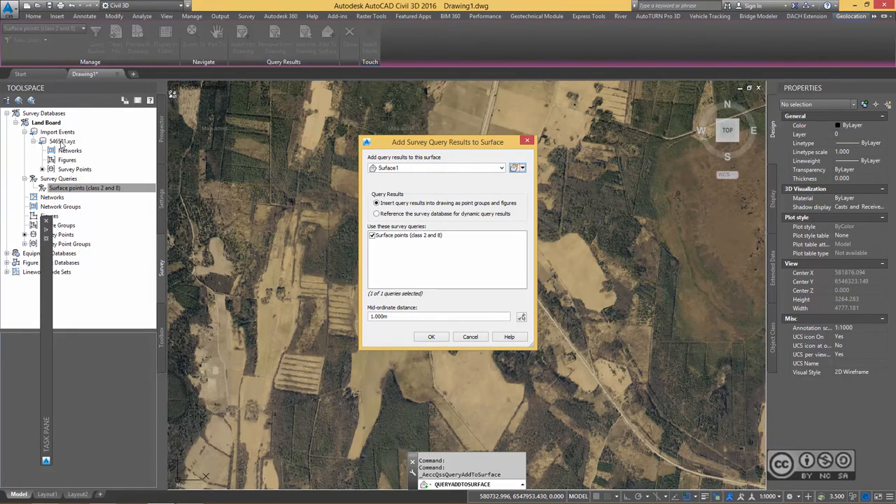
mouse_move(348, 240)
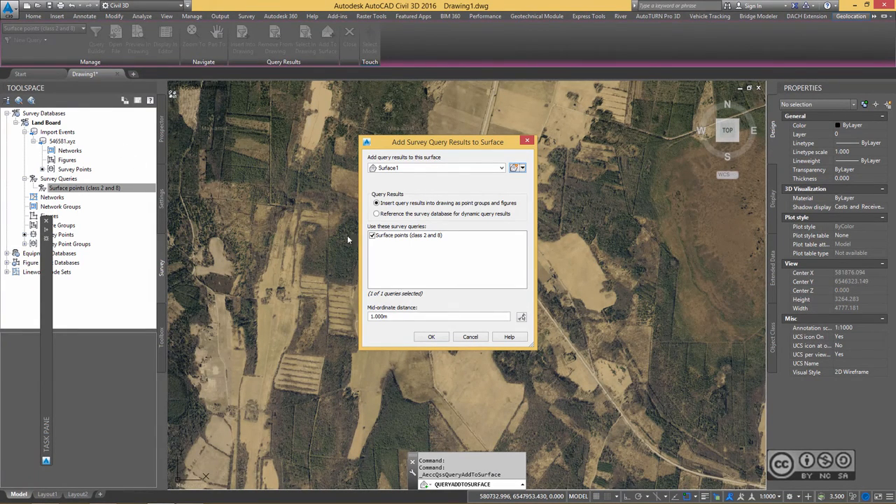
left_click(377, 213)
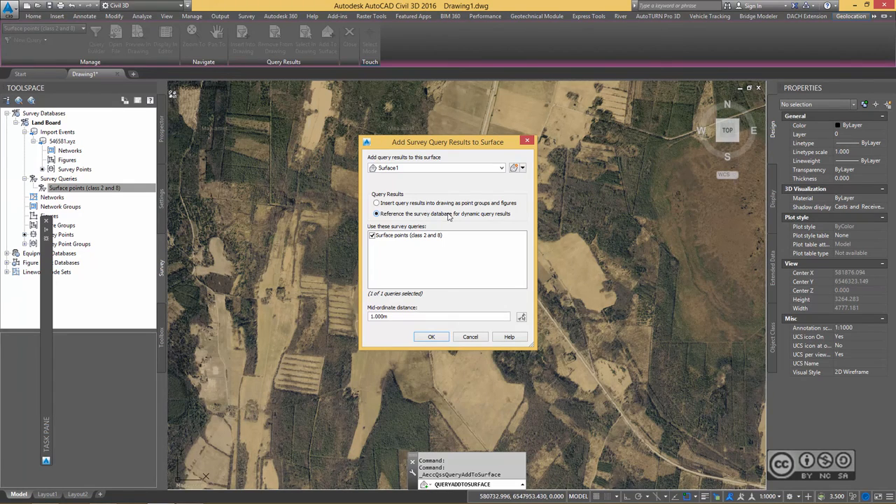
mouse_move(427, 194)
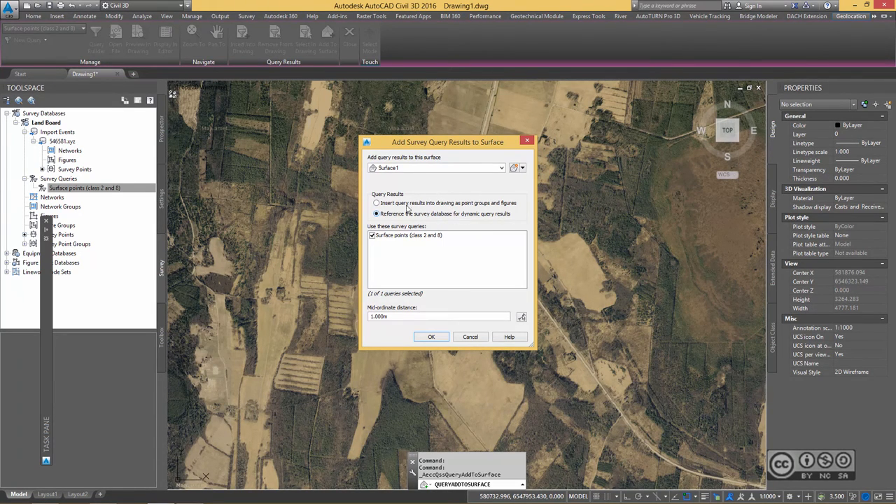
left_click(376, 203)
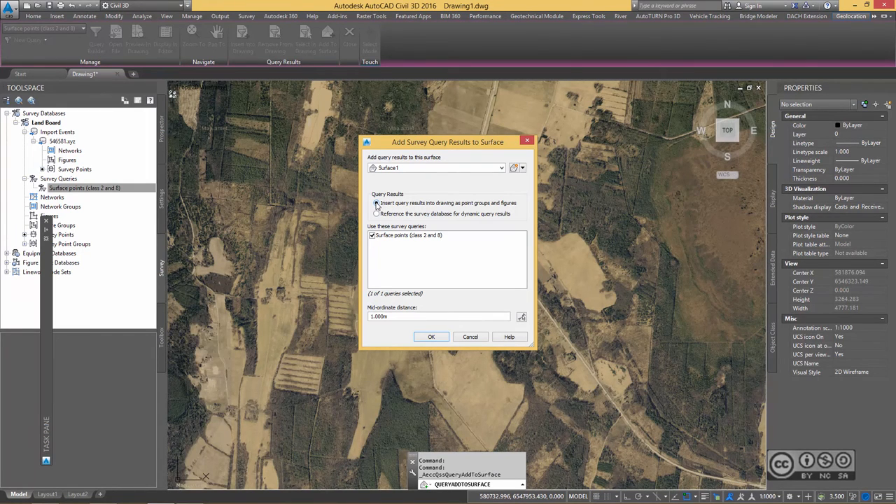
left_click(377, 213)
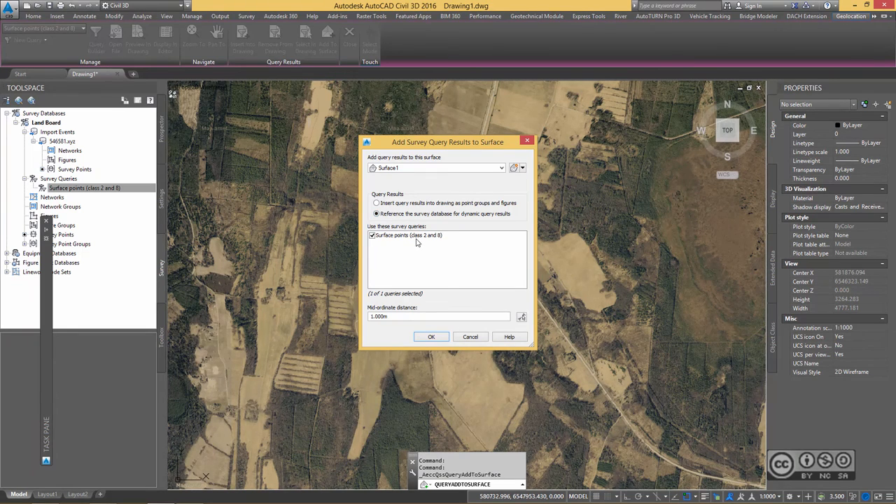
mouse_move(394, 242)
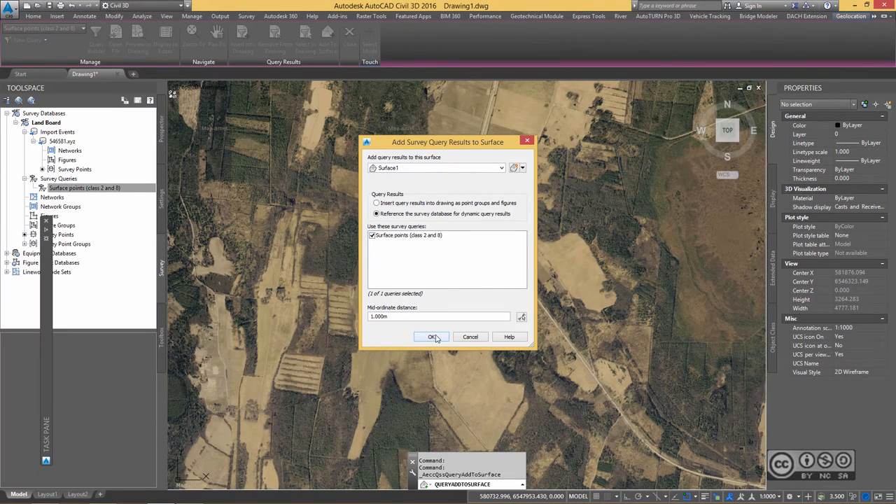
Build Surface1 from the 39995 query points, showing blue contours over the orthophoto
left_click(432, 337)
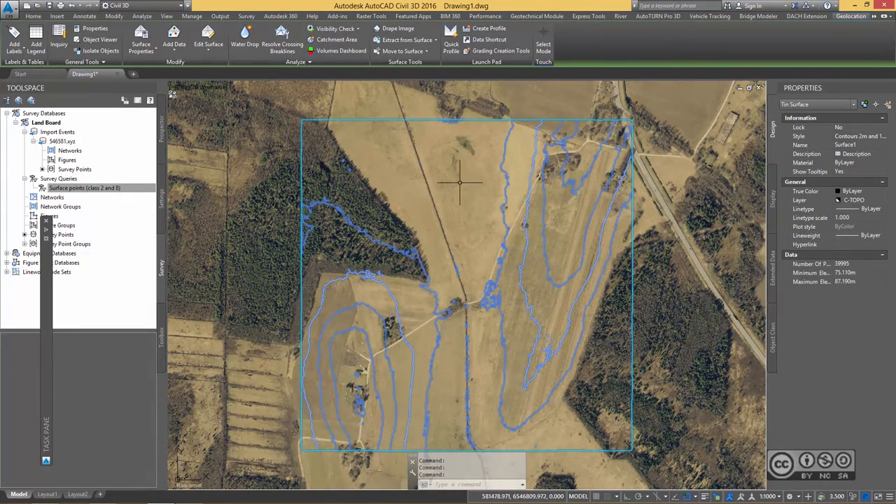
mouse_move(447, 160)
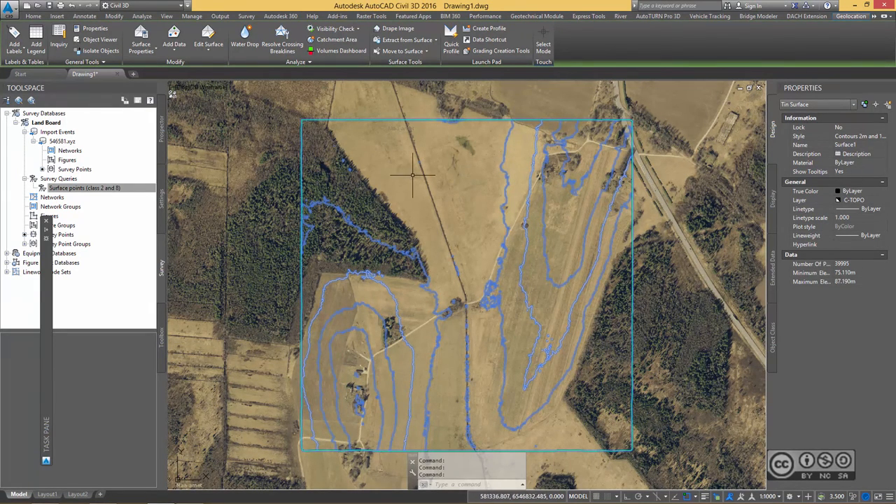
mouse_move(383, 149)
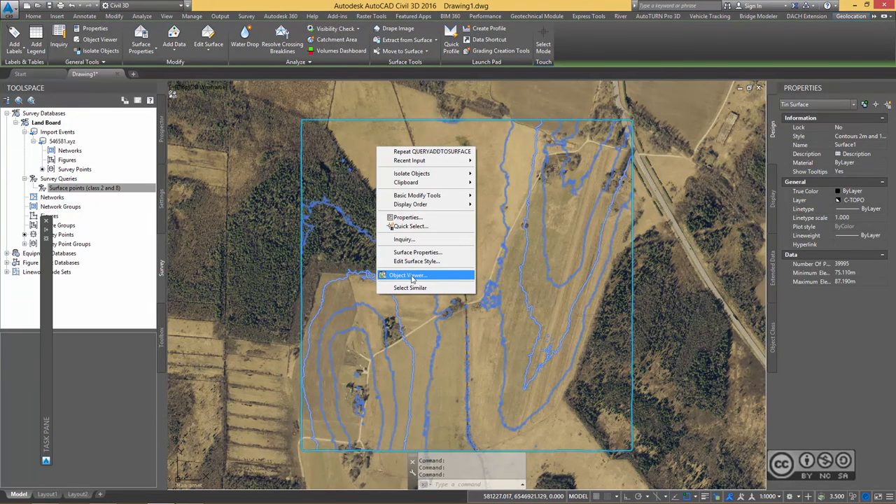
left_click(407, 274)
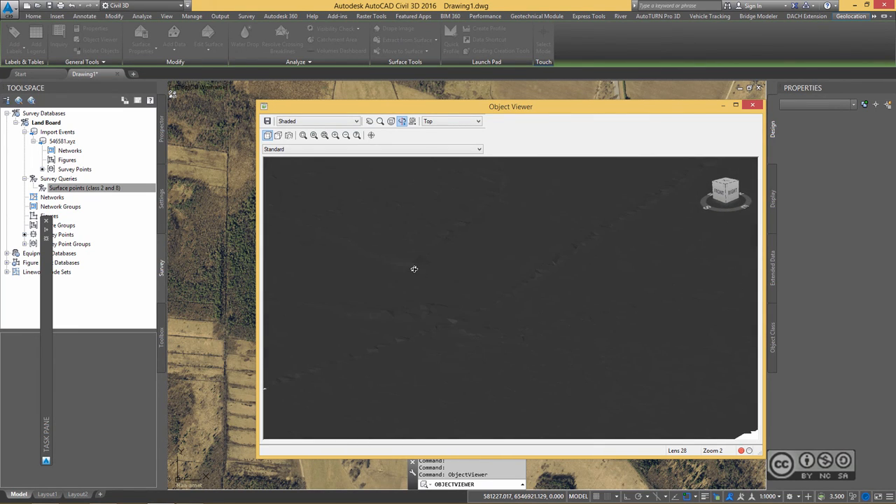
left_click_drag(414, 268, 583, 338)
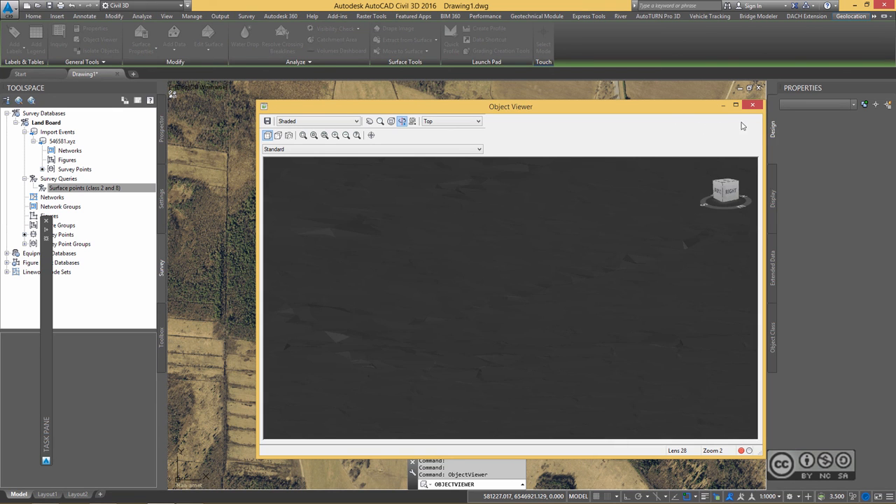
left_click(758, 105)
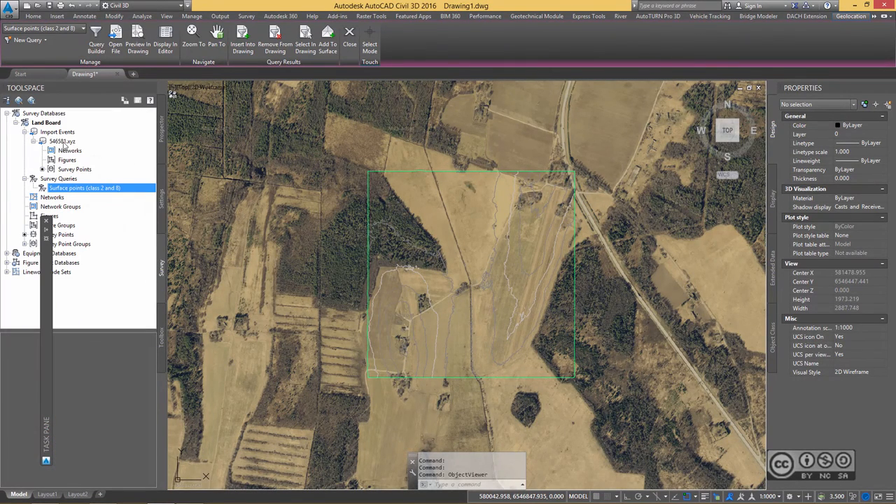
mouse_move(115, 194)
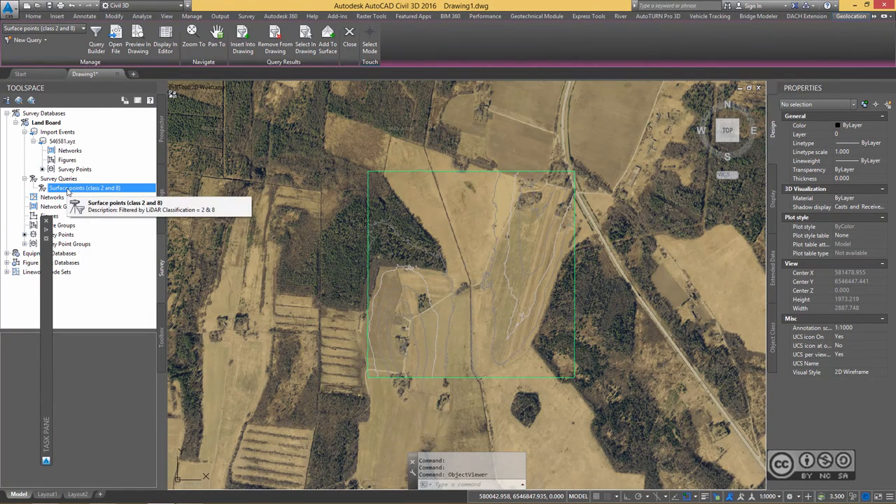
mouse_move(161, 252)
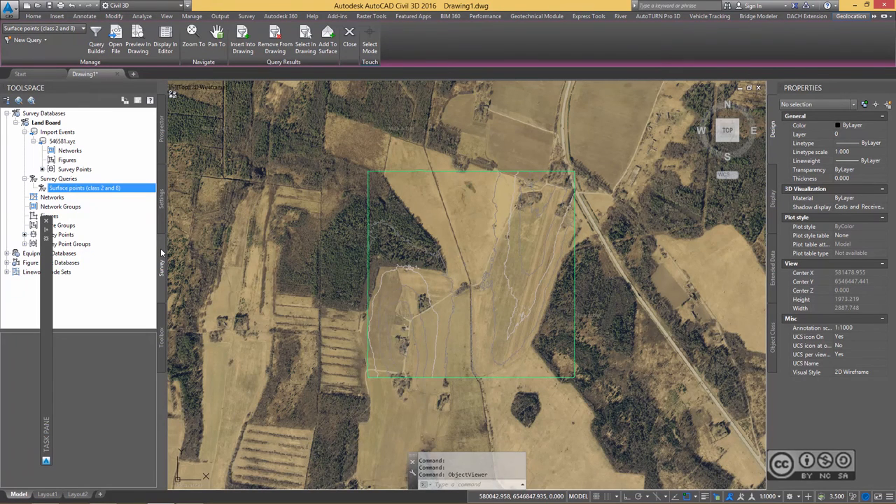